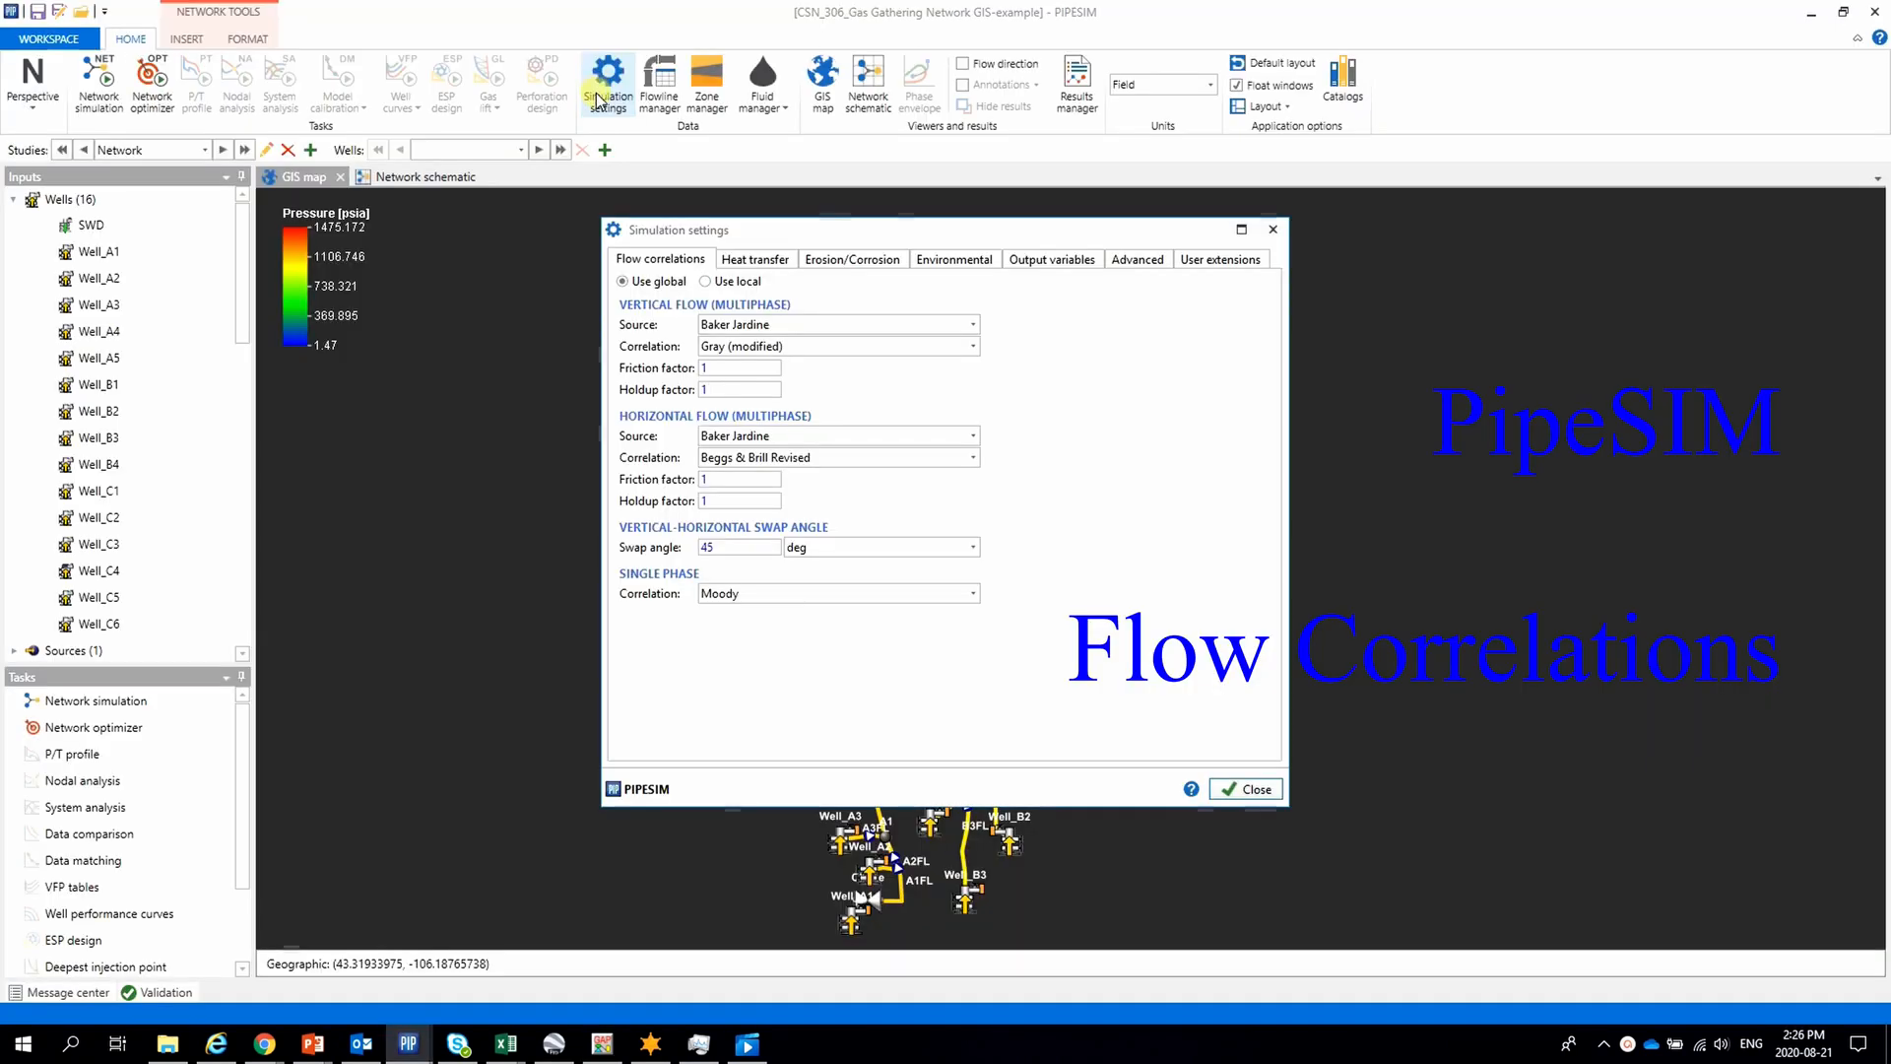
# Review horizontal multiphase flow options and assign the res1 material balance file to tank Res 1.
pyautogui.click(973, 436)
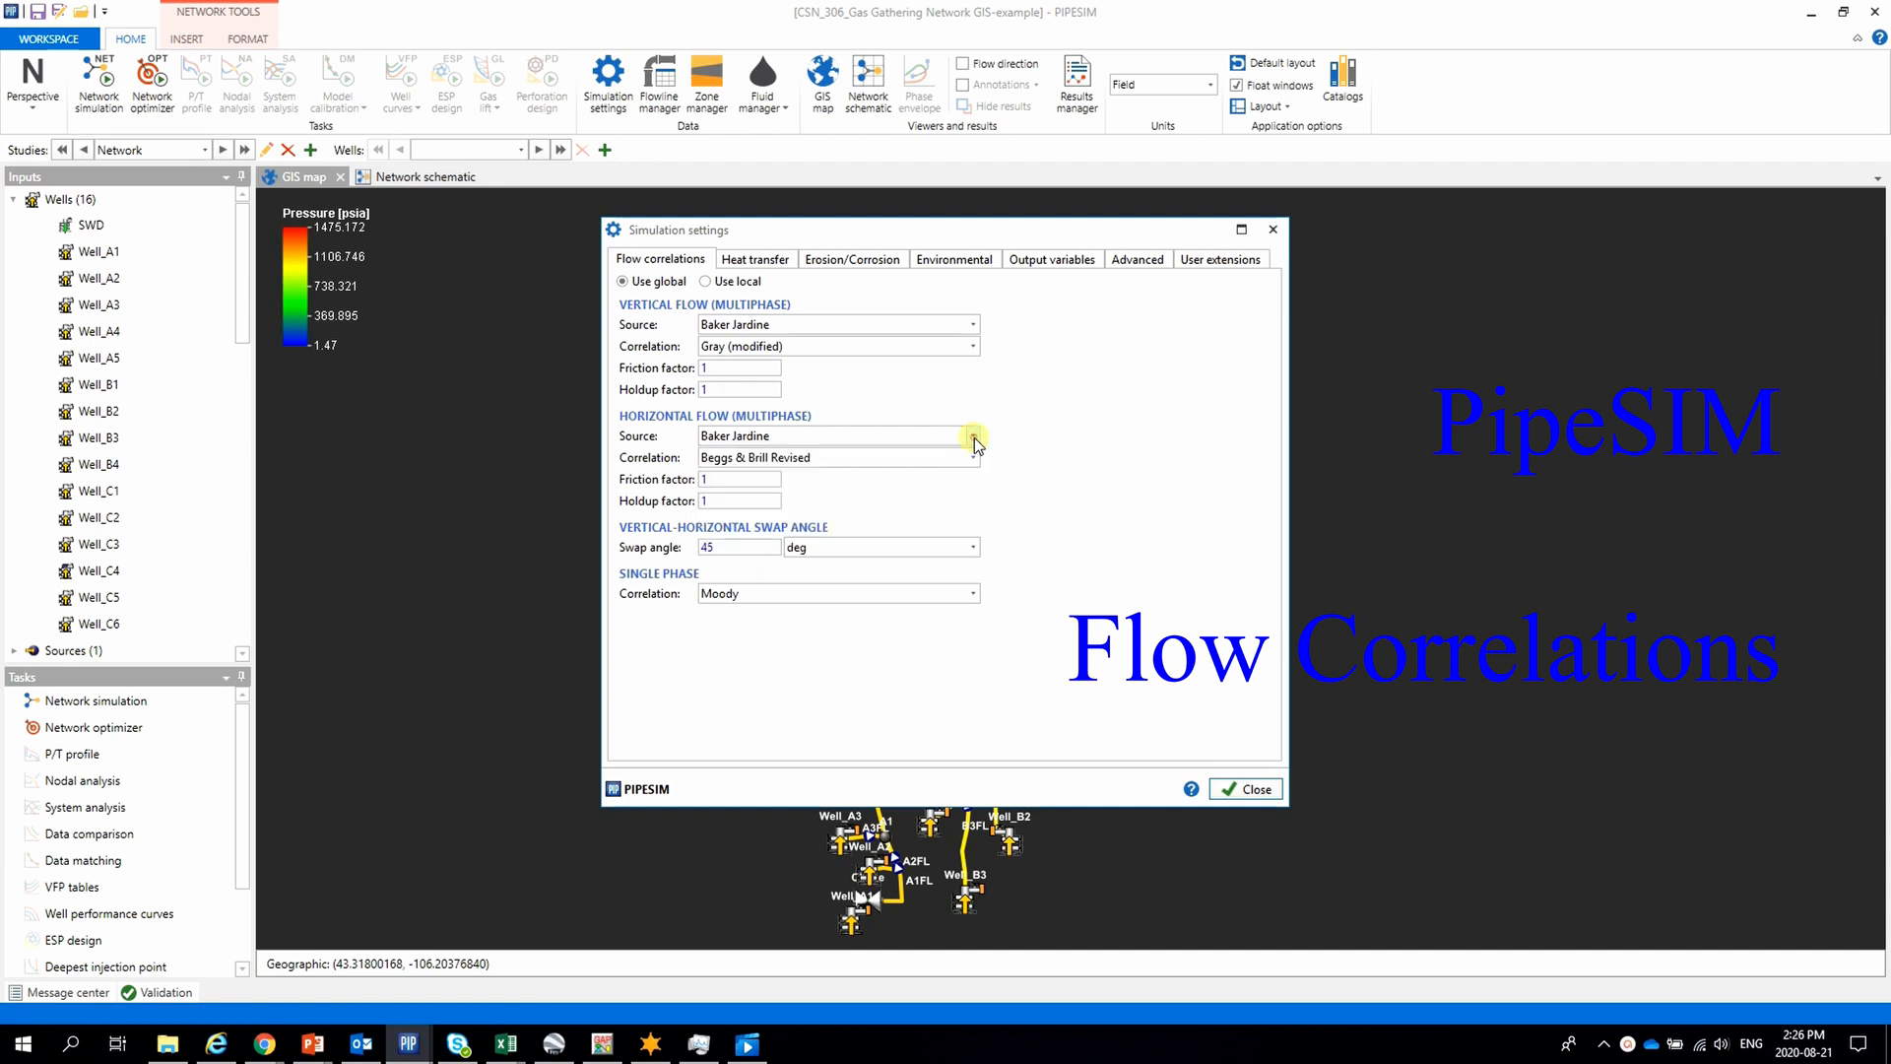
pyautogui.click(972, 457)
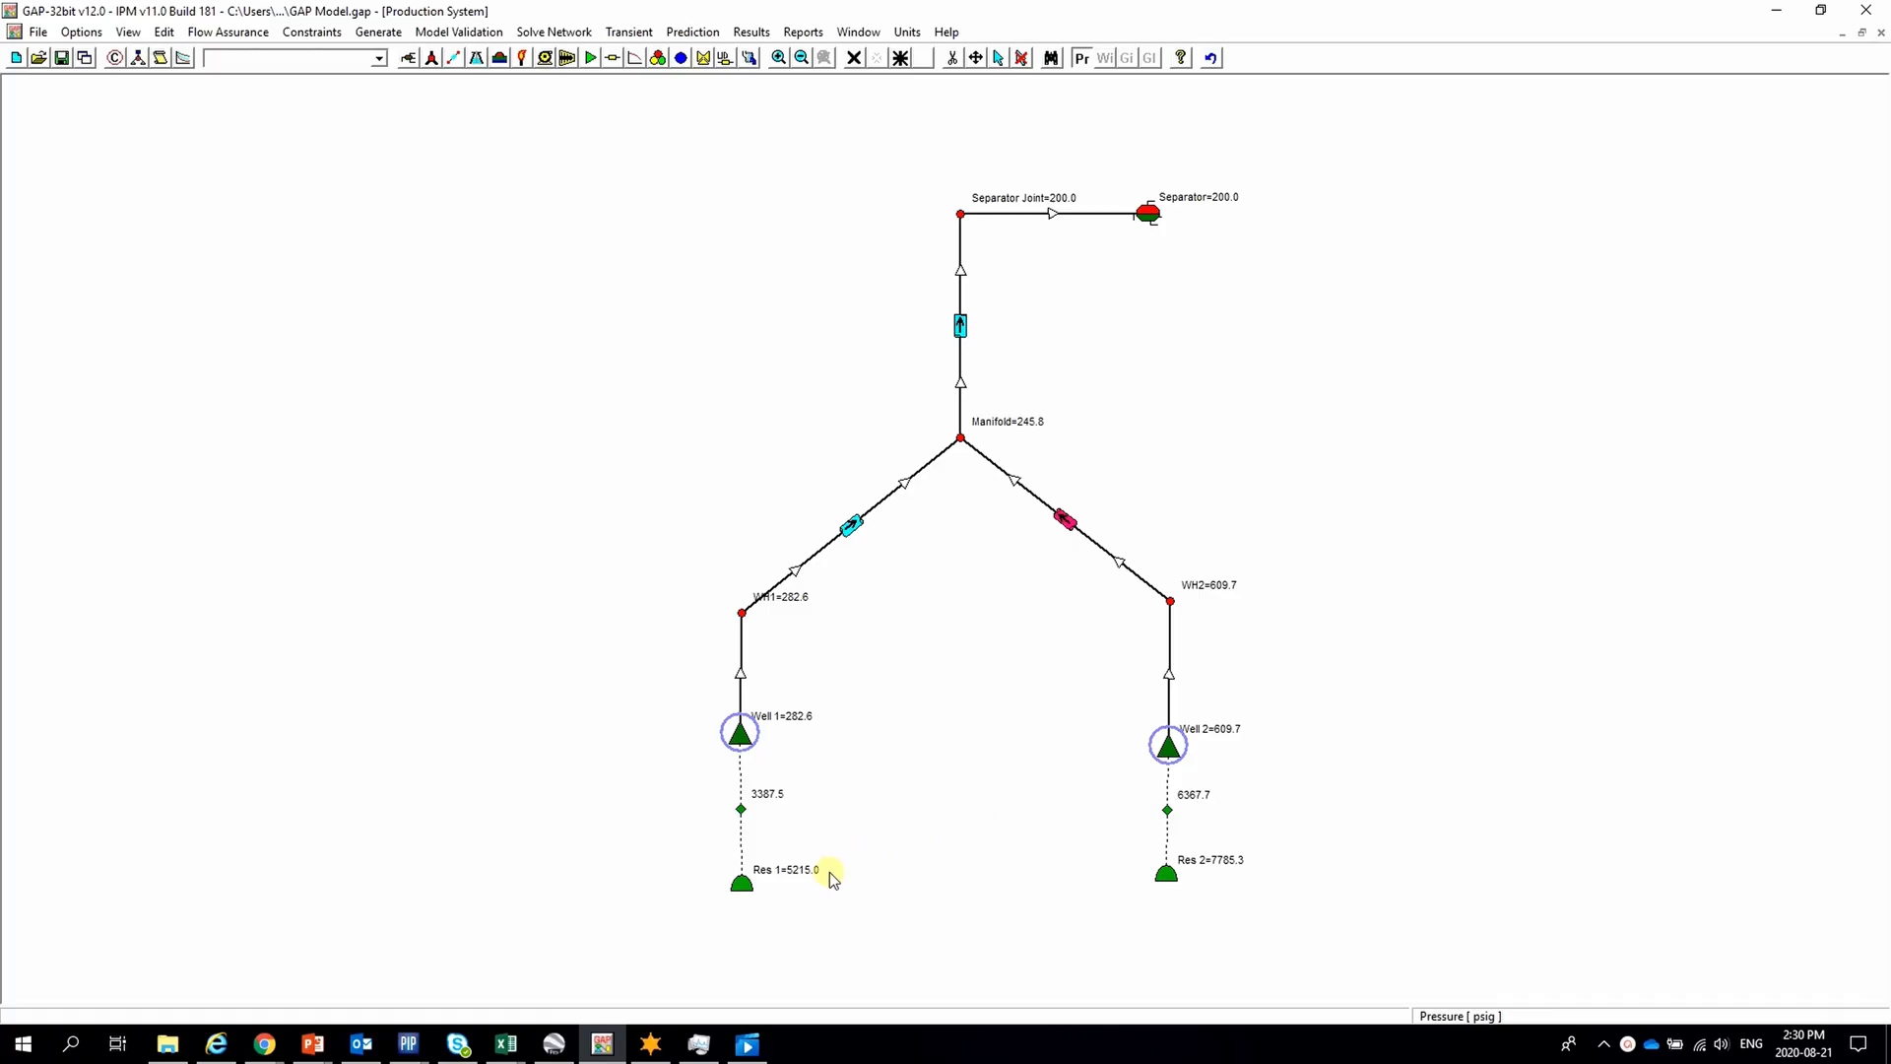
pyautogui.doubleClick(740, 885)
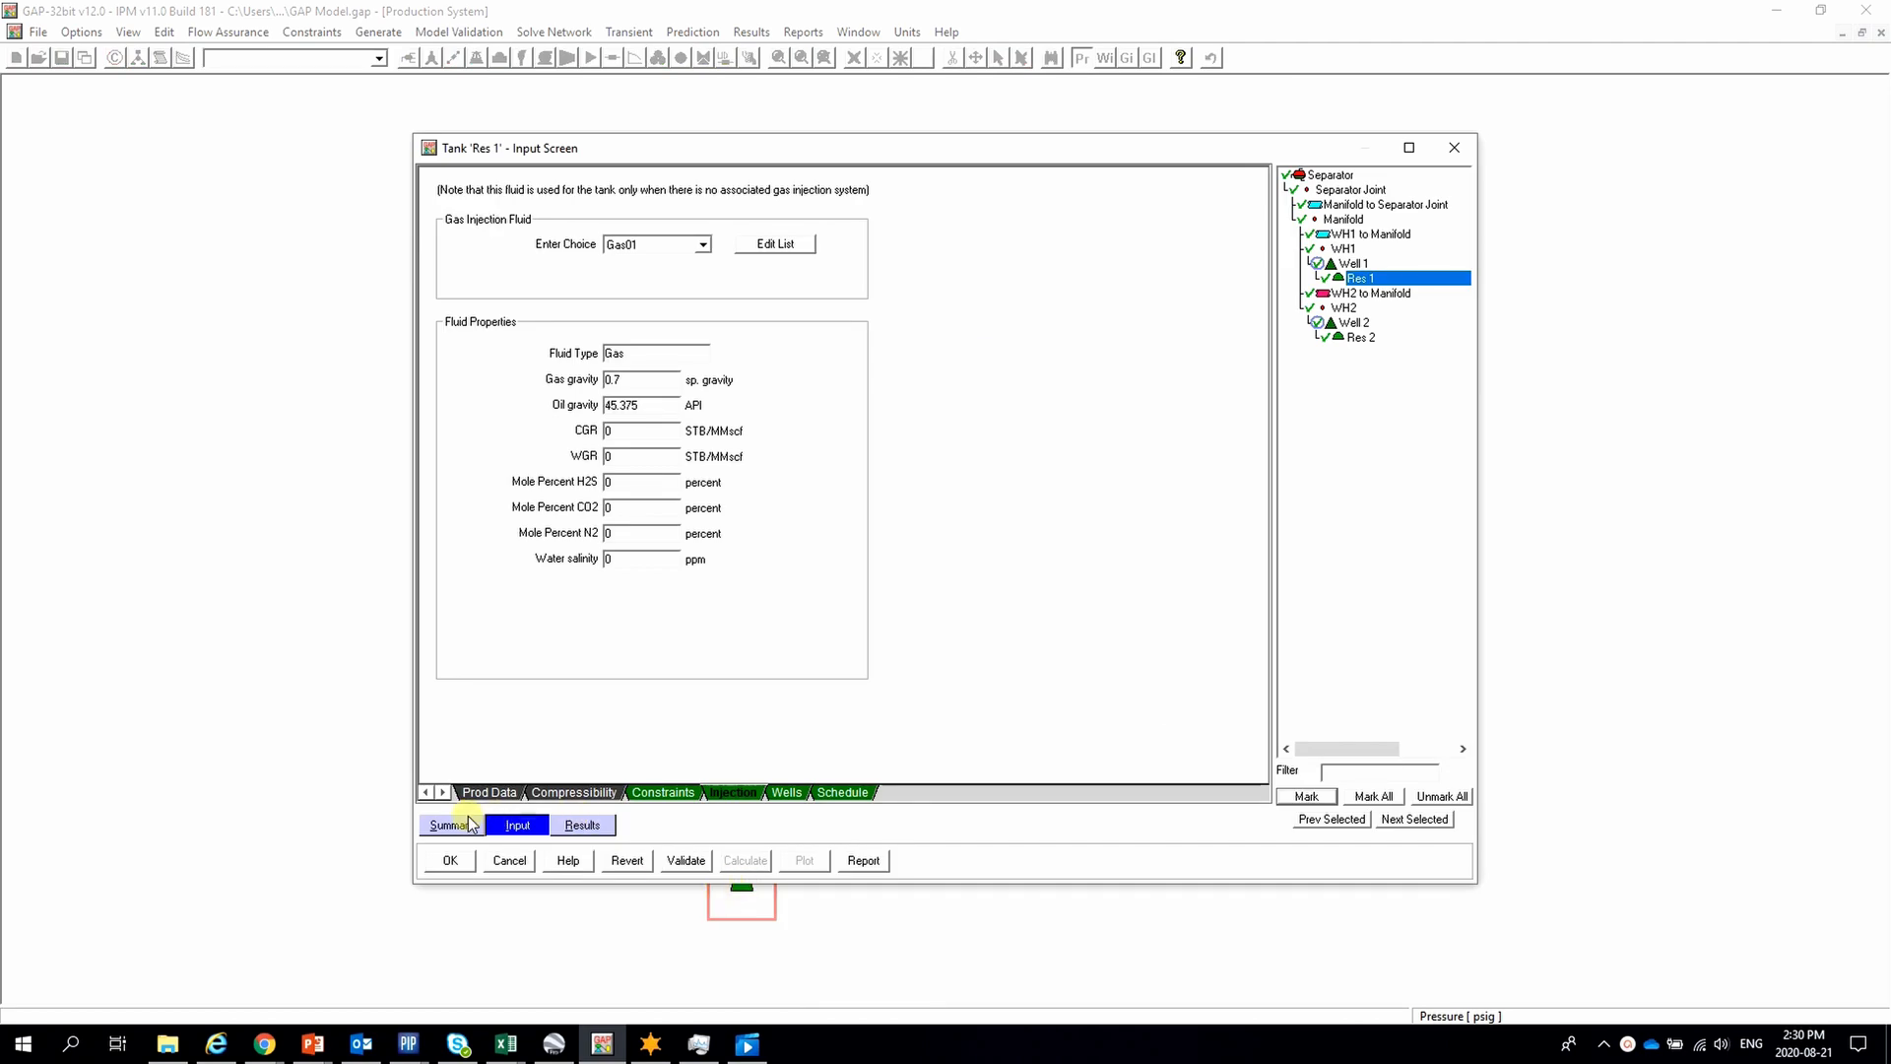
pyautogui.click(450, 825)
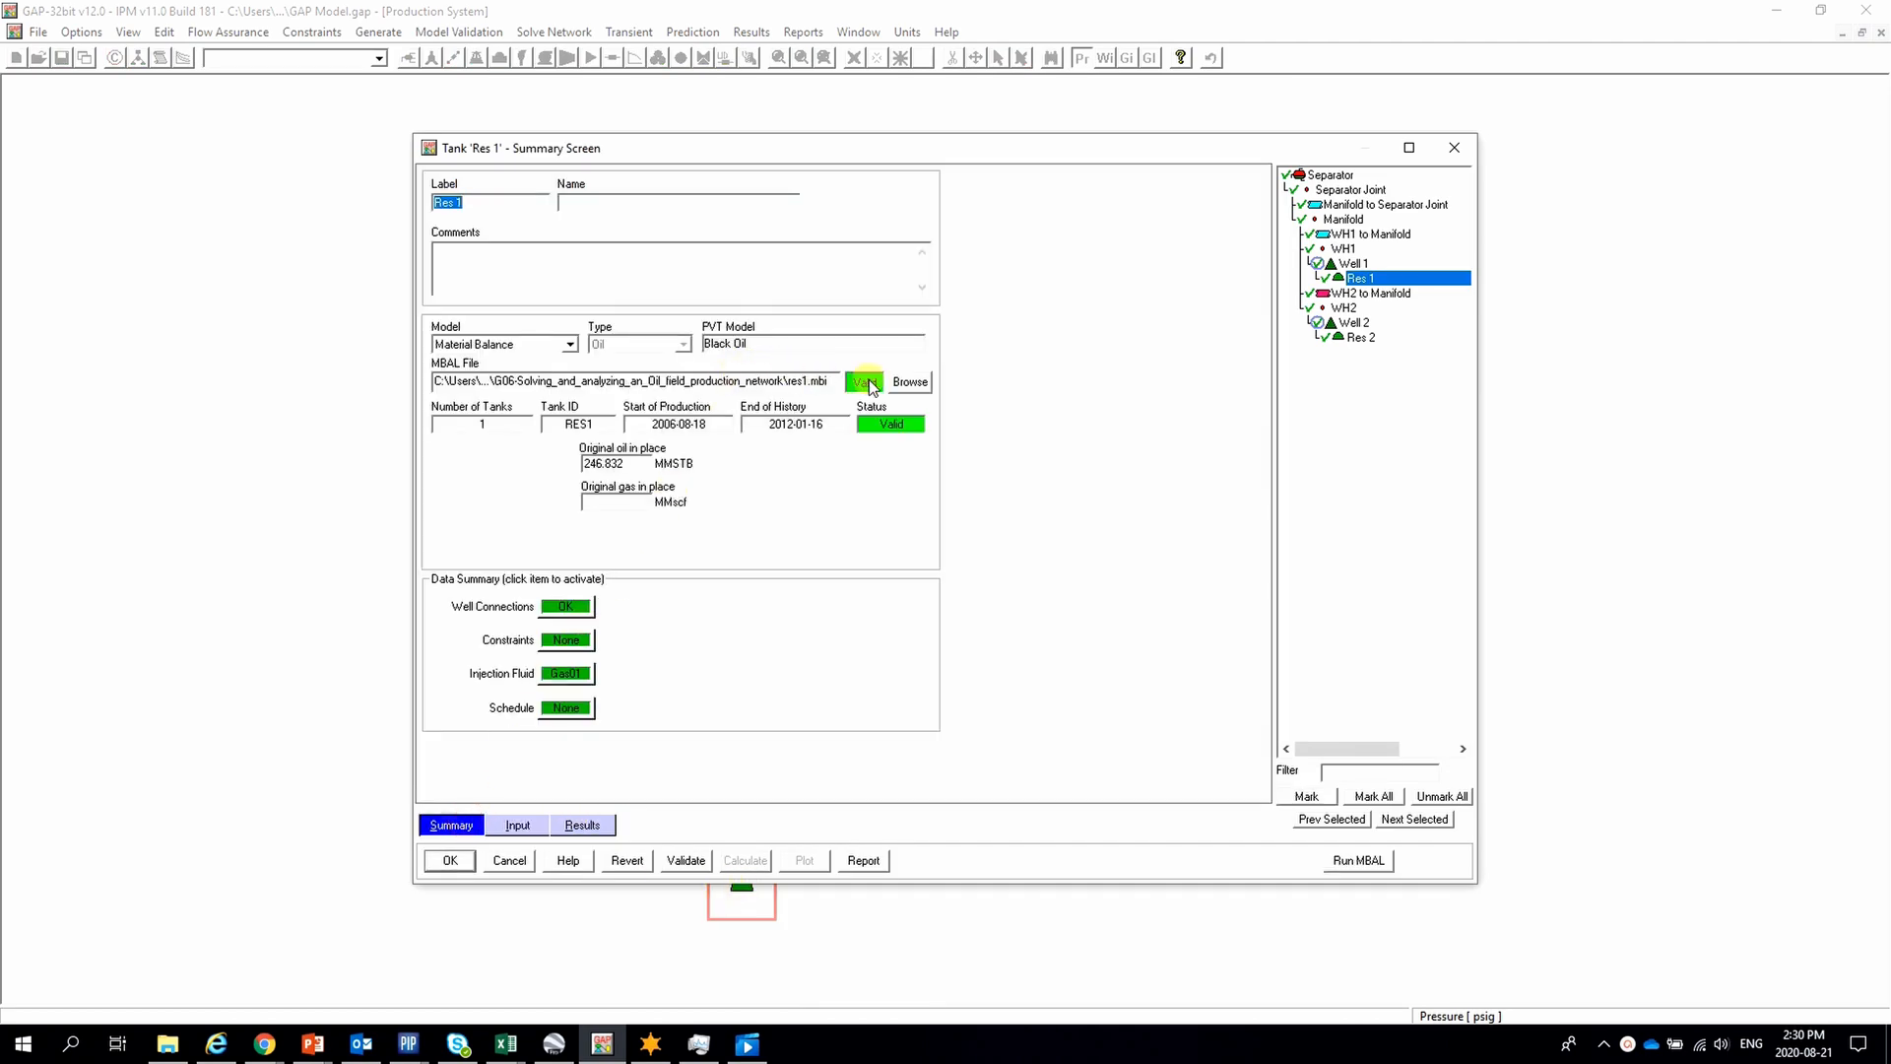
pyautogui.moveTo(911, 383)
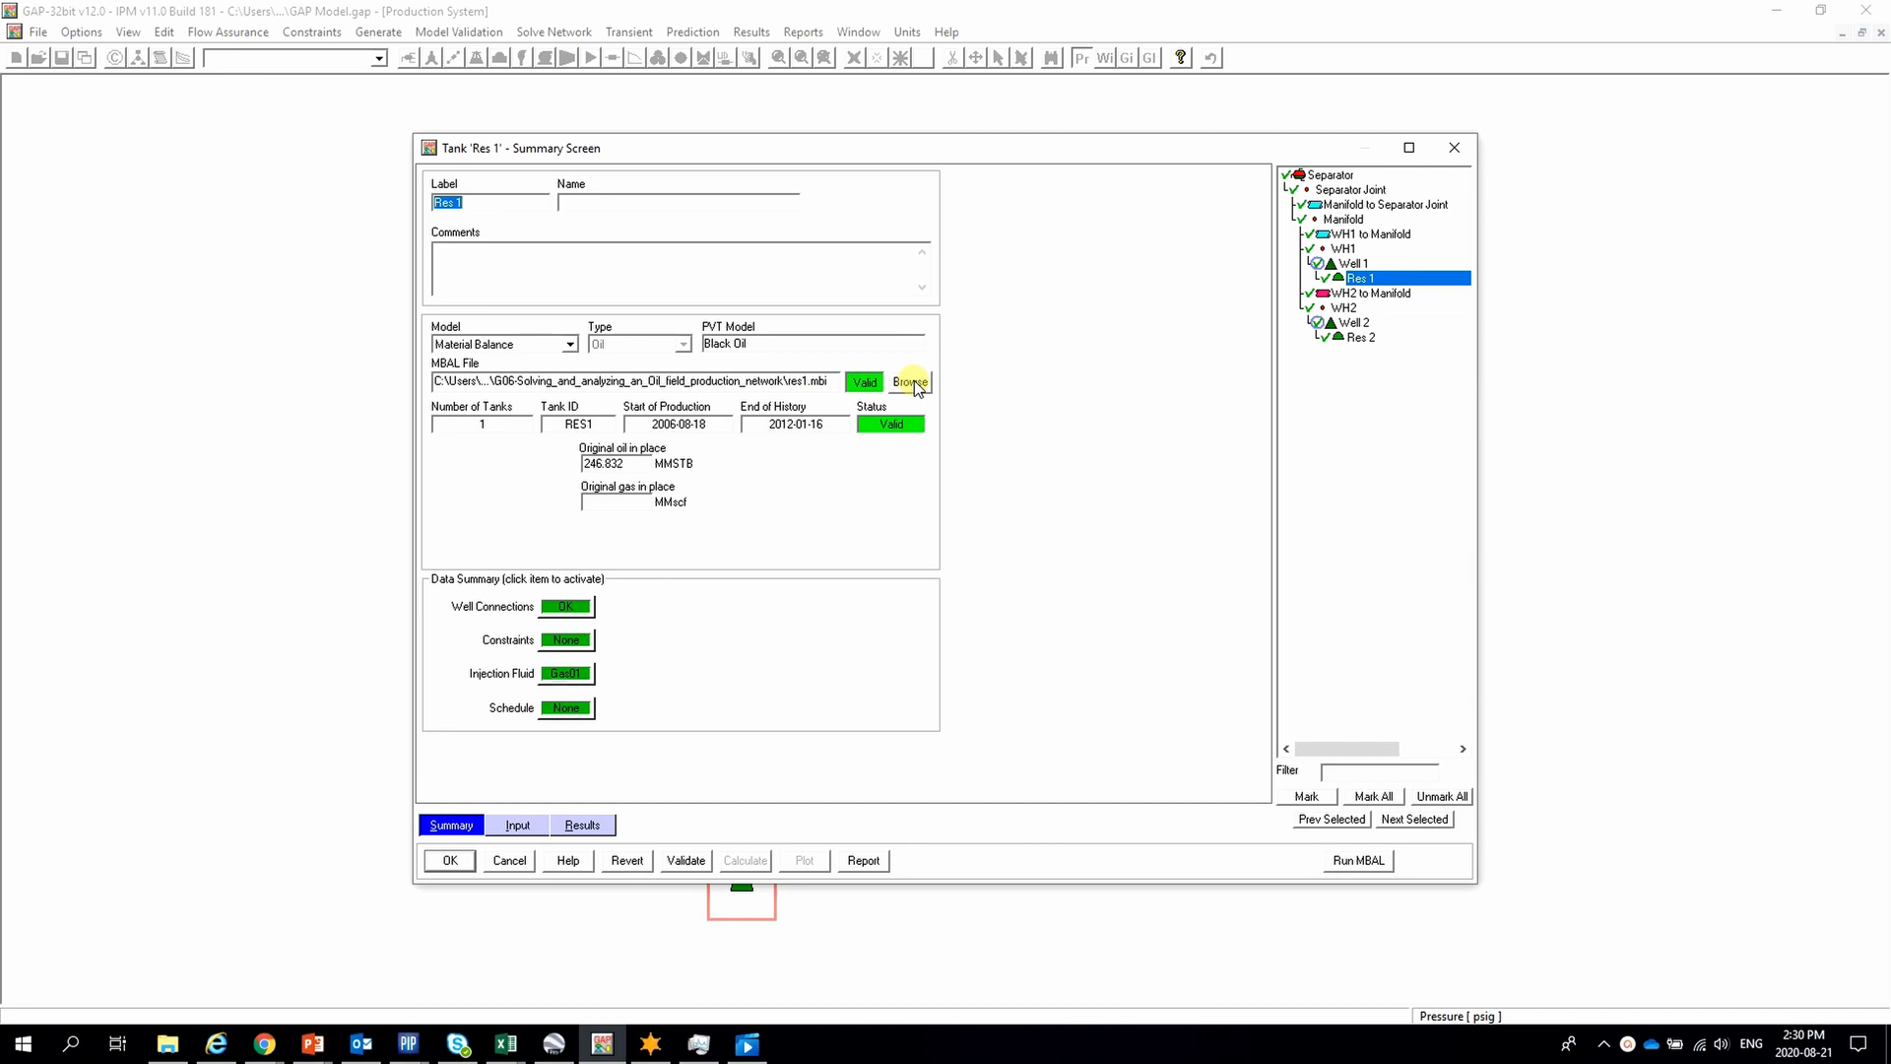
pyautogui.click(909, 382)
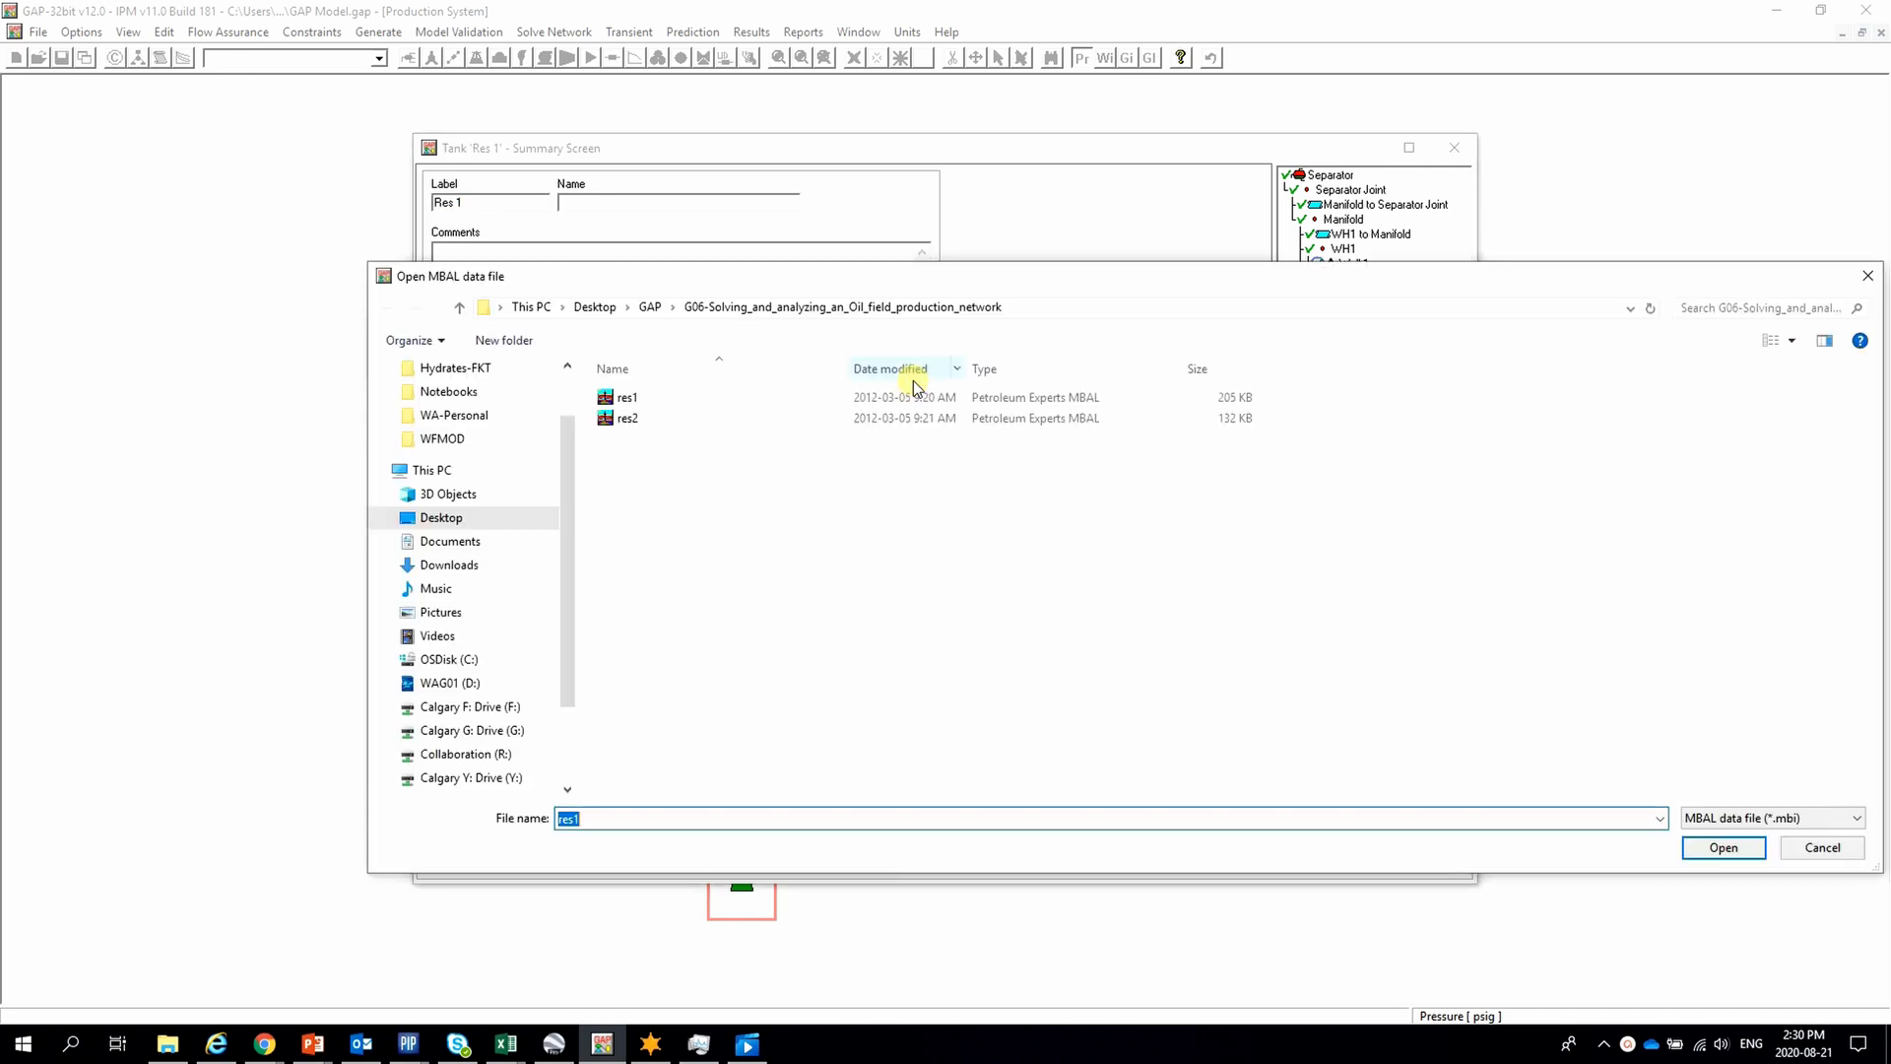
pyautogui.click(628, 397)
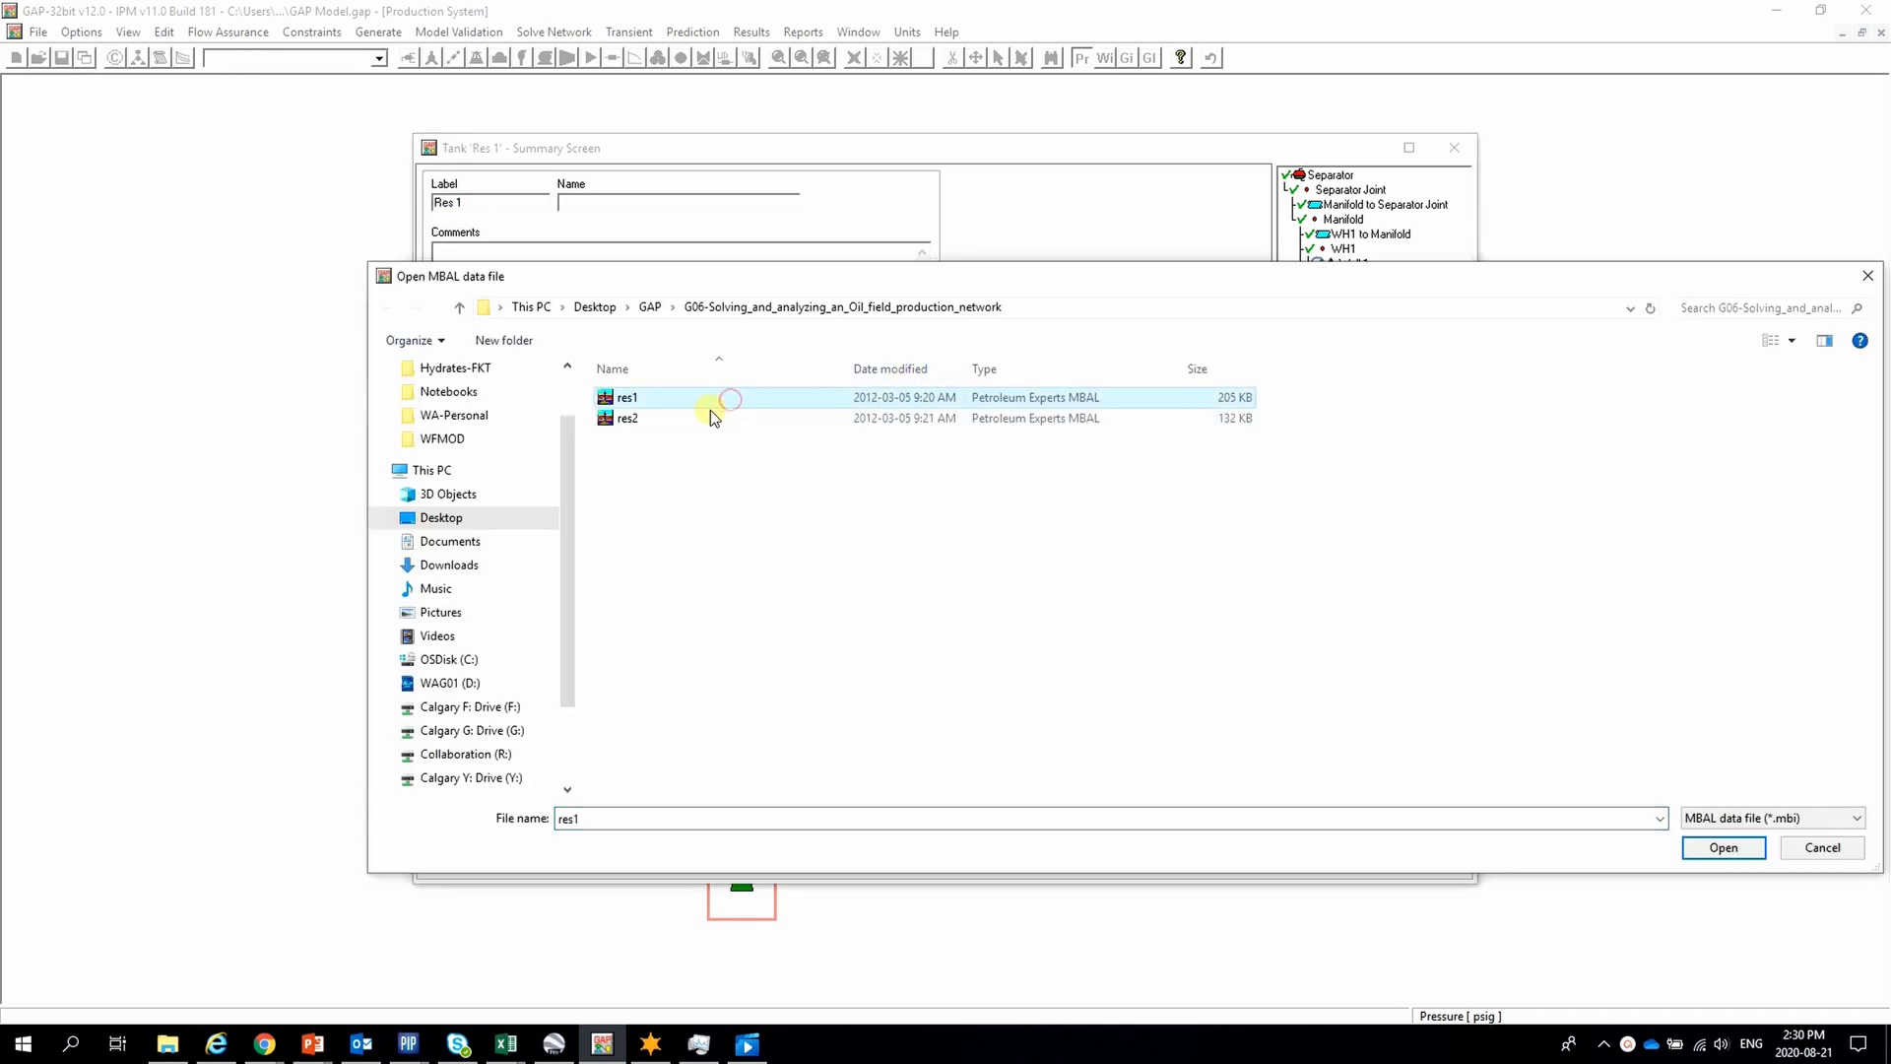
pyautogui.click(1723, 848)
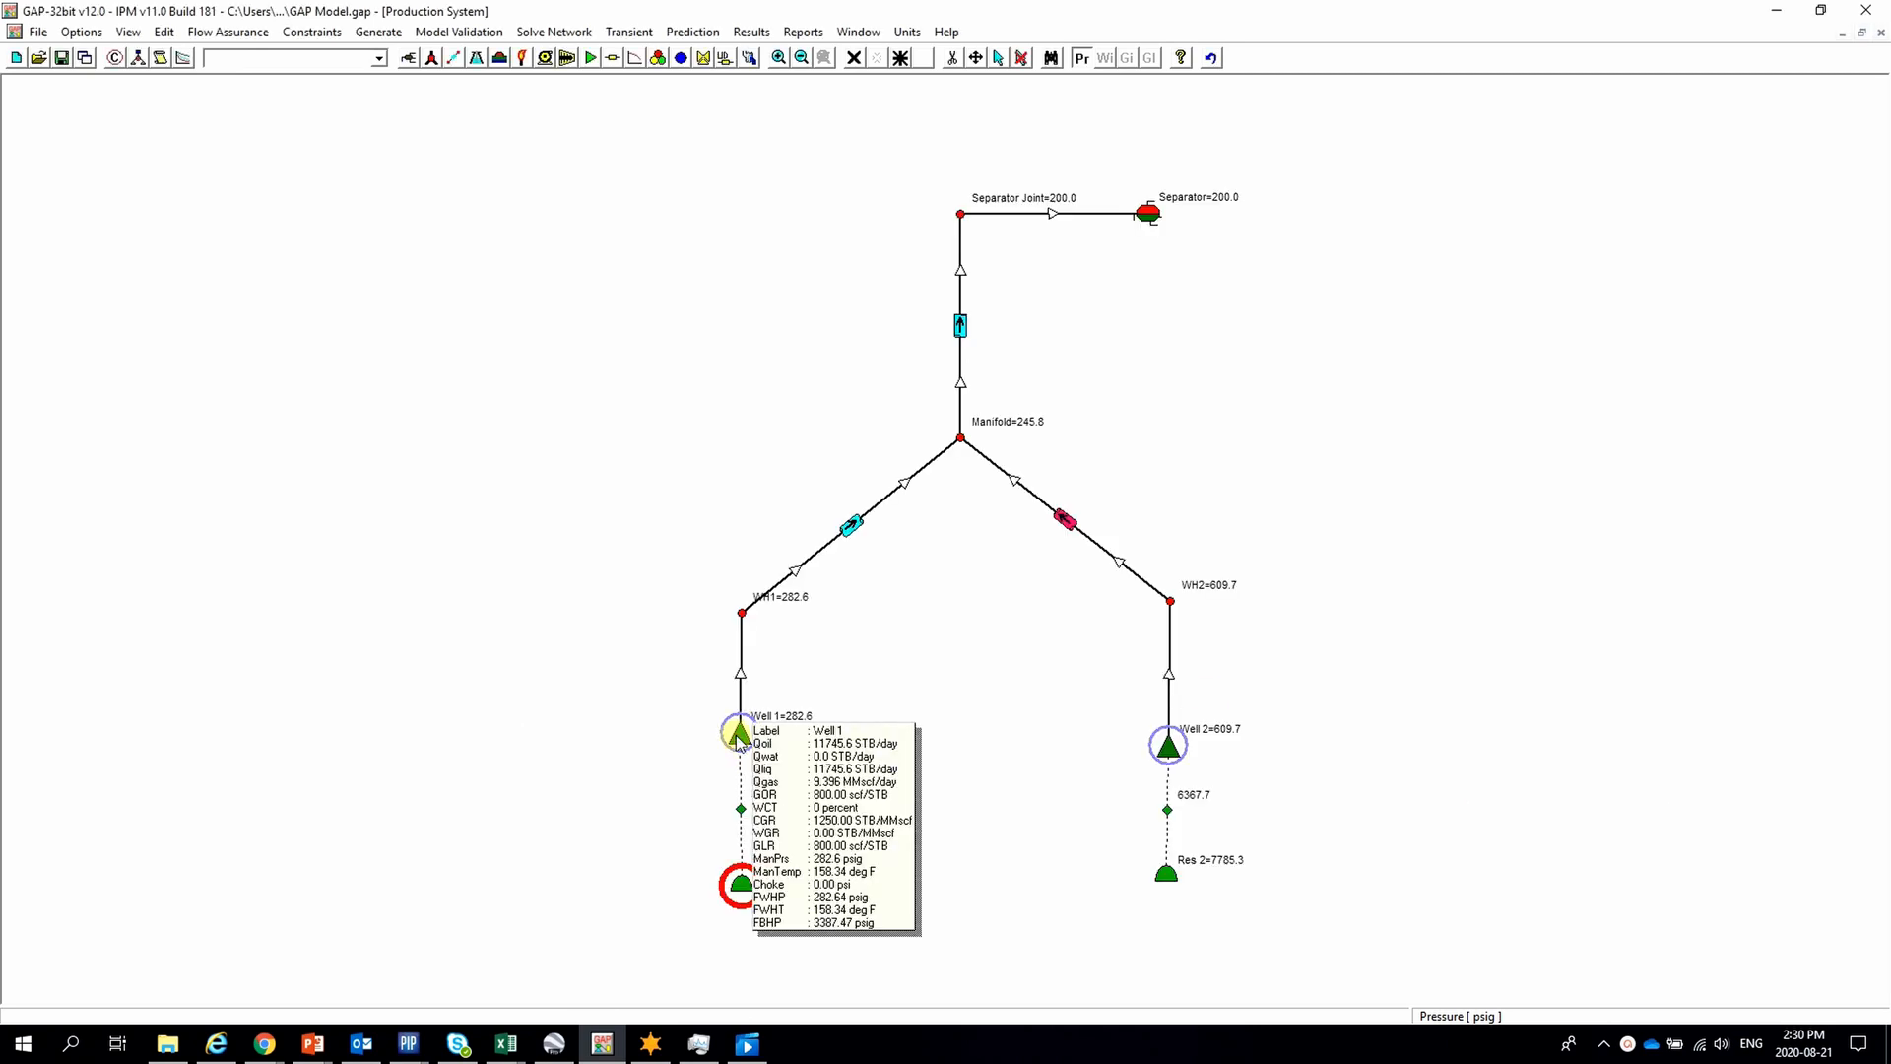
# Keep Well 1's existing PROSPER model file, then abort launching it in PROSPER.
pyautogui.doubleClick(736, 731)
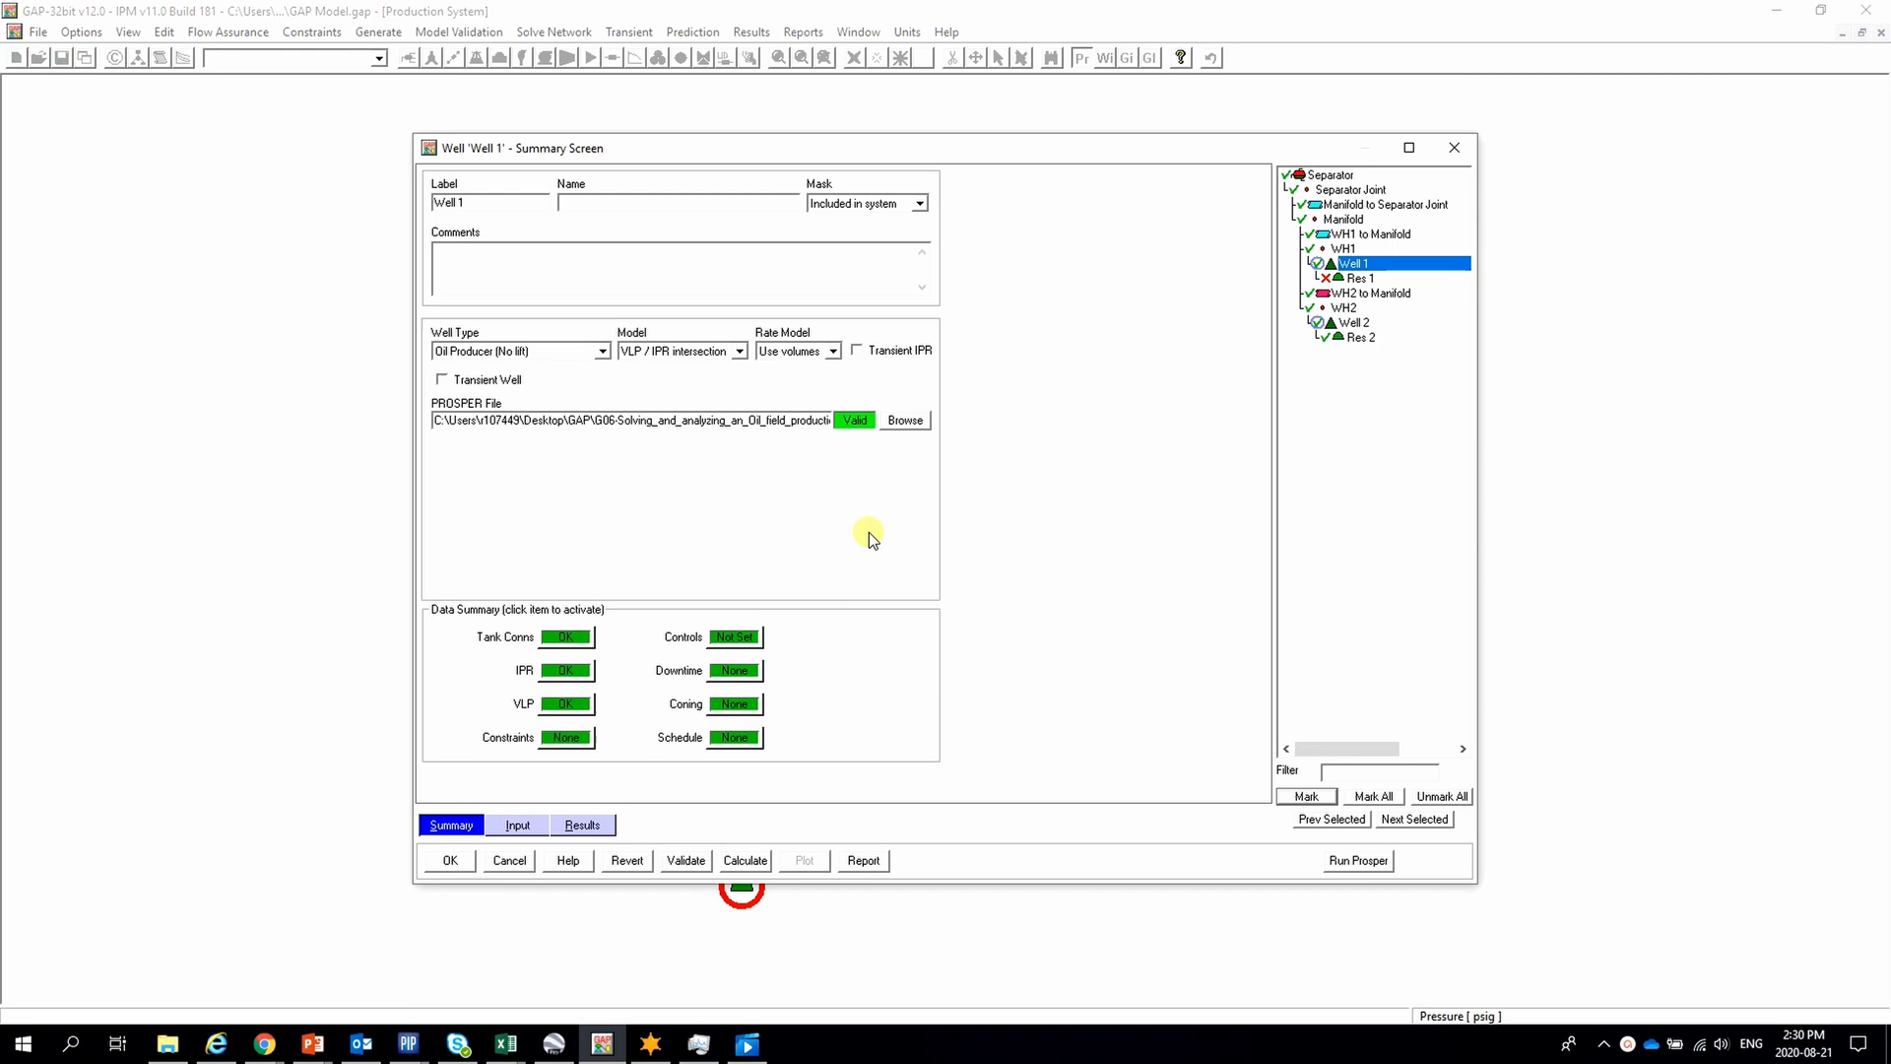
pyautogui.click(903, 420)
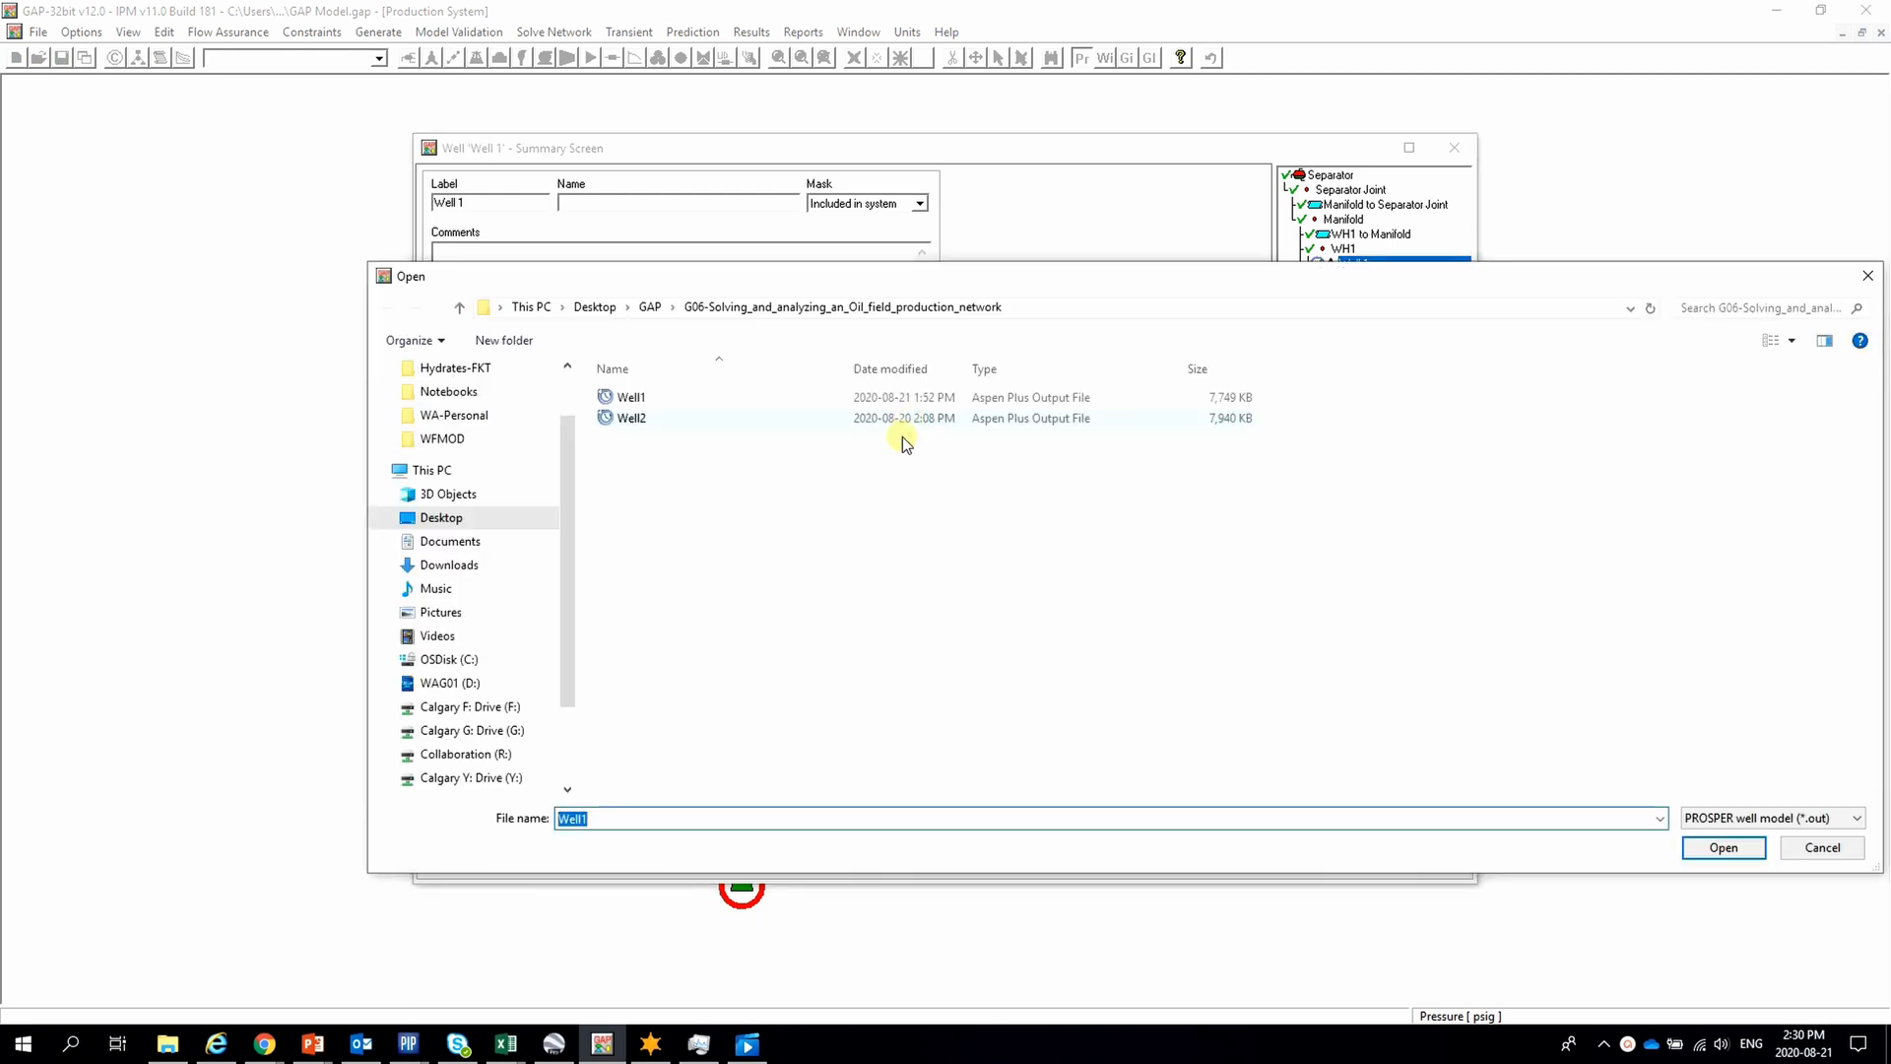
pyautogui.click(631, 418)
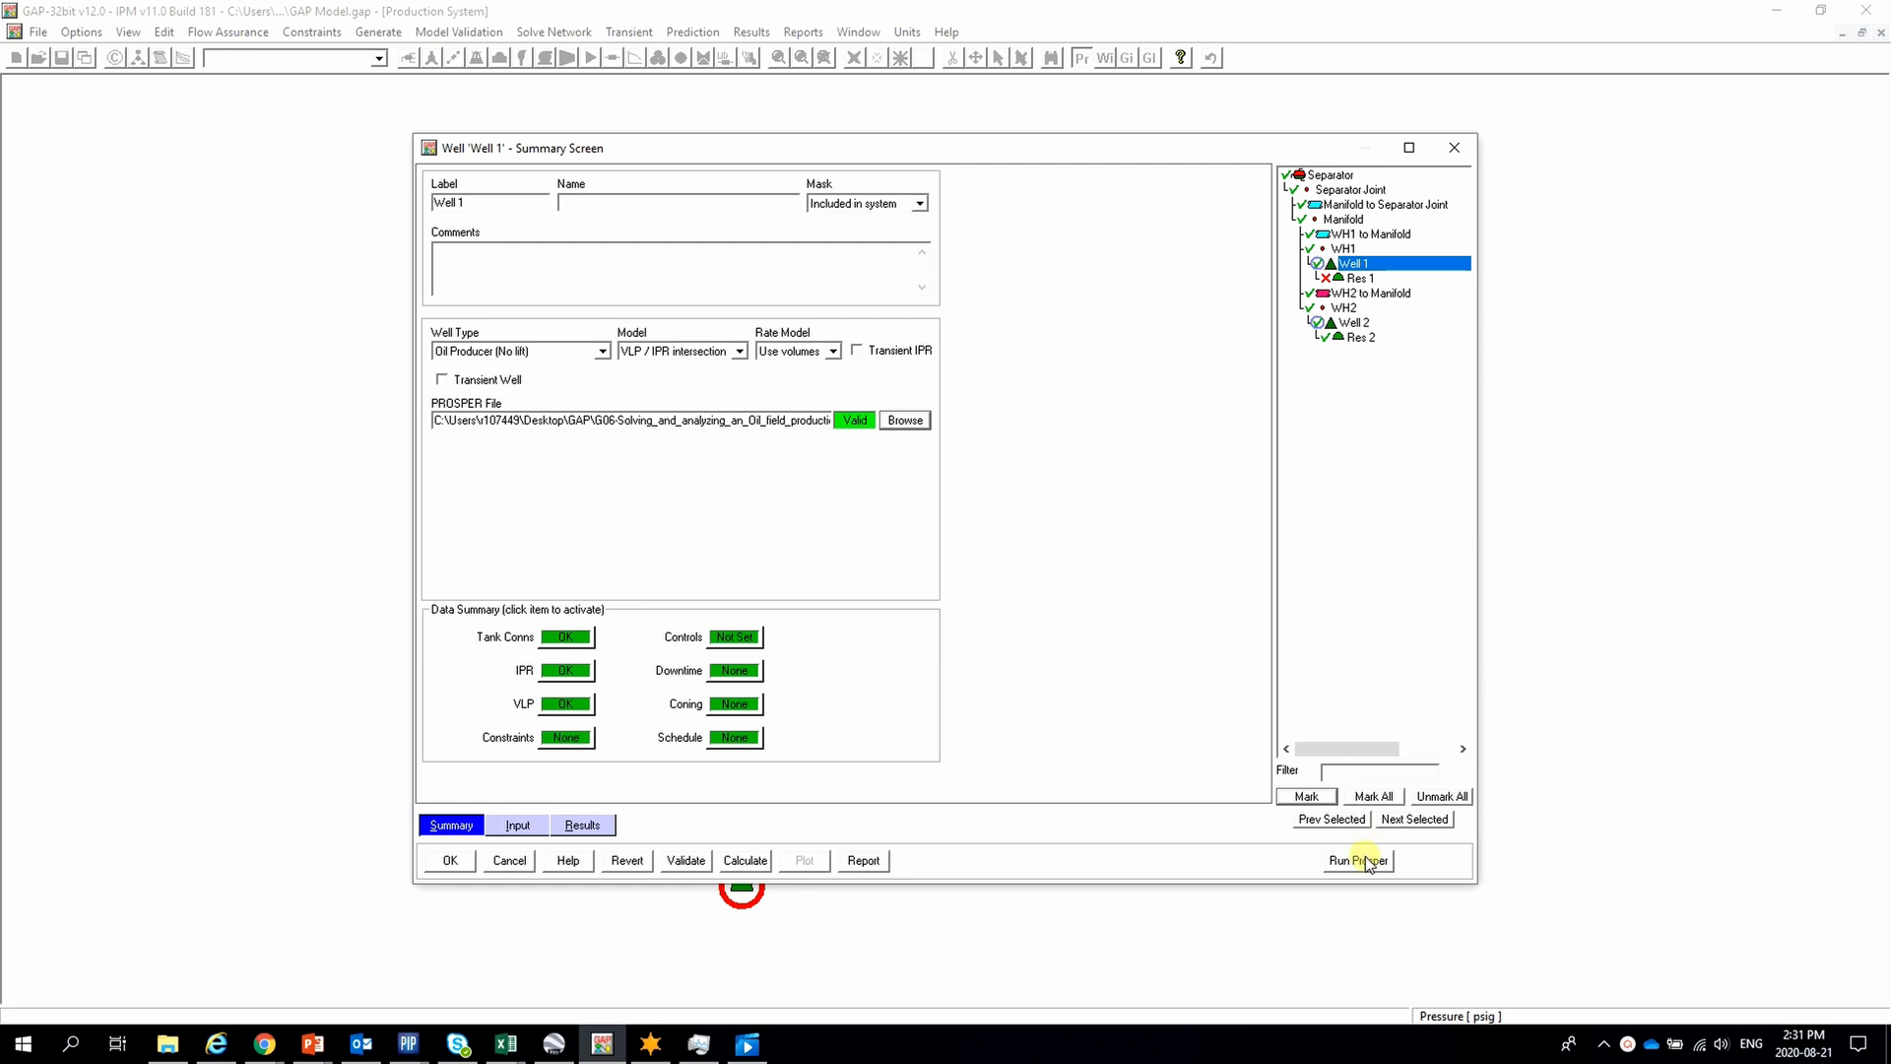
pyautogui.click(1355, 860)
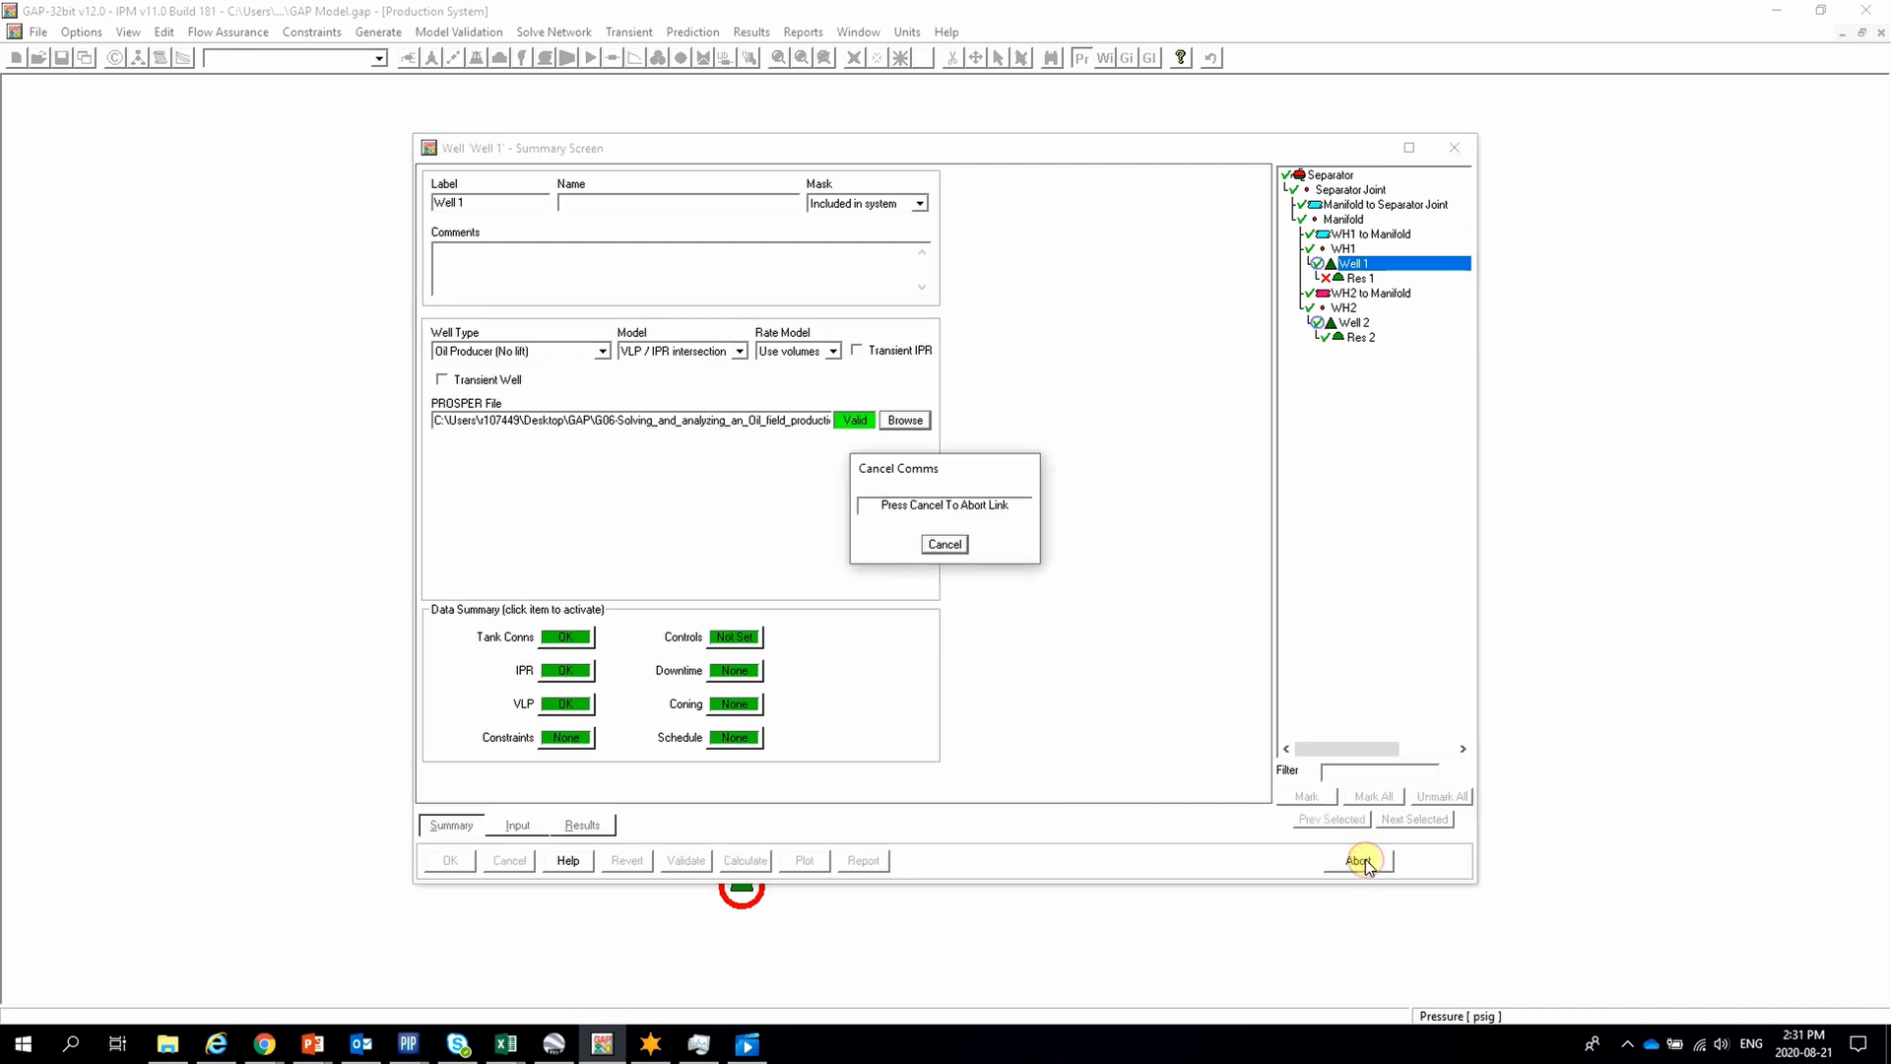
pyautogui.click(945, 544)
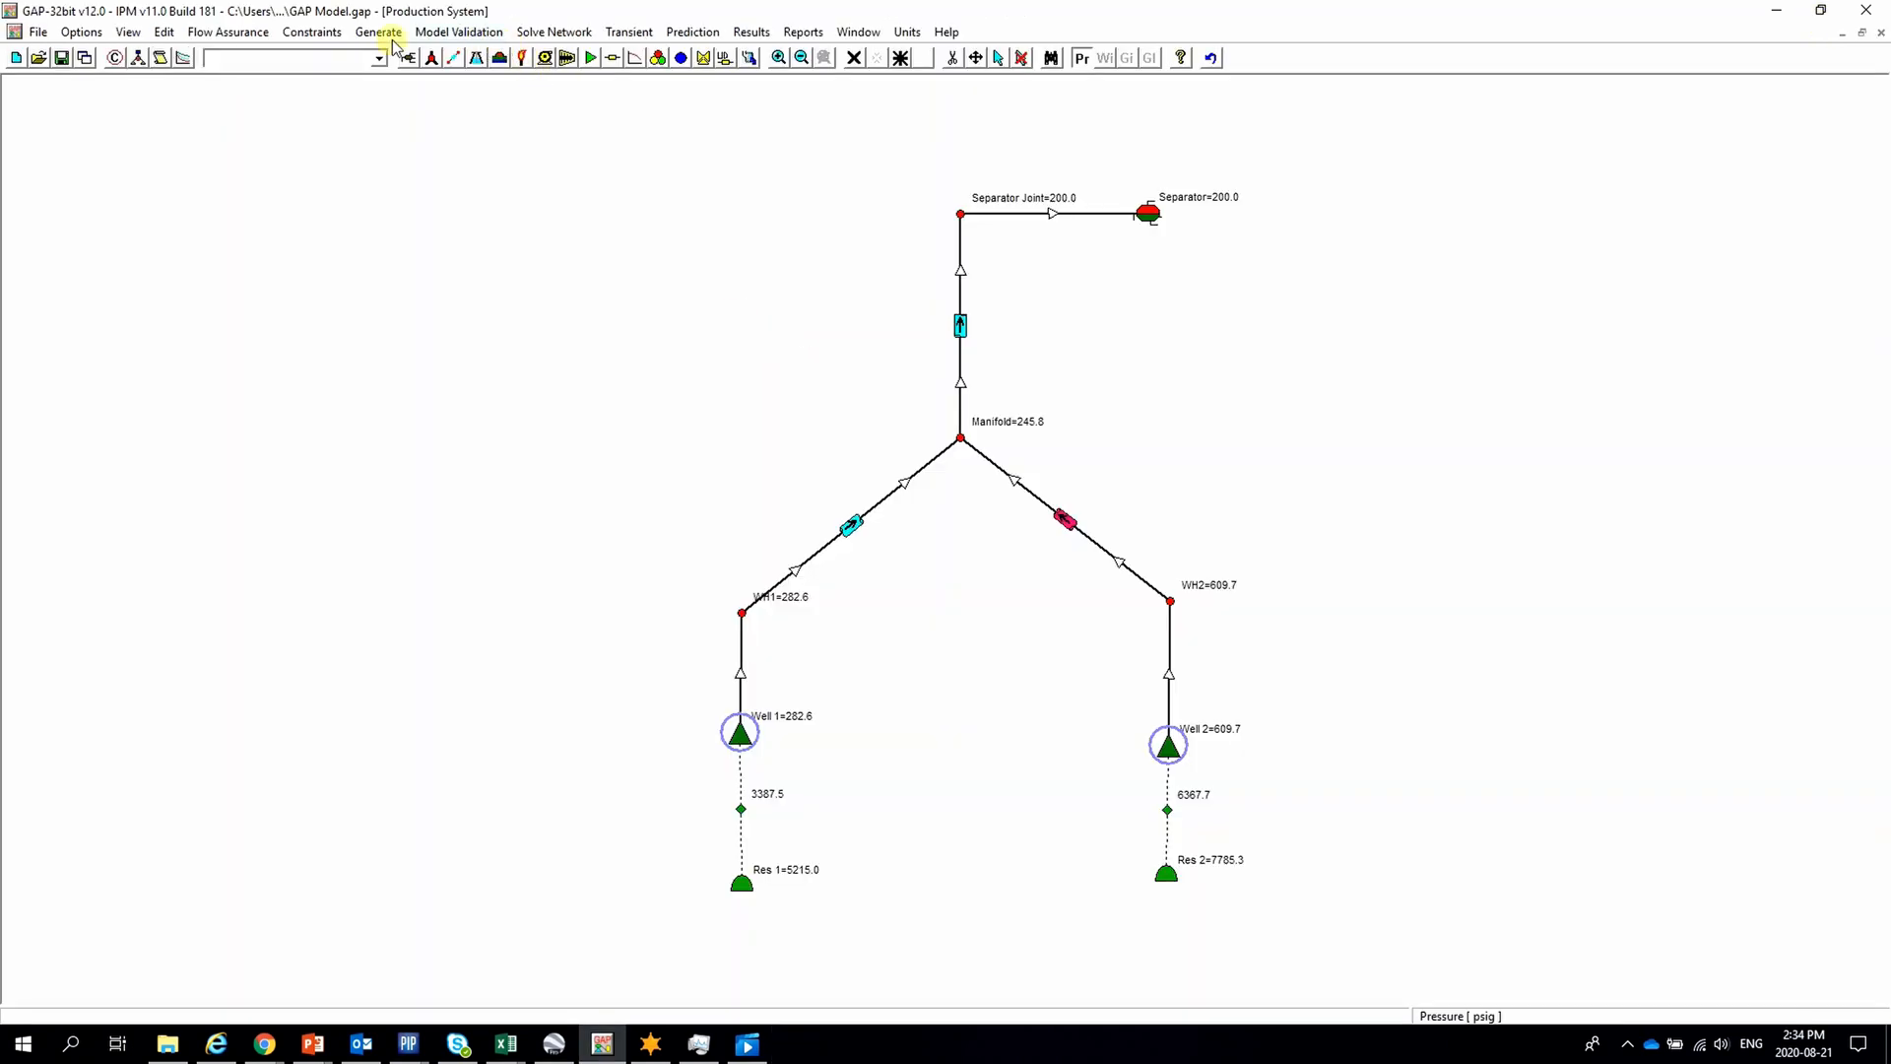
# Generate PROSPER inflow curves for Well 1 and Well 2, then start PROSPER lift curve generation.
pyautogui.click(377, 31)
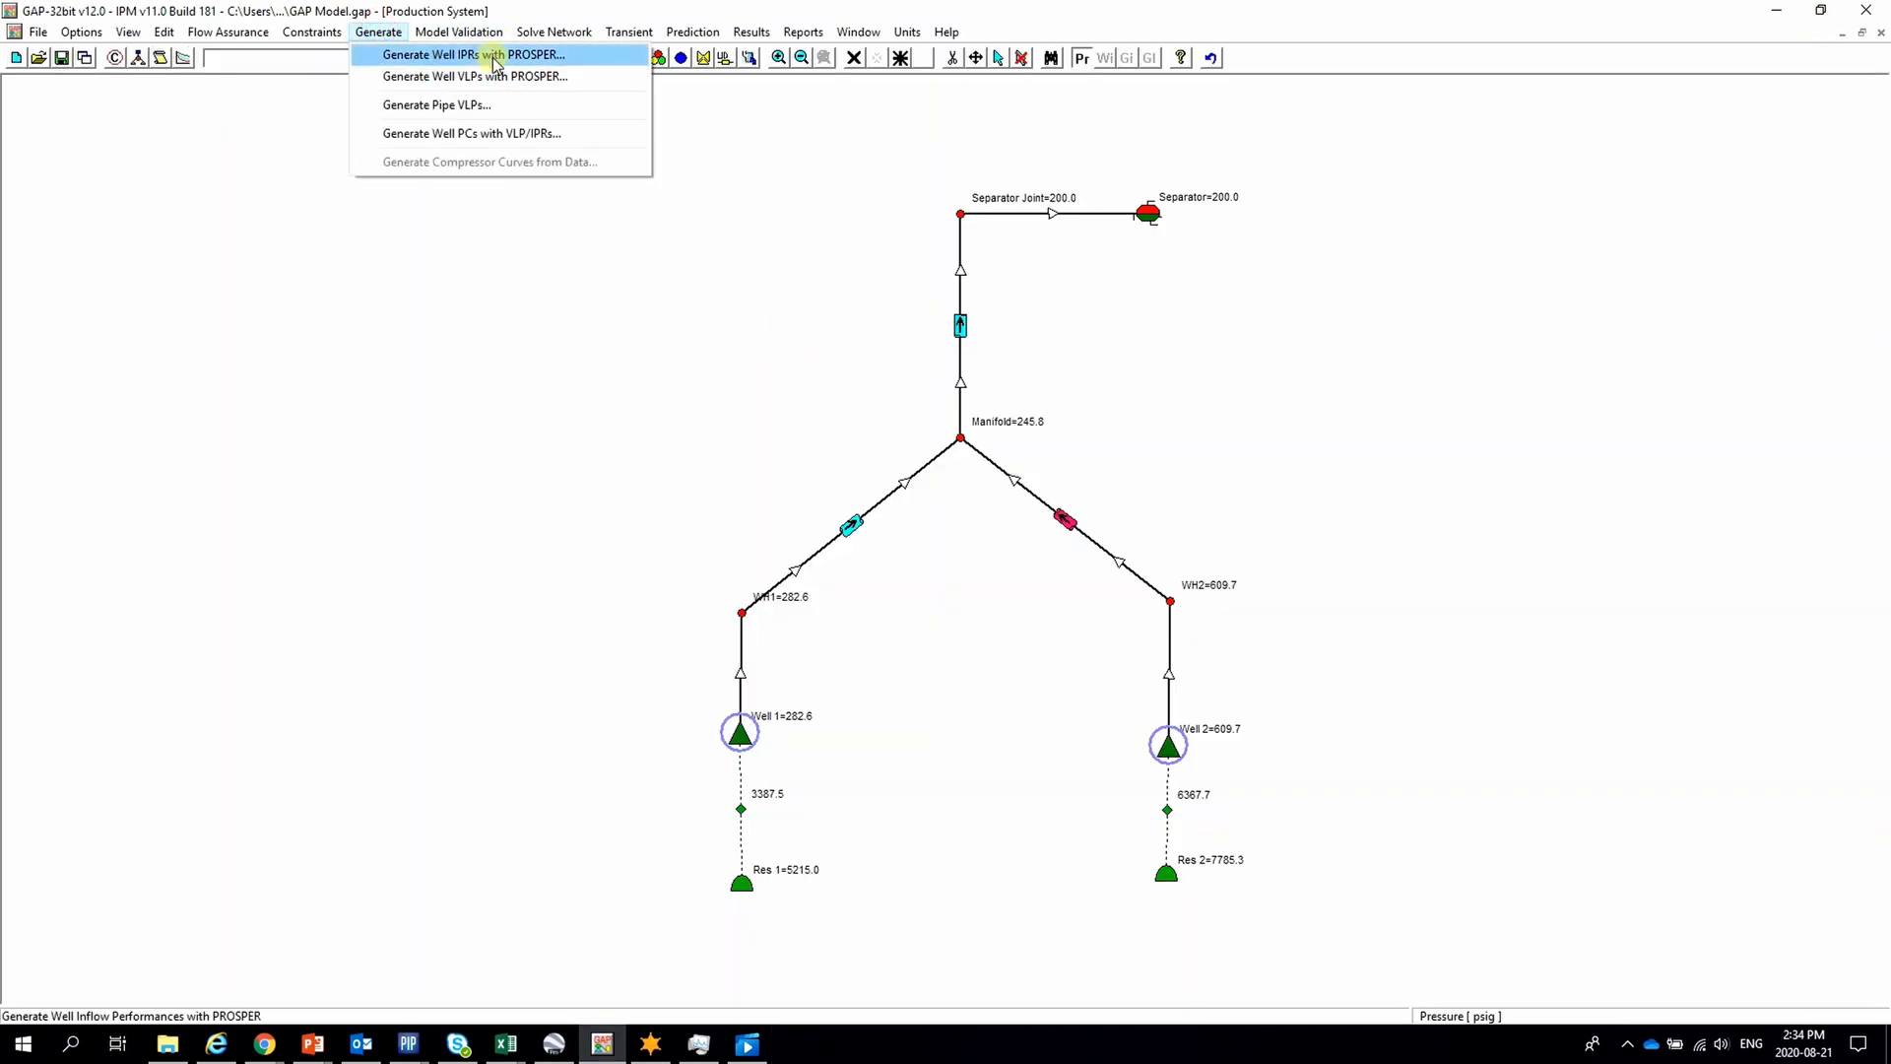
pyautogui.click(467, 54)
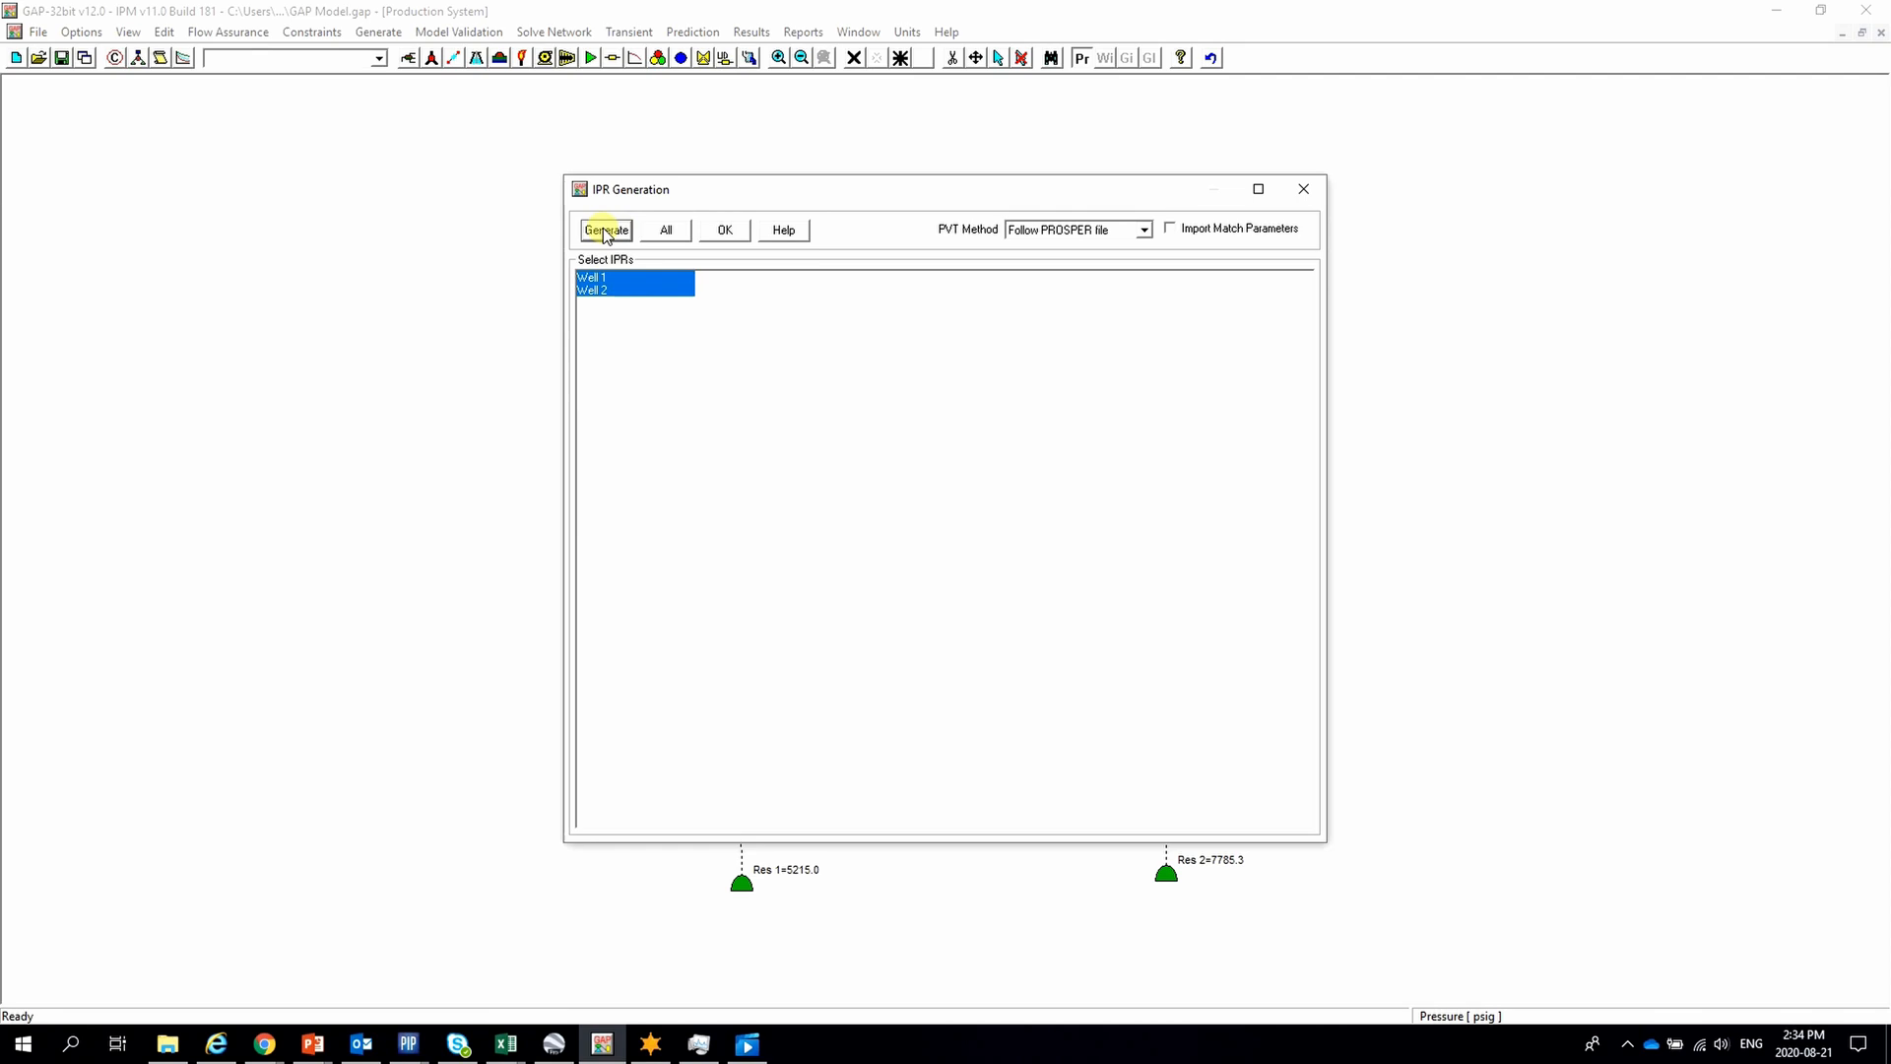
pyautogui.click(606, 229)
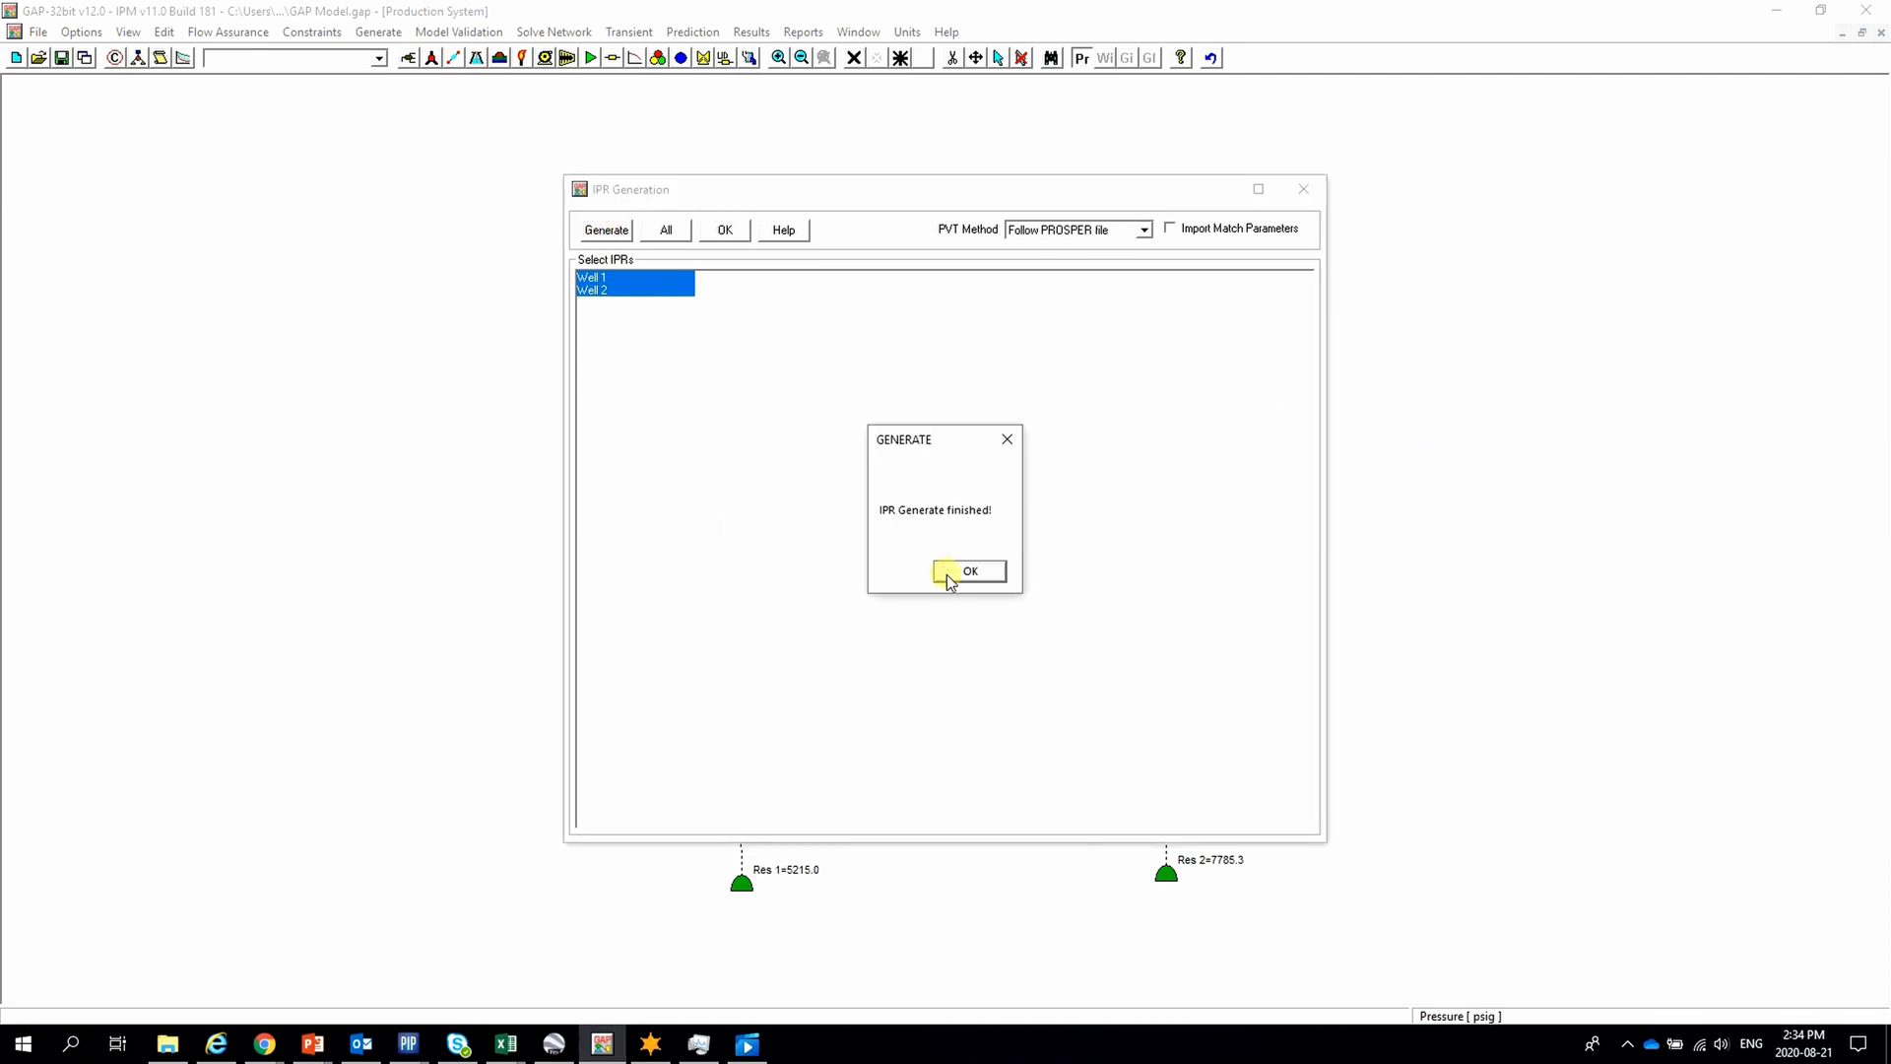
pyautogui.click(969, 571)
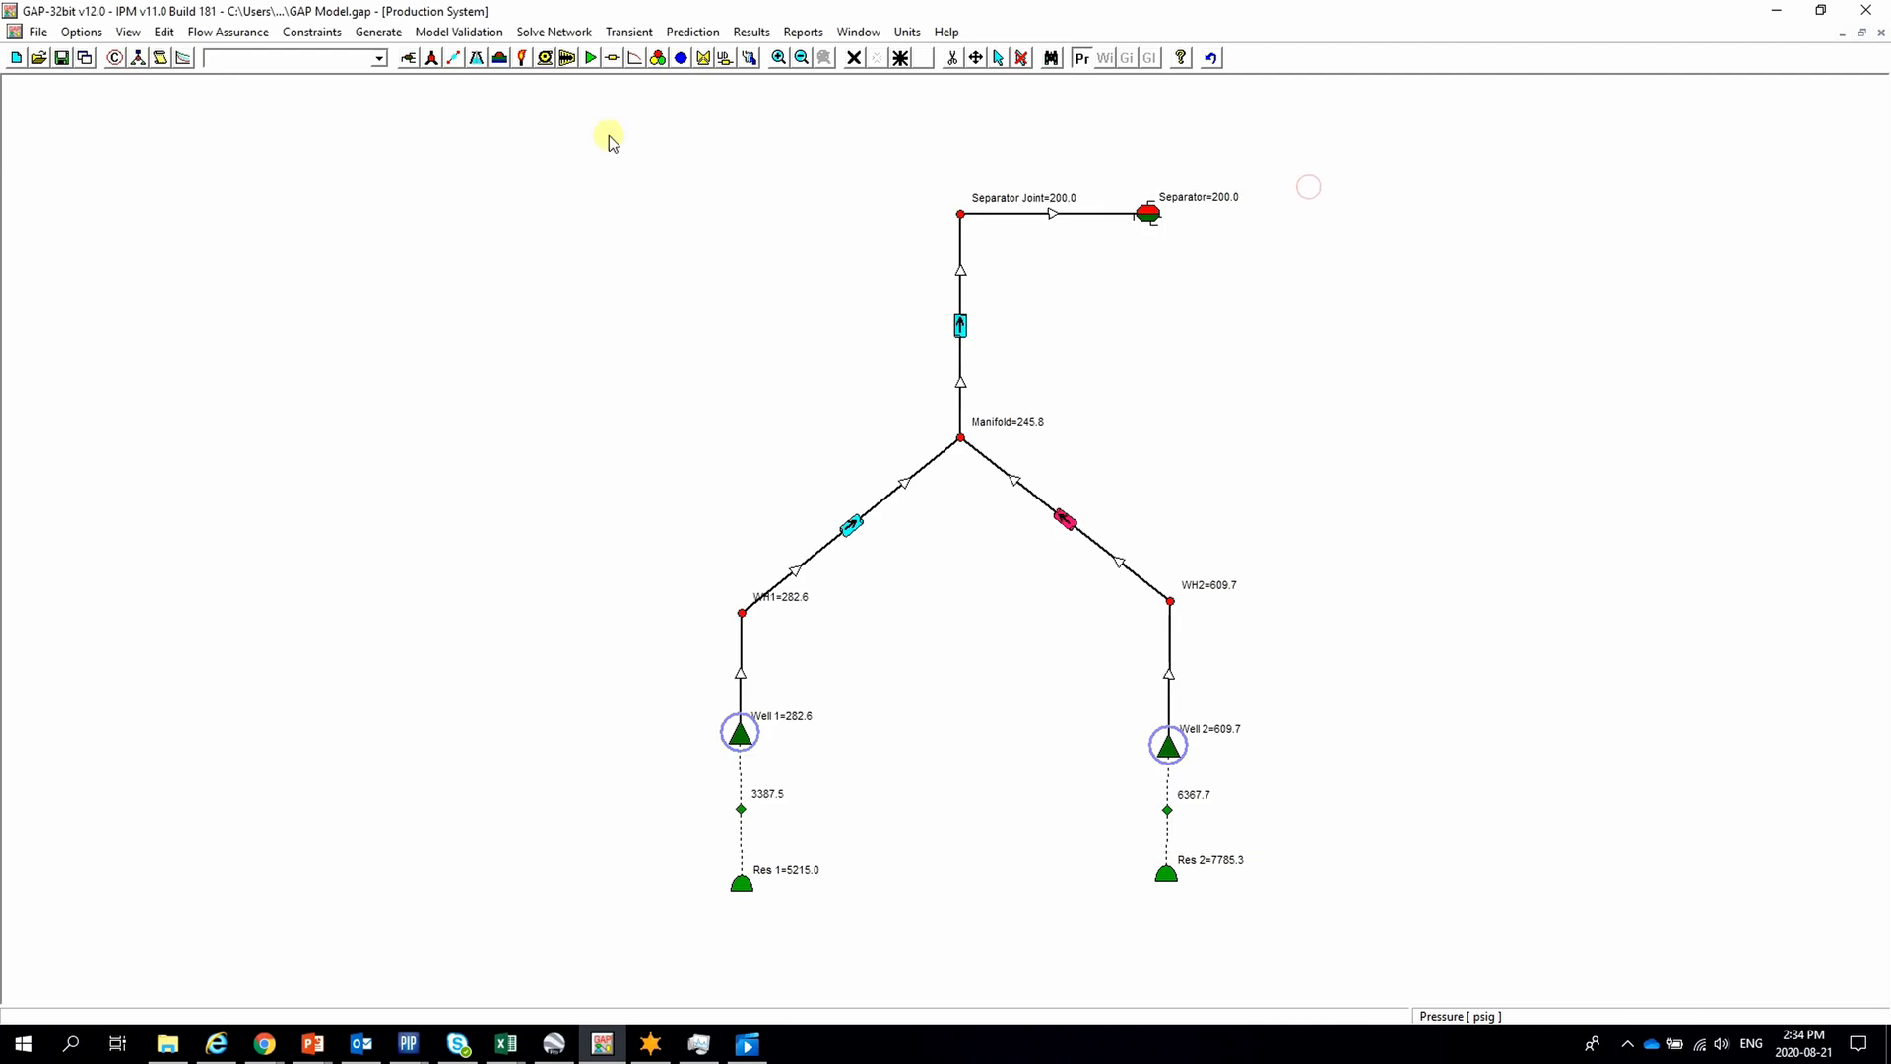
pyautogui.click(378, 32)
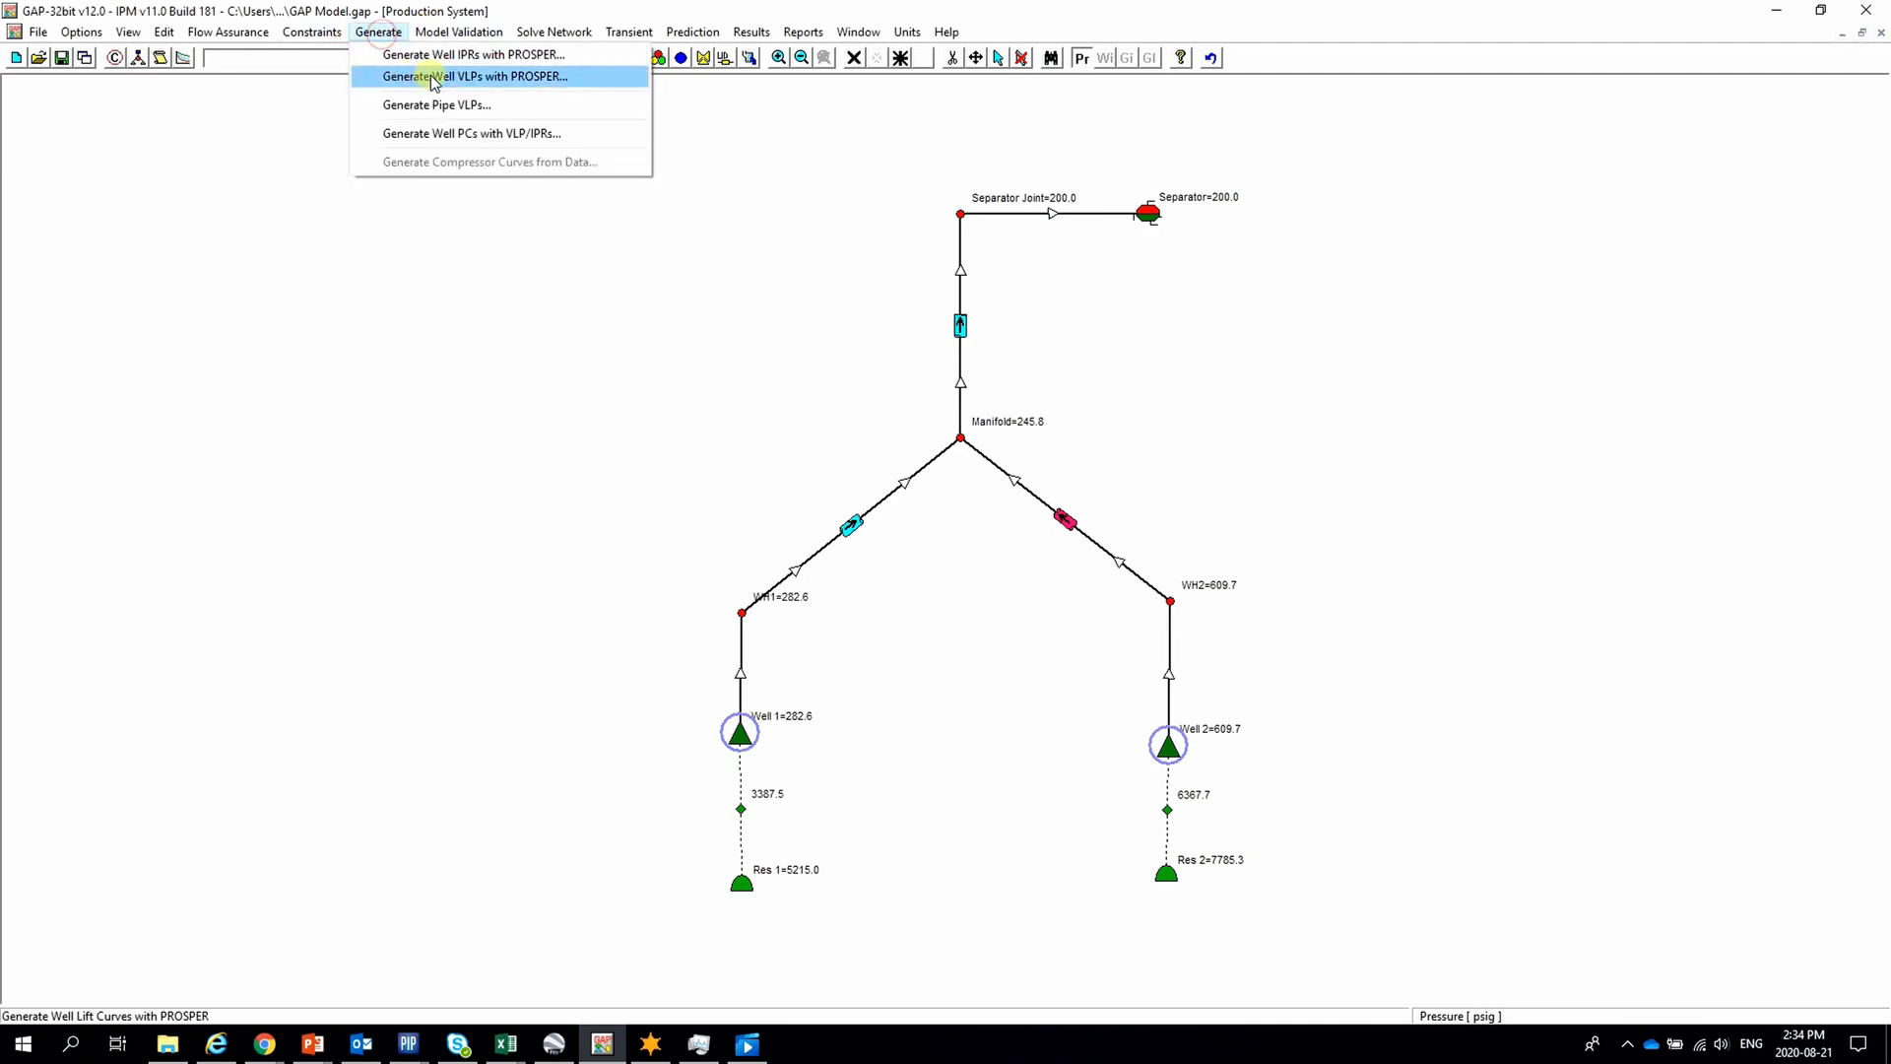
pyautogui.click(474, 76)
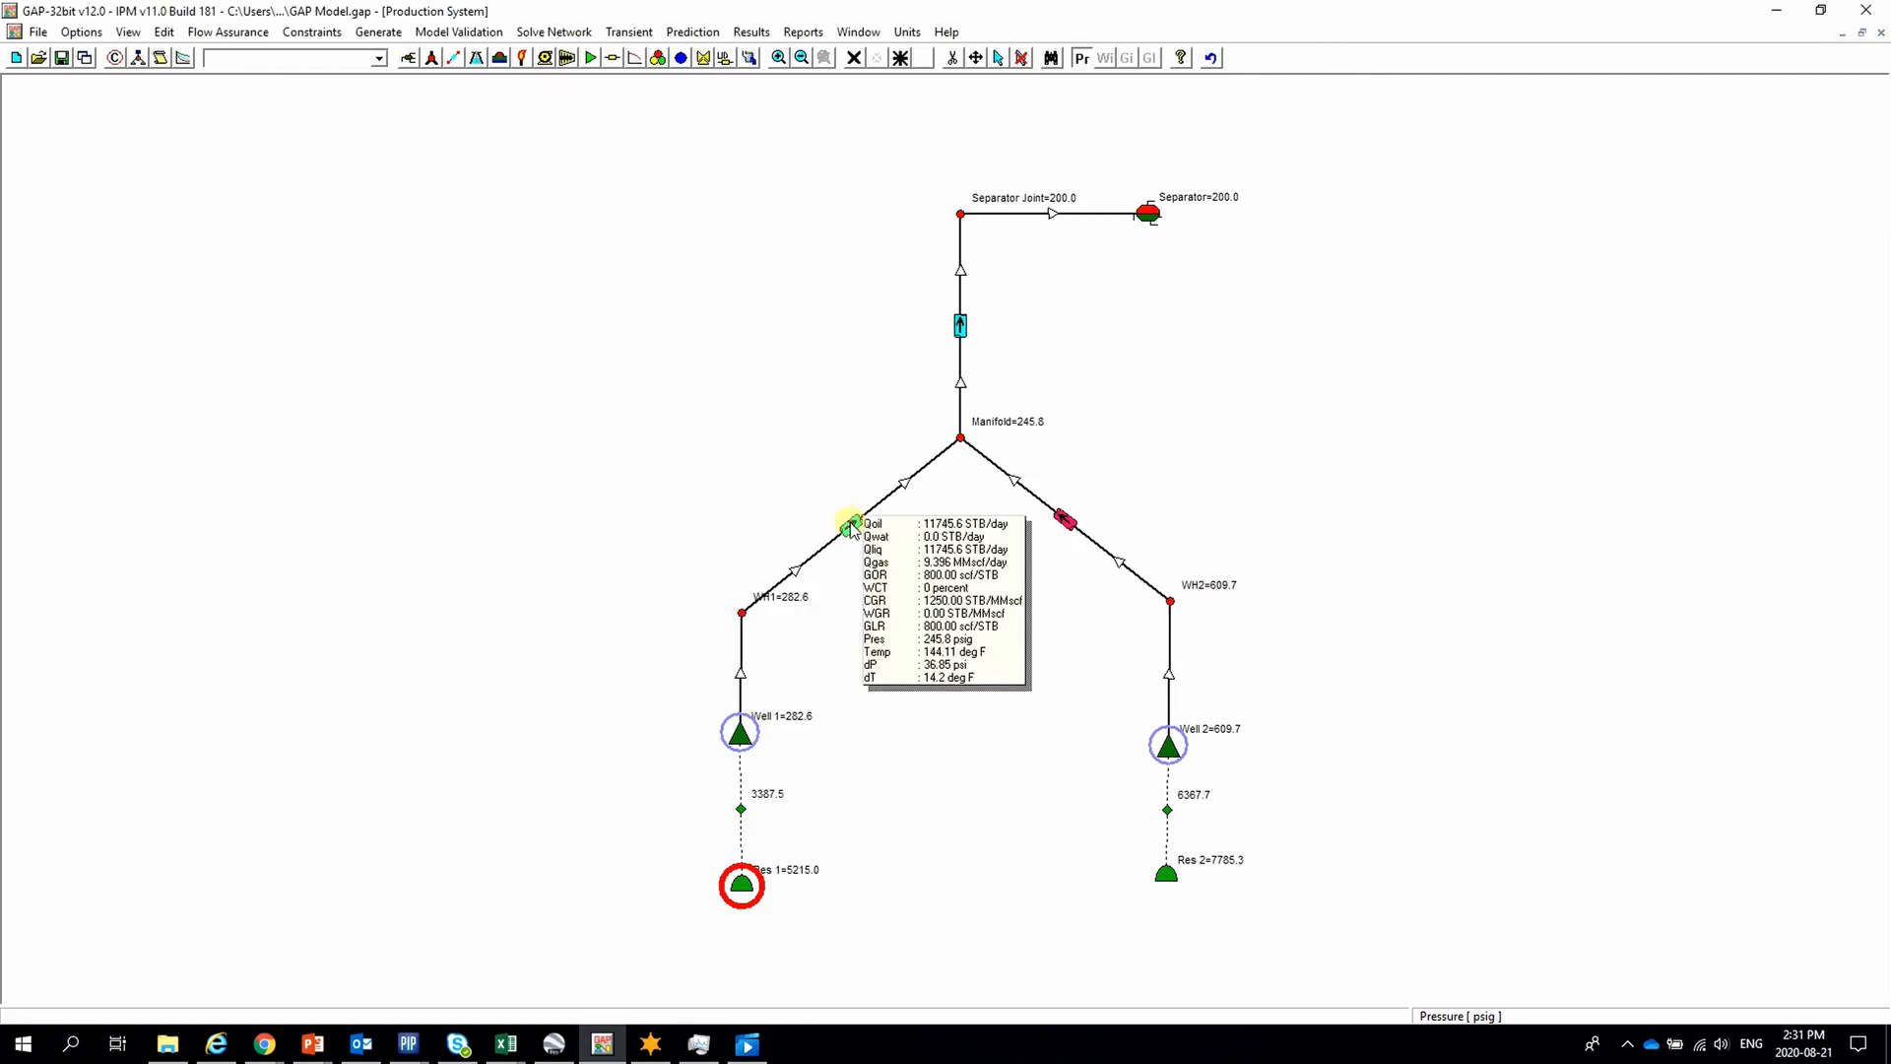
# Set rows 3 and 4 of the WH1-to-Manifold pipe description to Line pipe, then start on row 7.
pyautogui.doubleClick(850, 527)
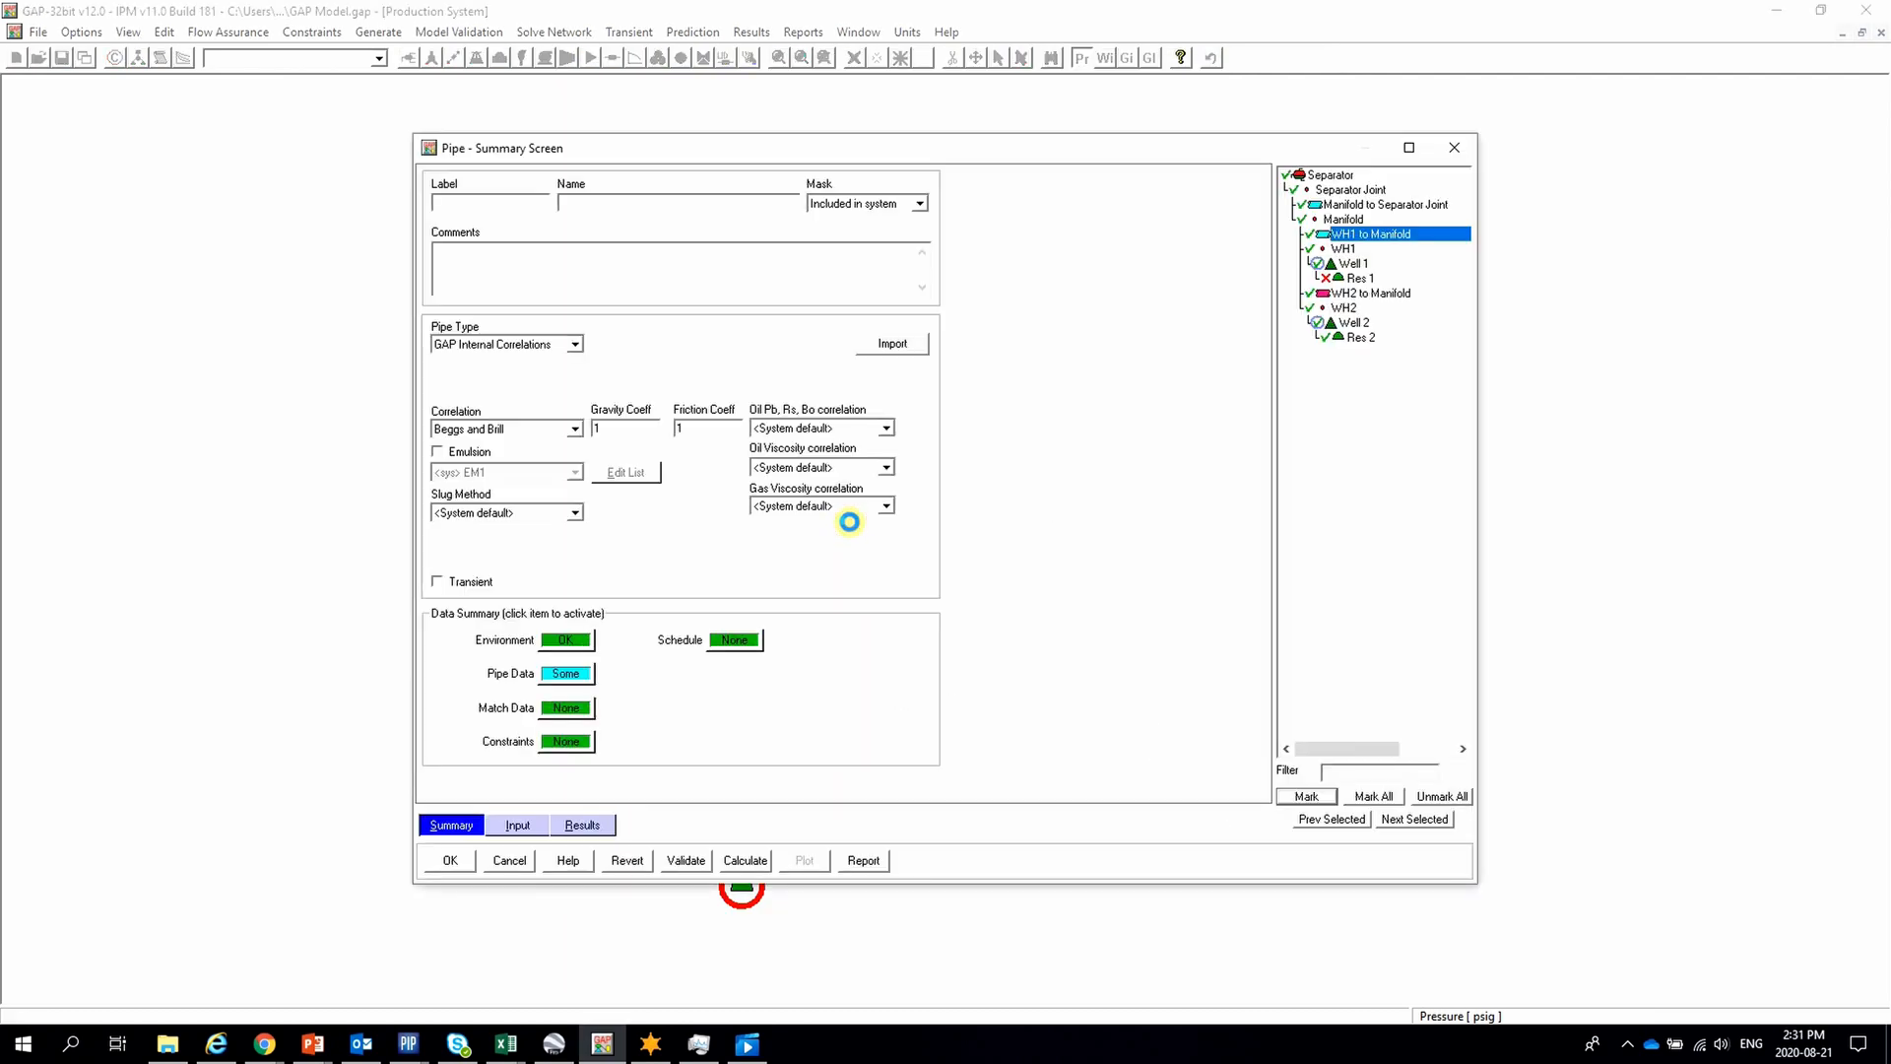
pyautogui.click(518, 826)
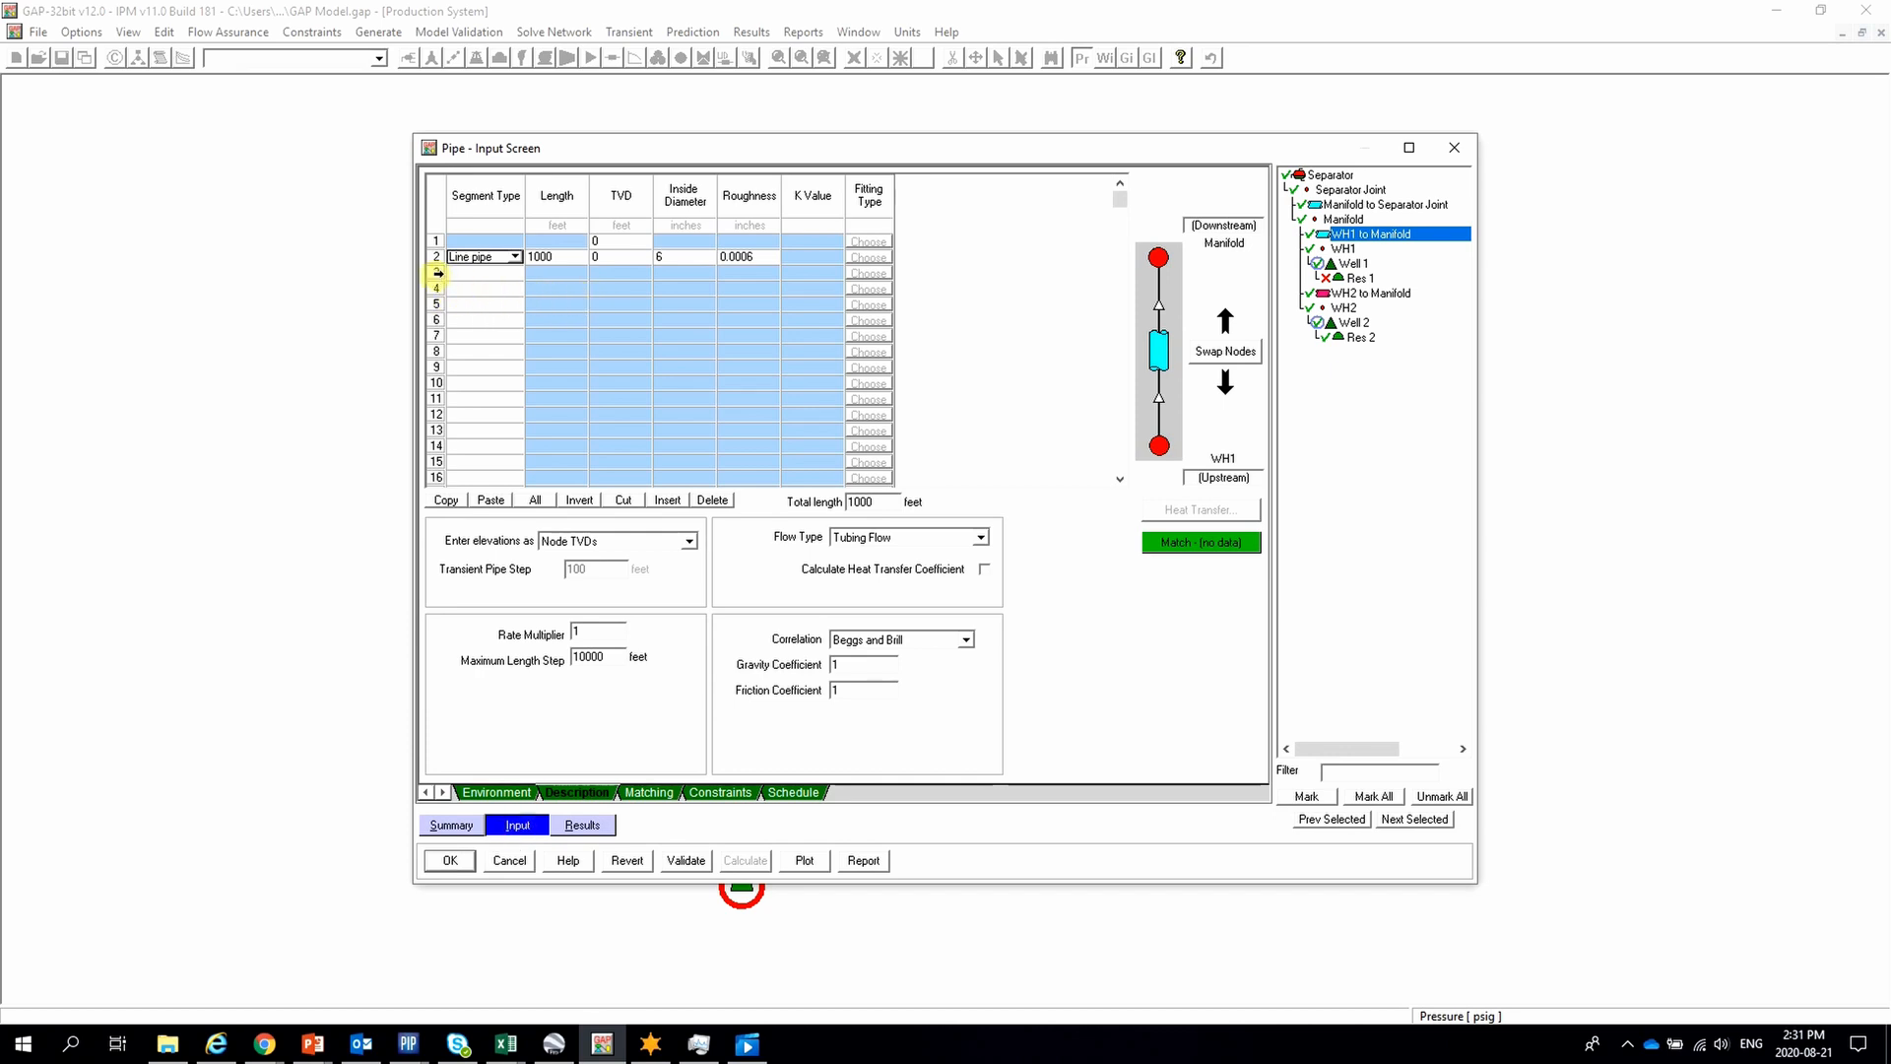
pyautogui.click(515, 273)
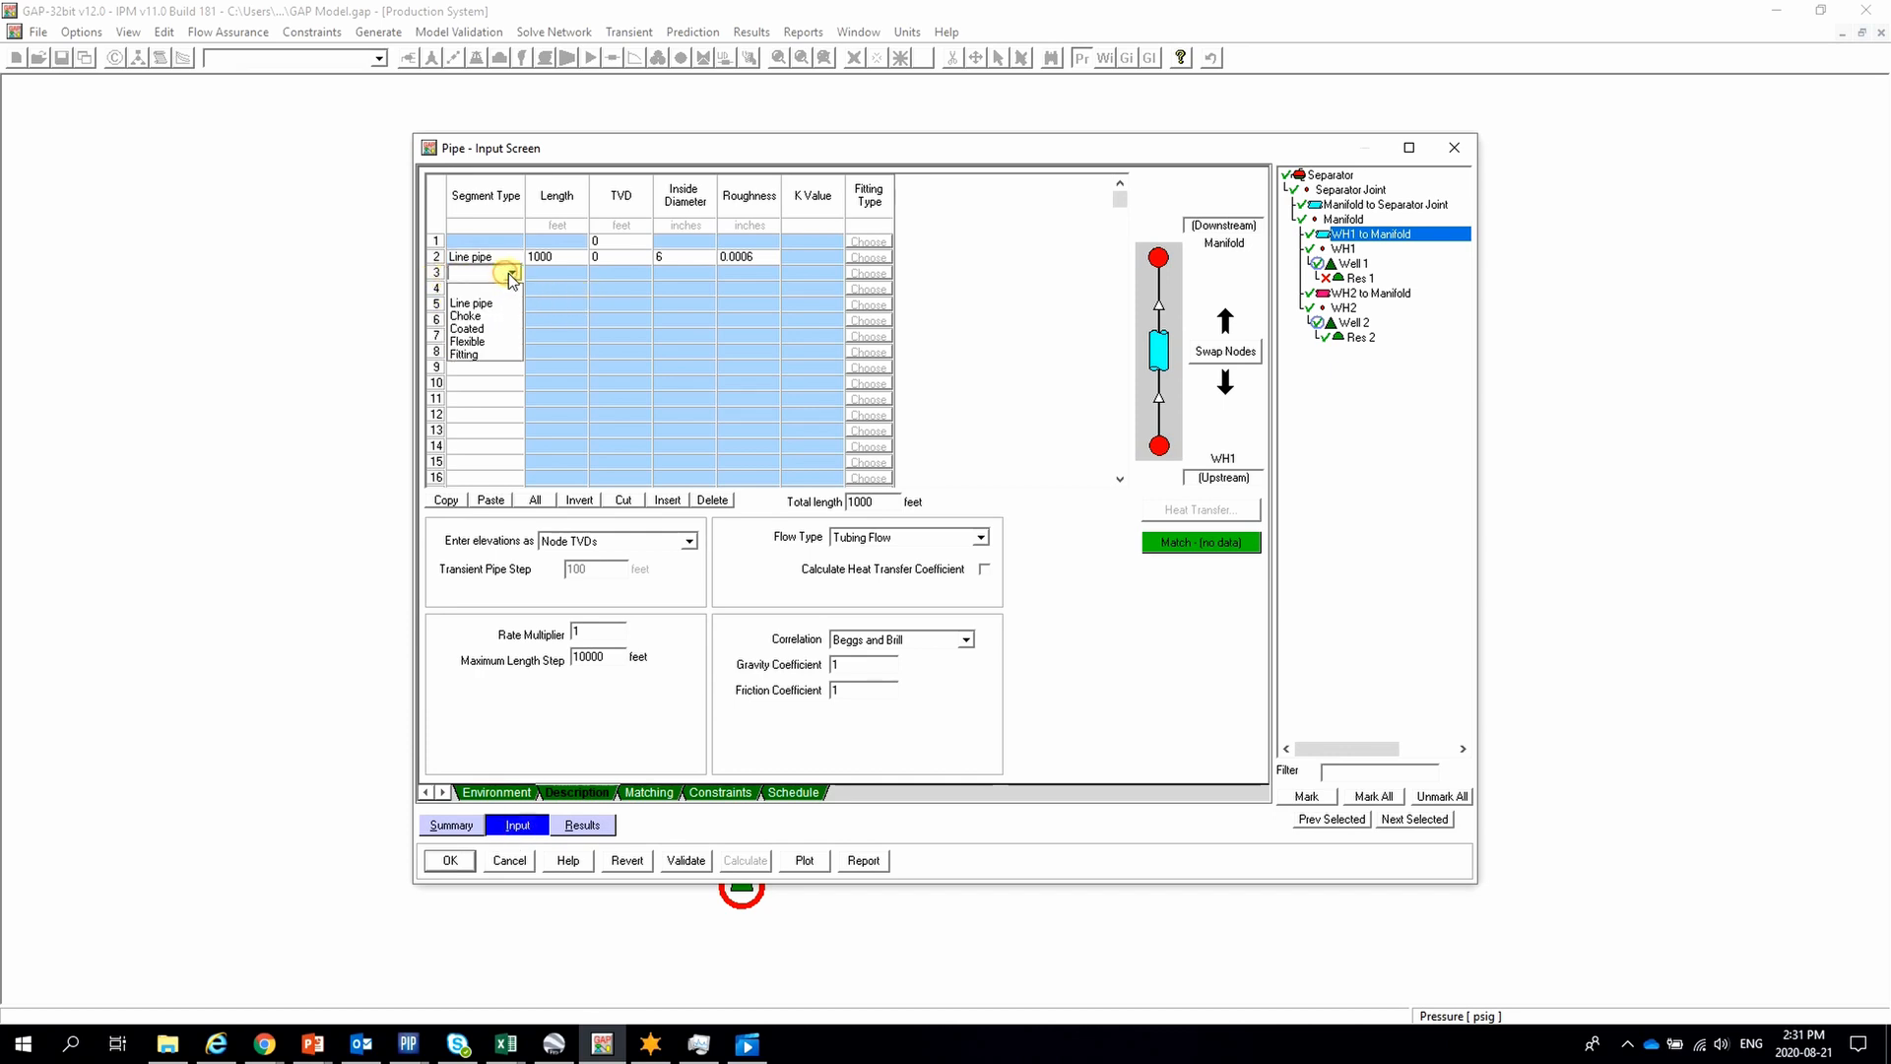
pyautogui.click(469, 317)
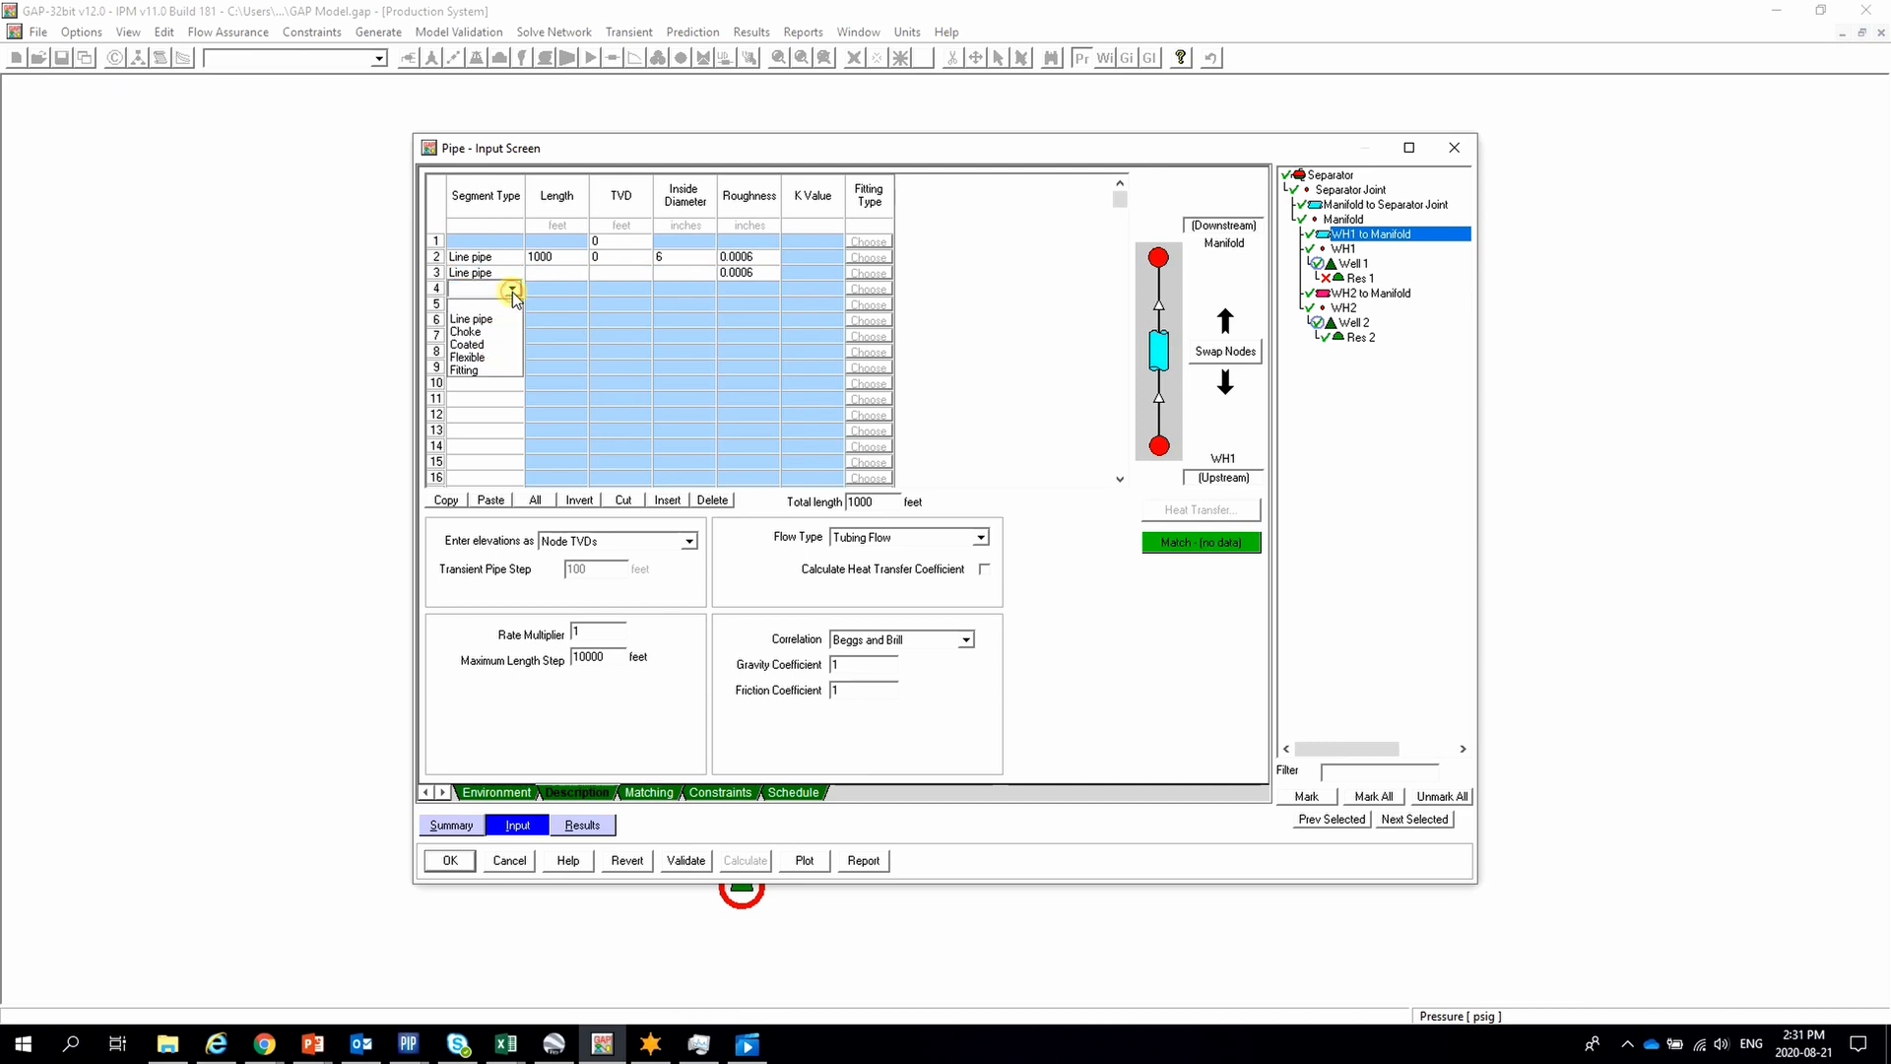
pyautogui.click(469, 317)
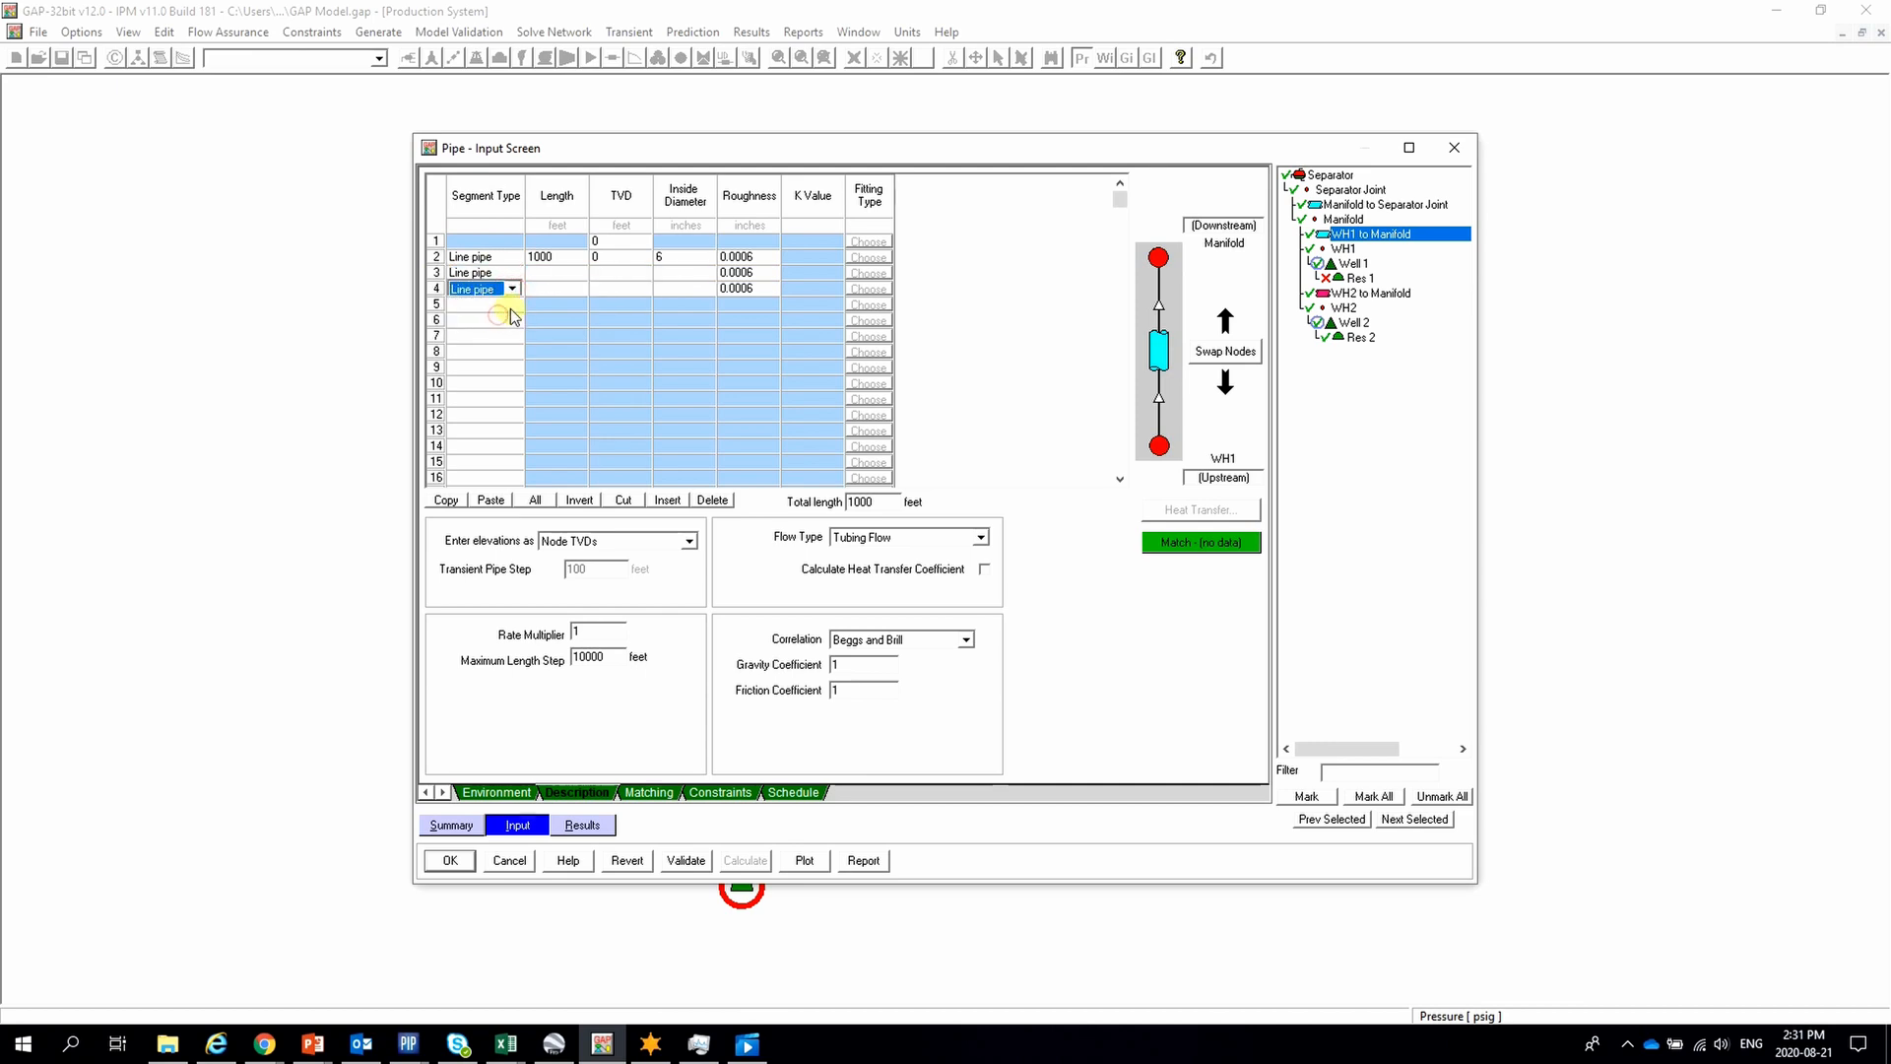
pyautogui.click(512, 304)
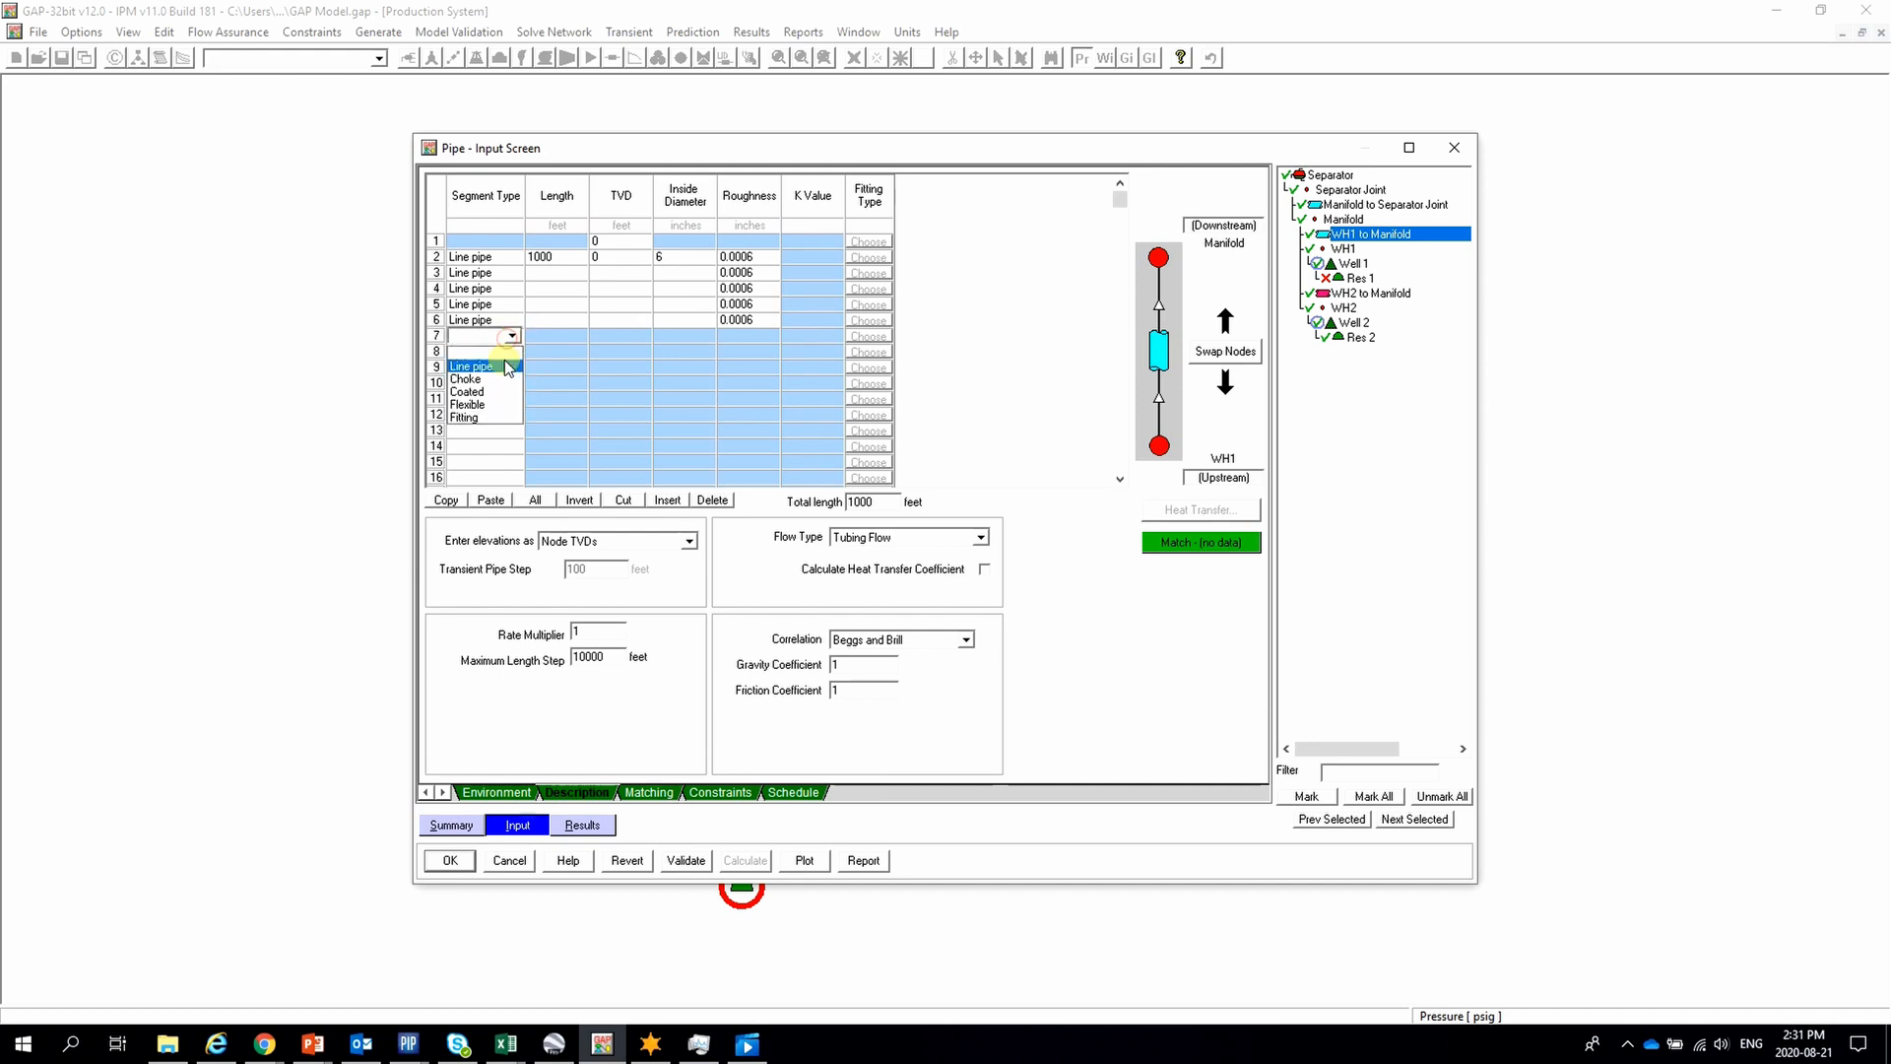
pyautogui.click(471, 366)
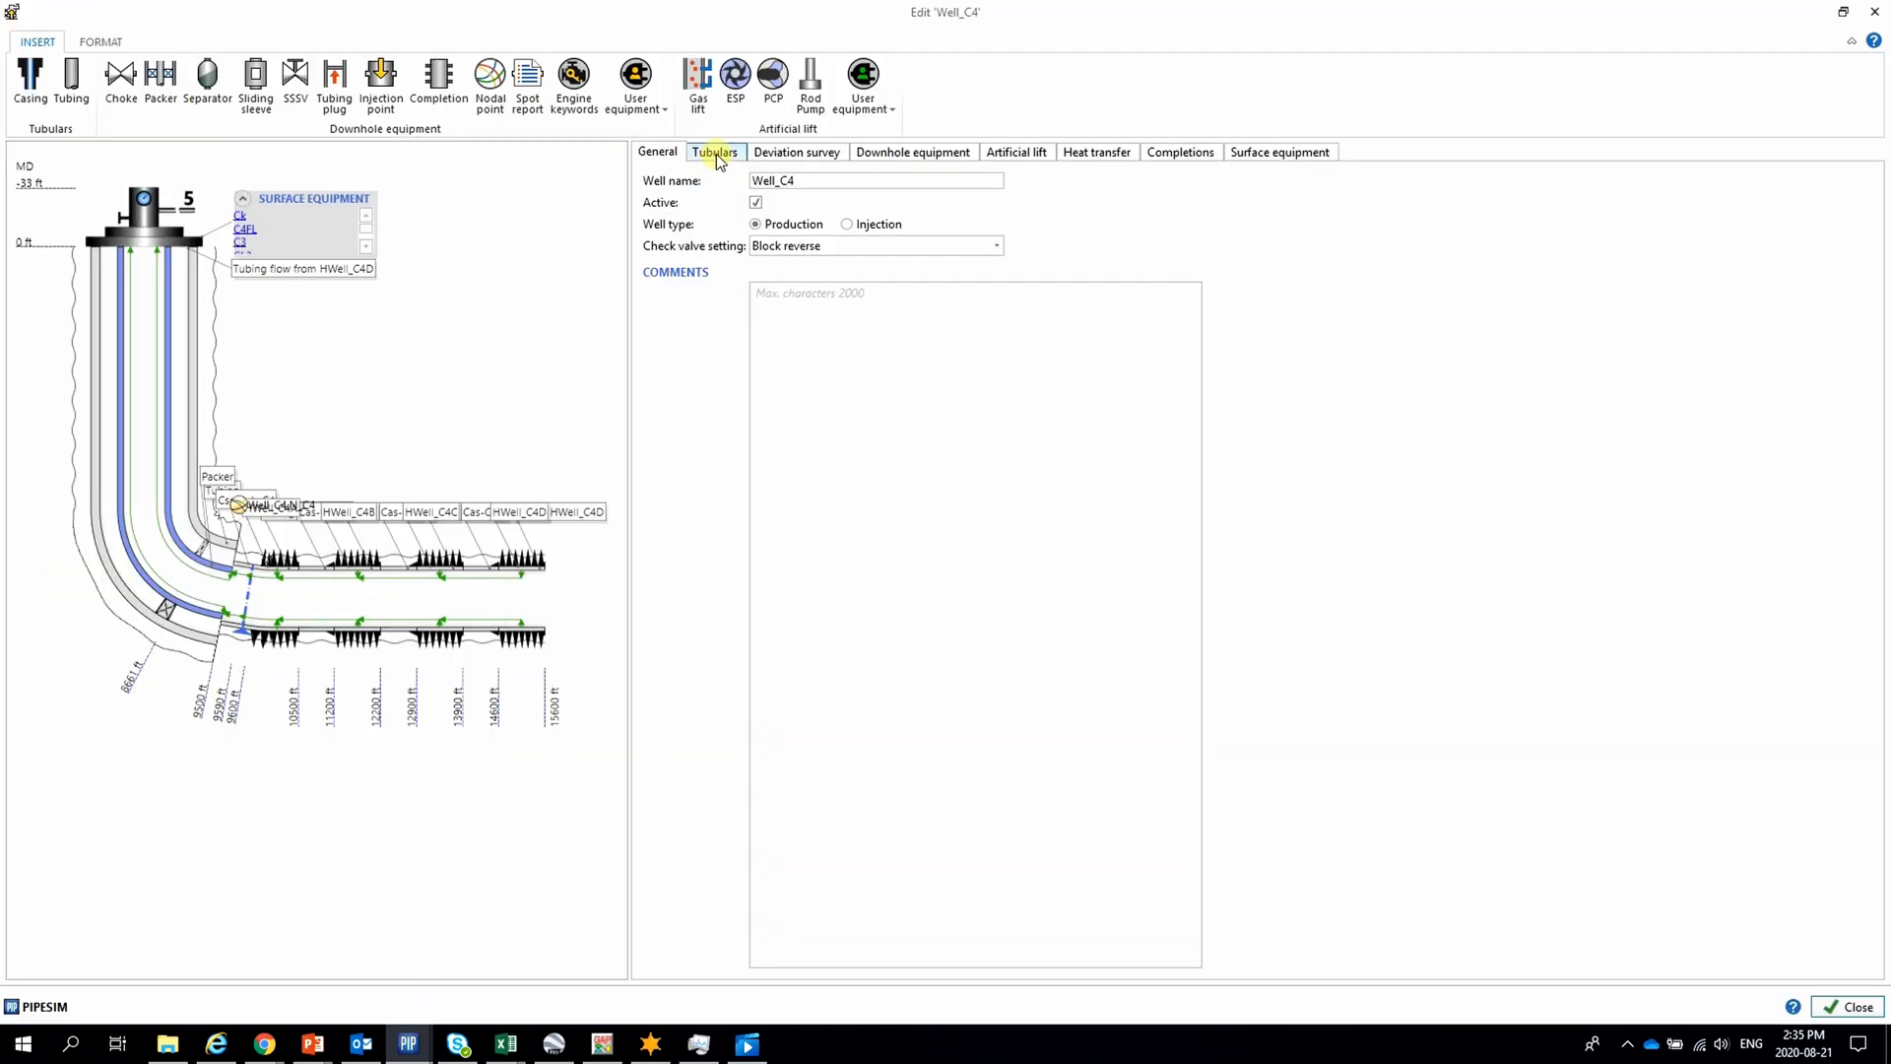
# Review Well_C4's tubing, artificial lift, and HWell_C4A reservoir, sand and fluid model data, then close.
pyautogui.click(715, 152)
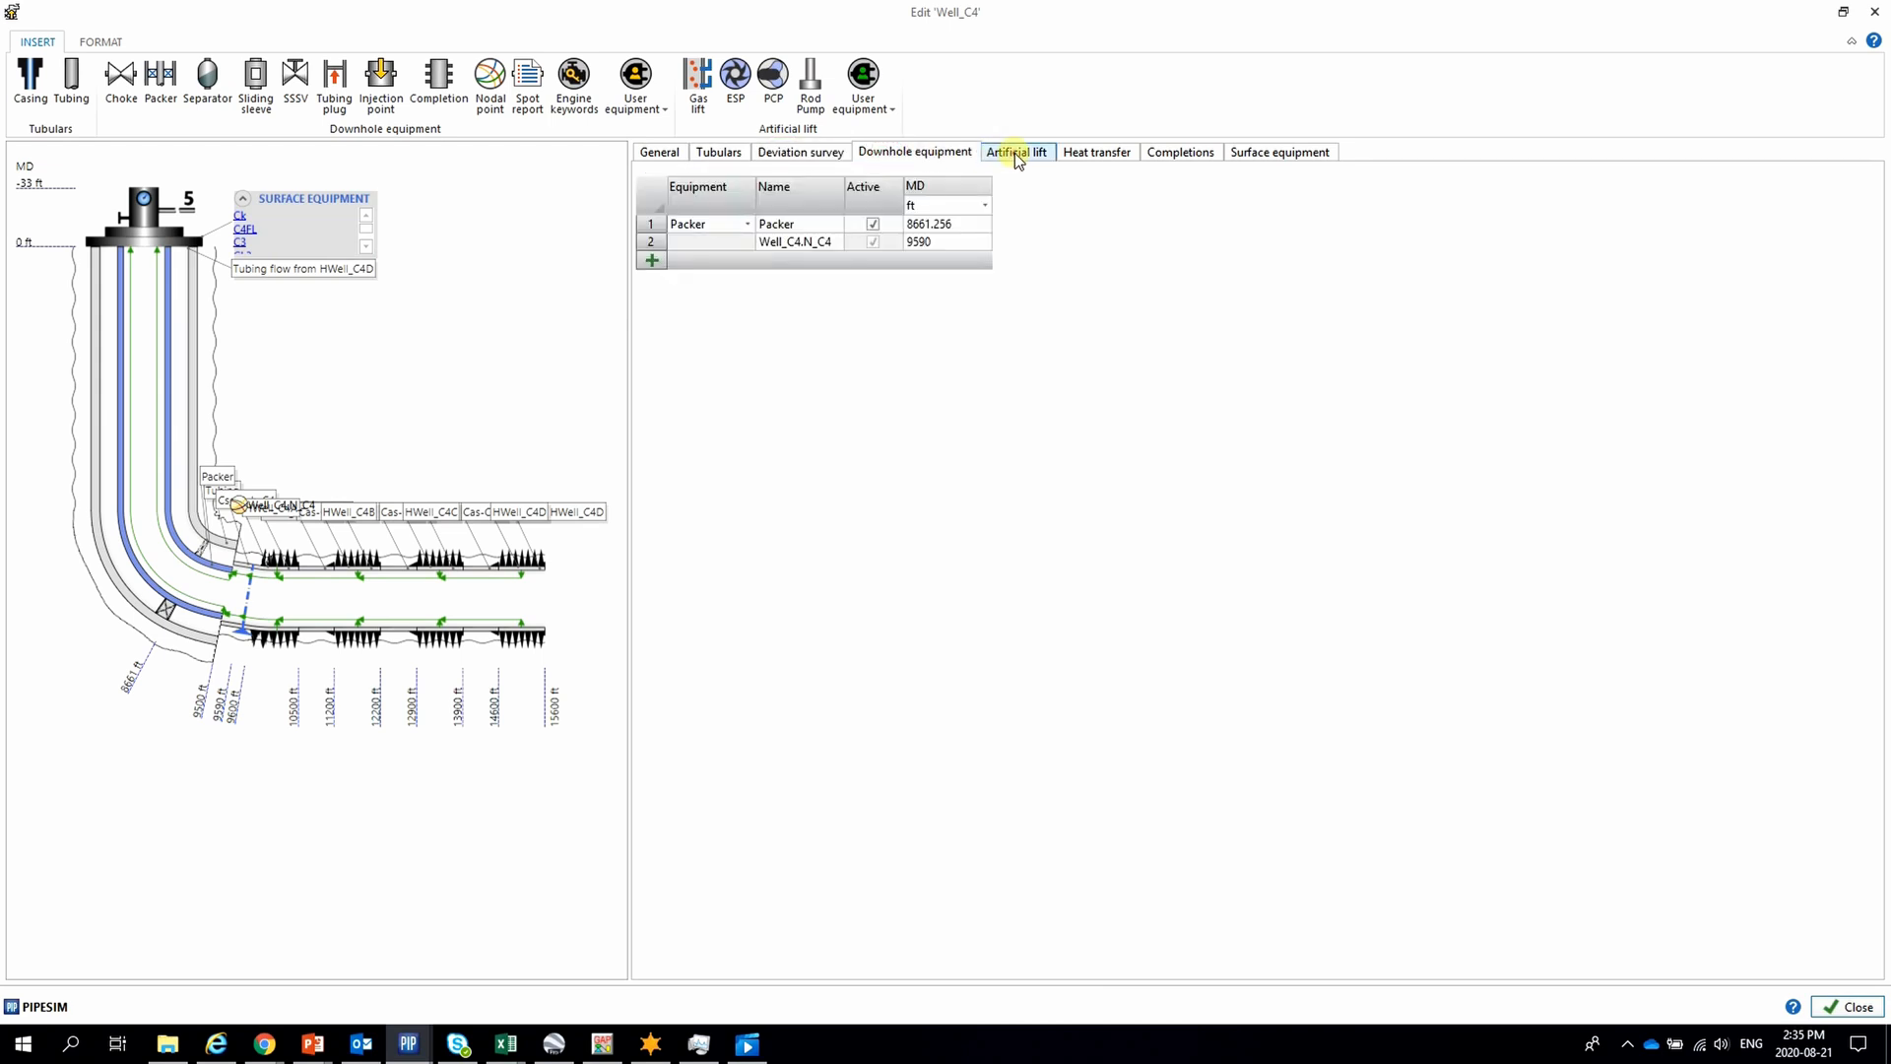
pyautogui.click(1096, 152)
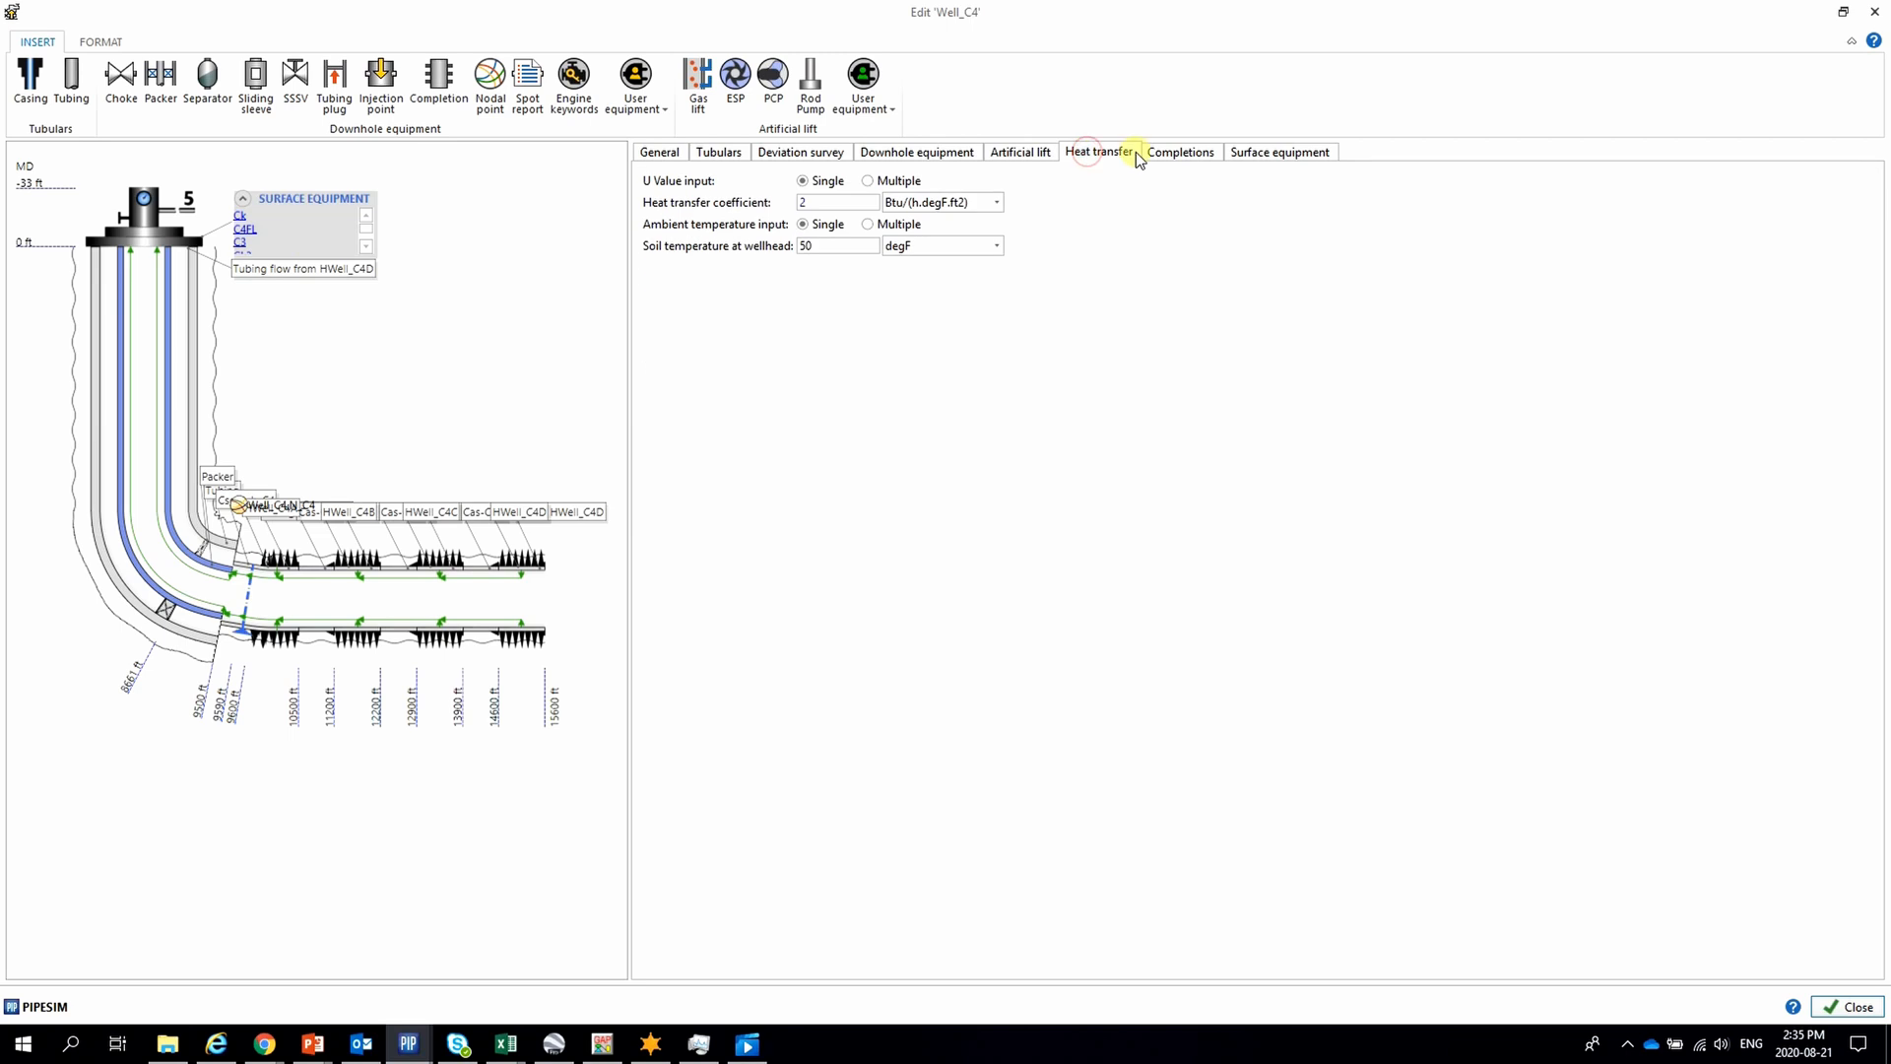
pyautogui.click(1182, 151)
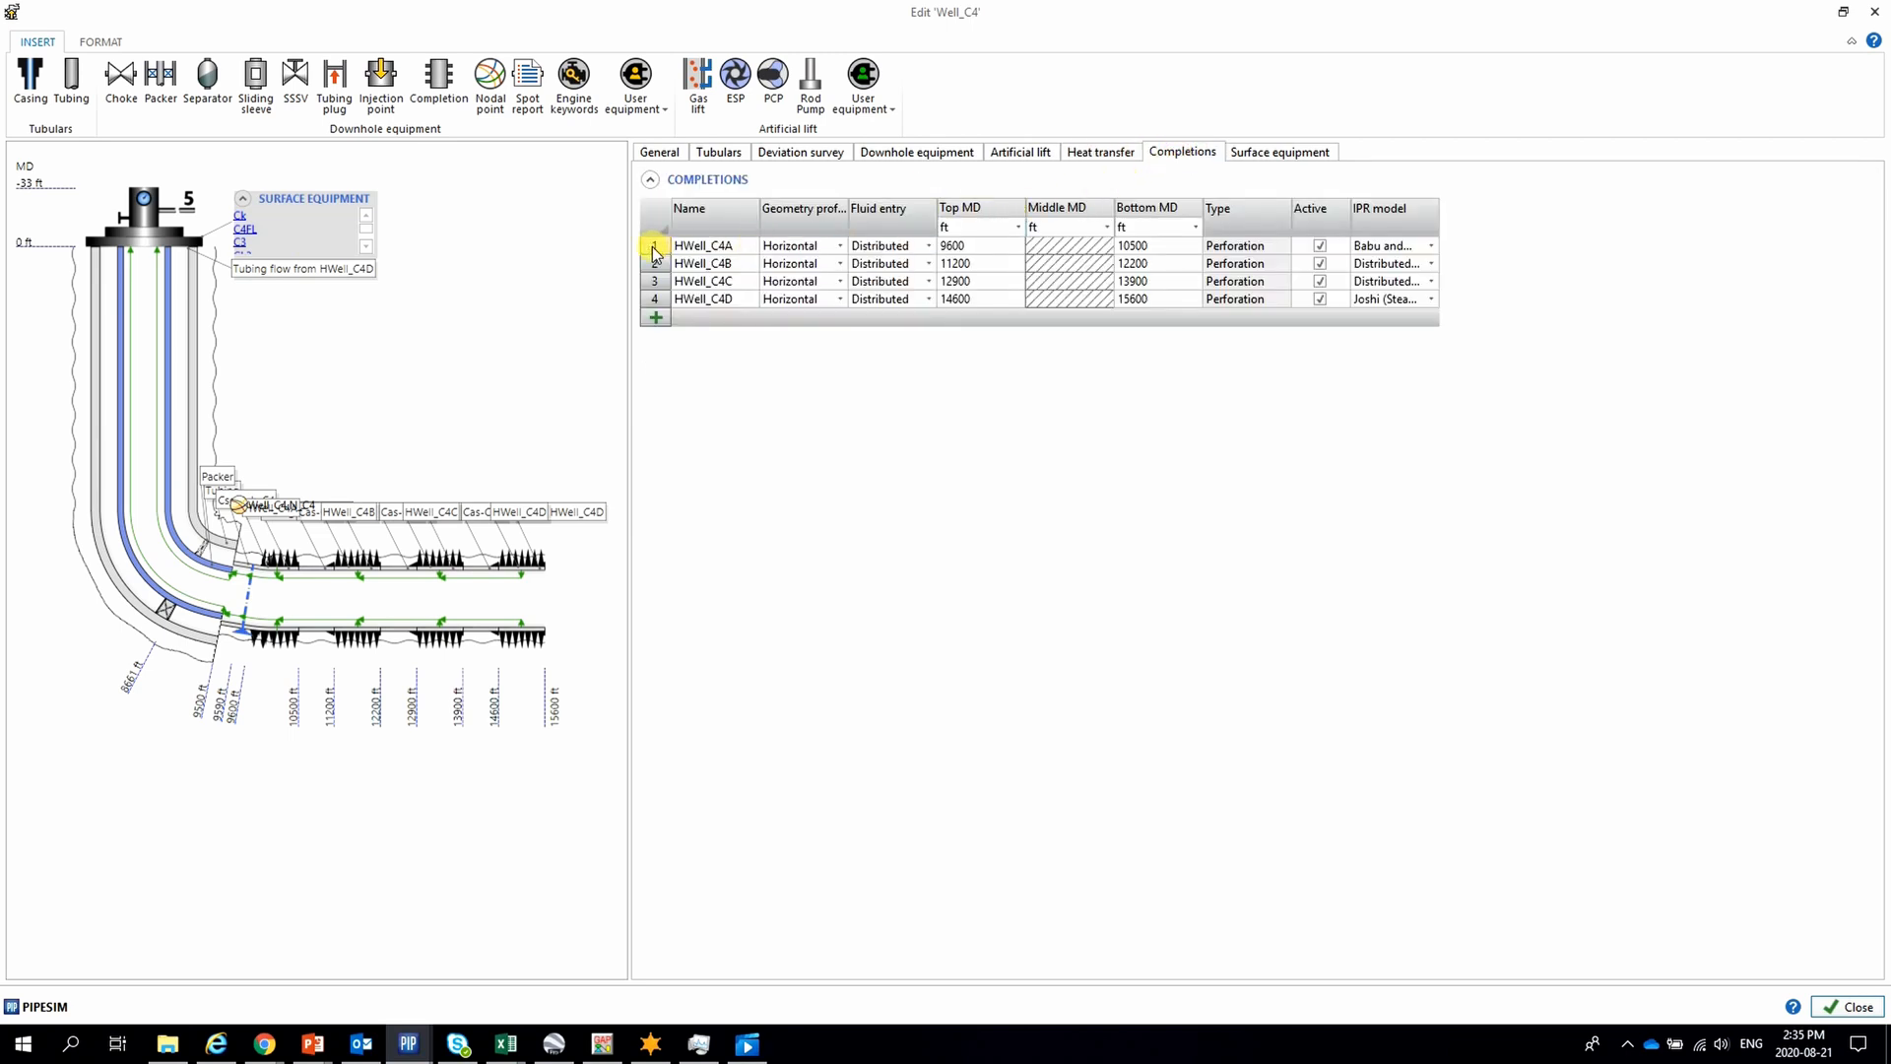
pyautogui.click(703, 246)
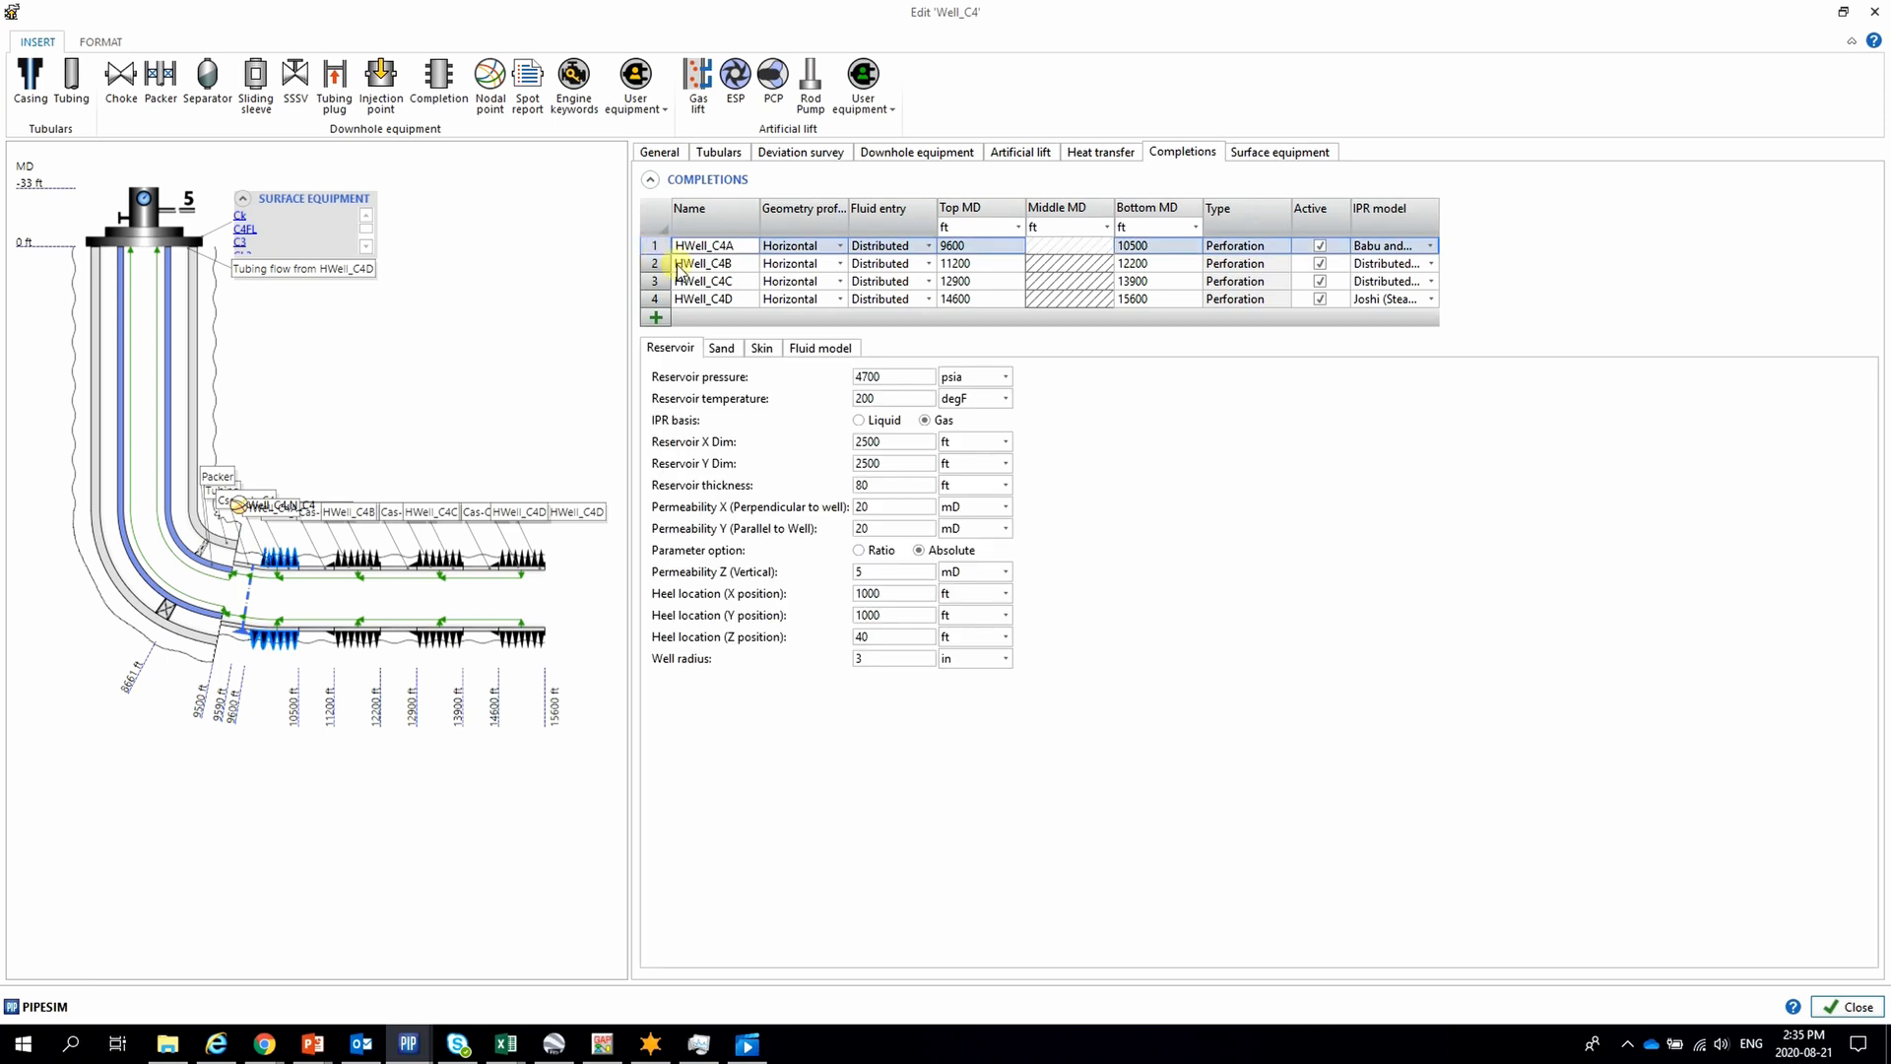
pyautogui.click(724, 348)
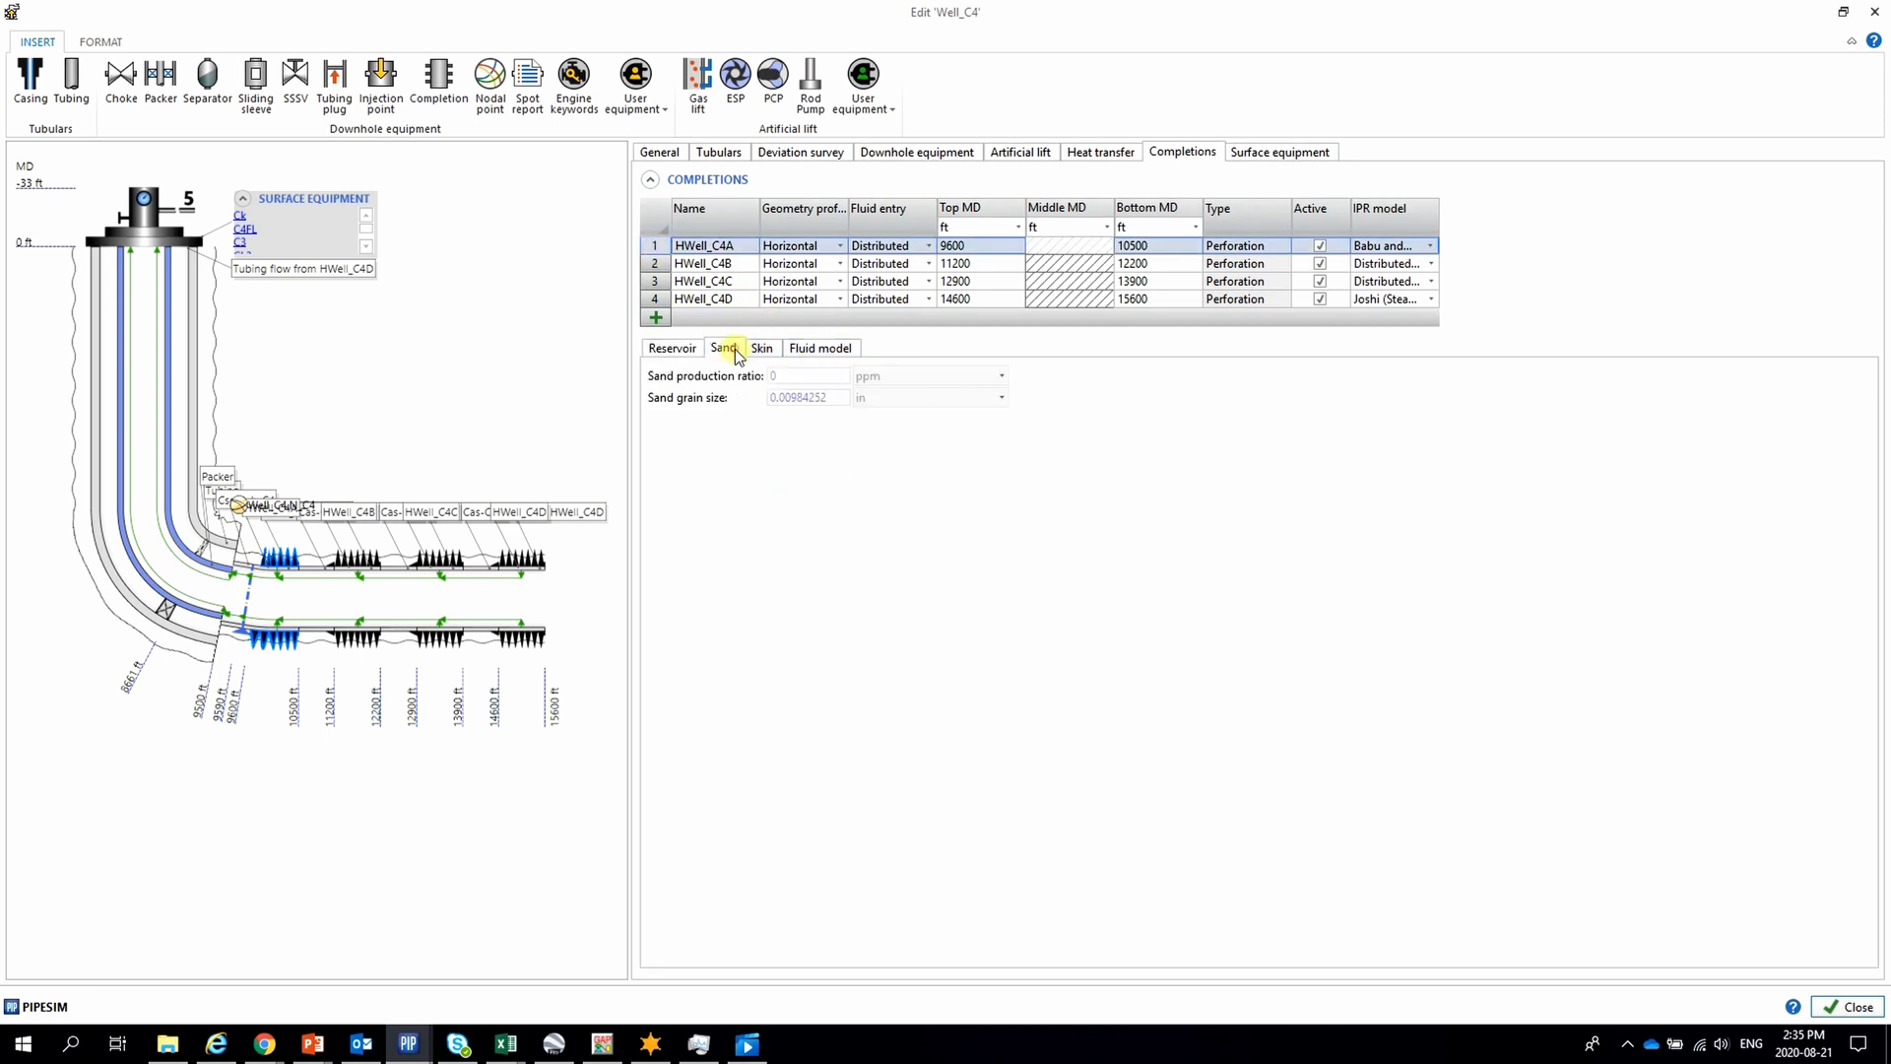
pyautogui.click(821, 348)
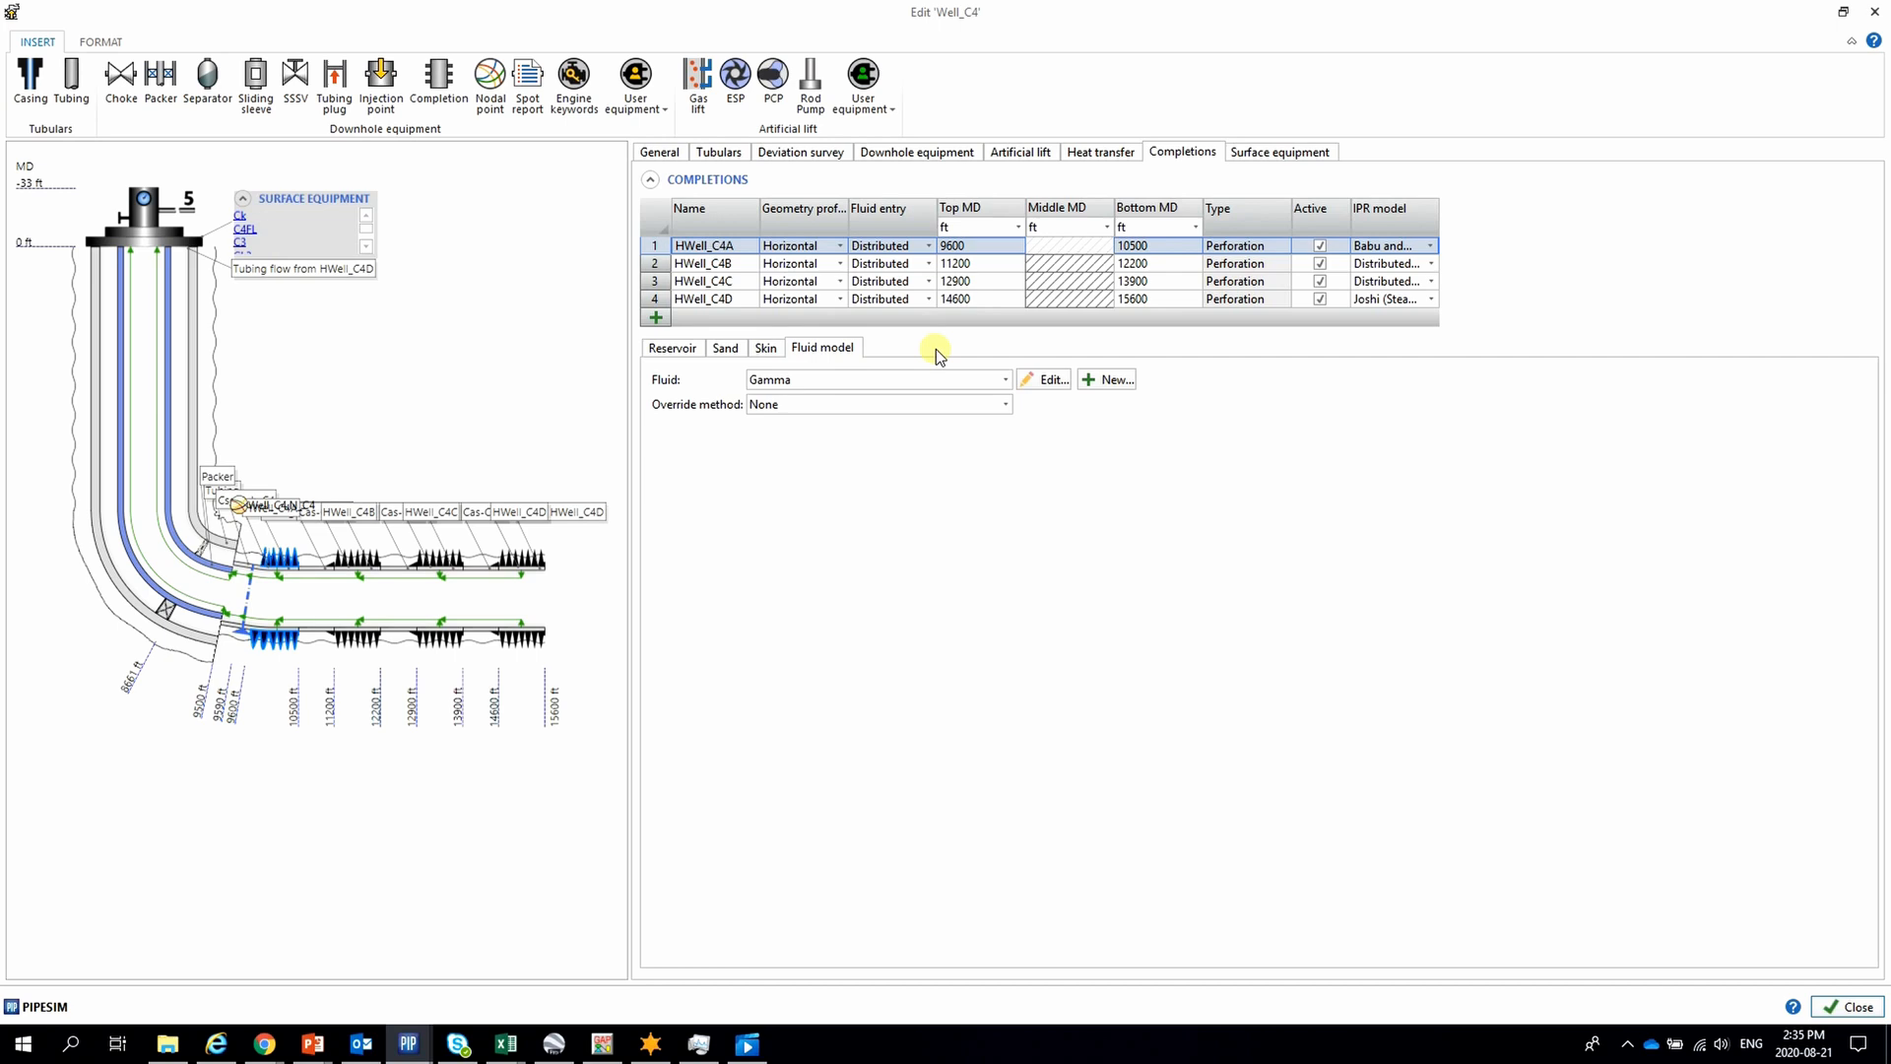
pyautogui.moveTo(633, 310)
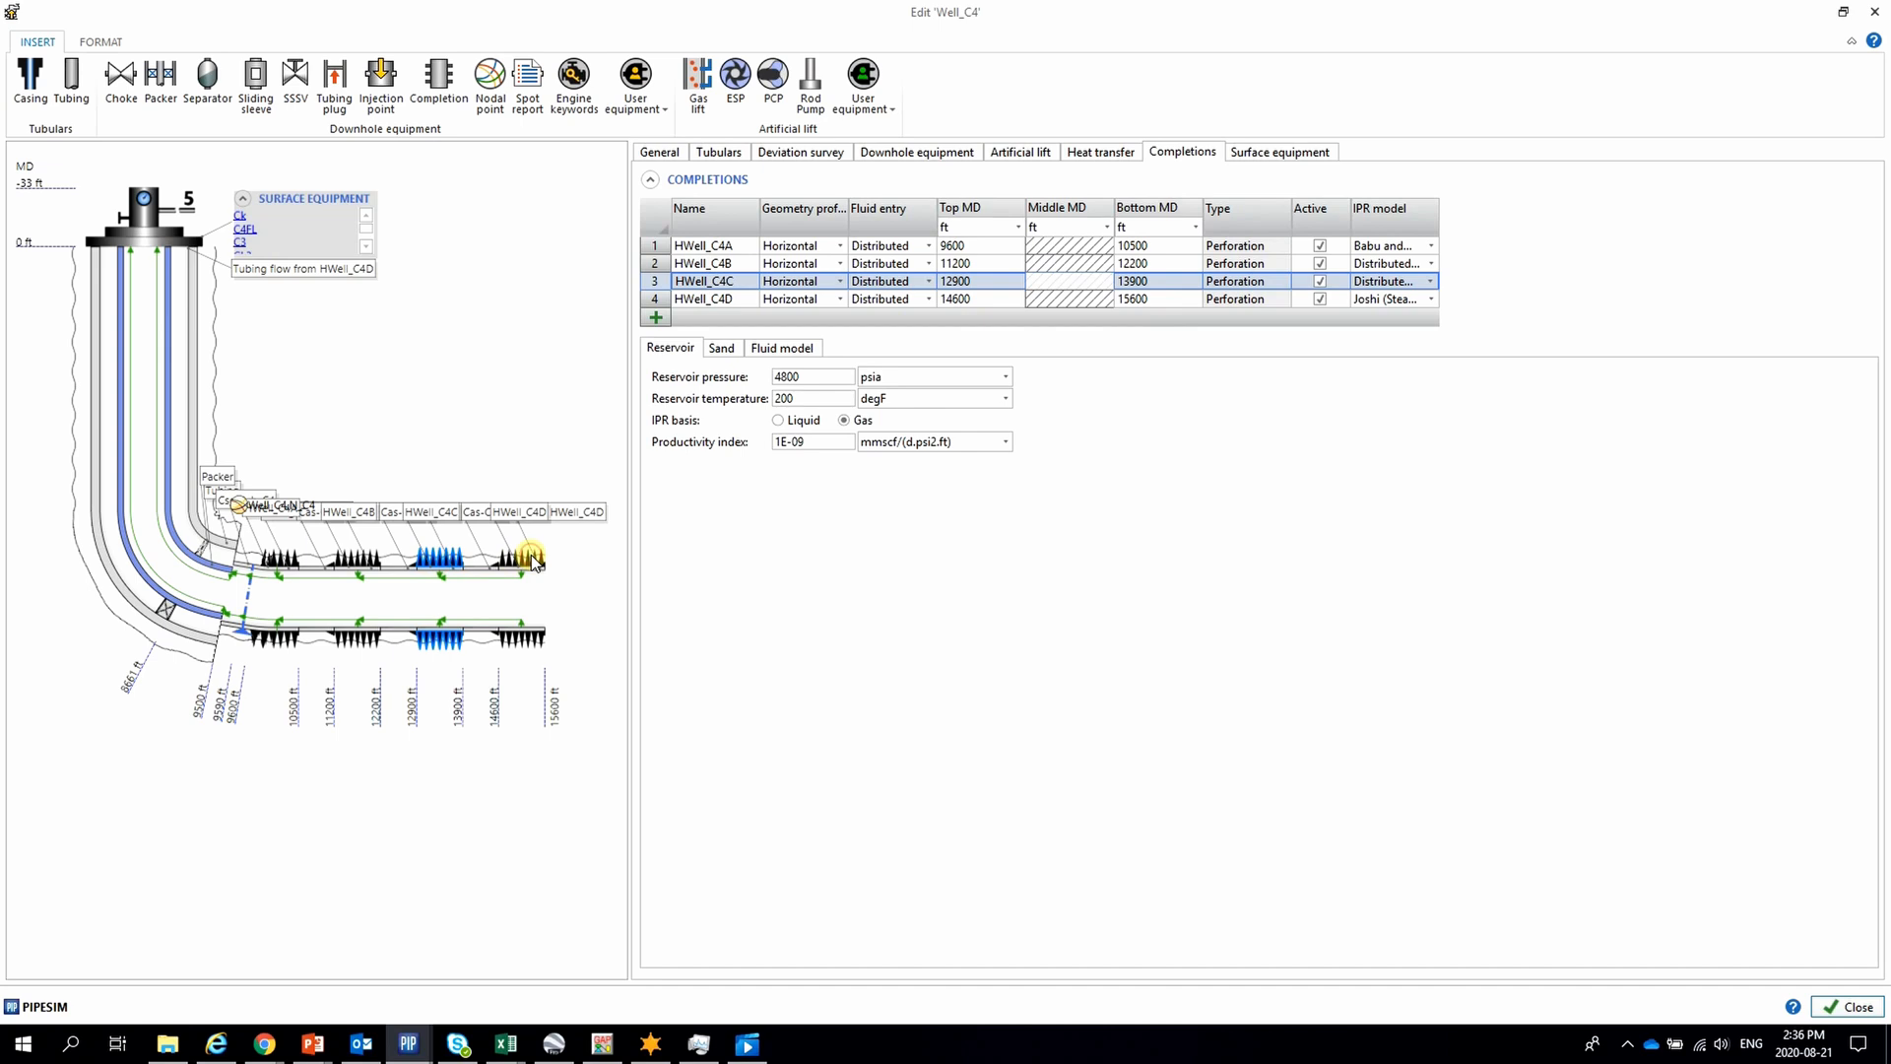
pyautogui.click(1431, 297)
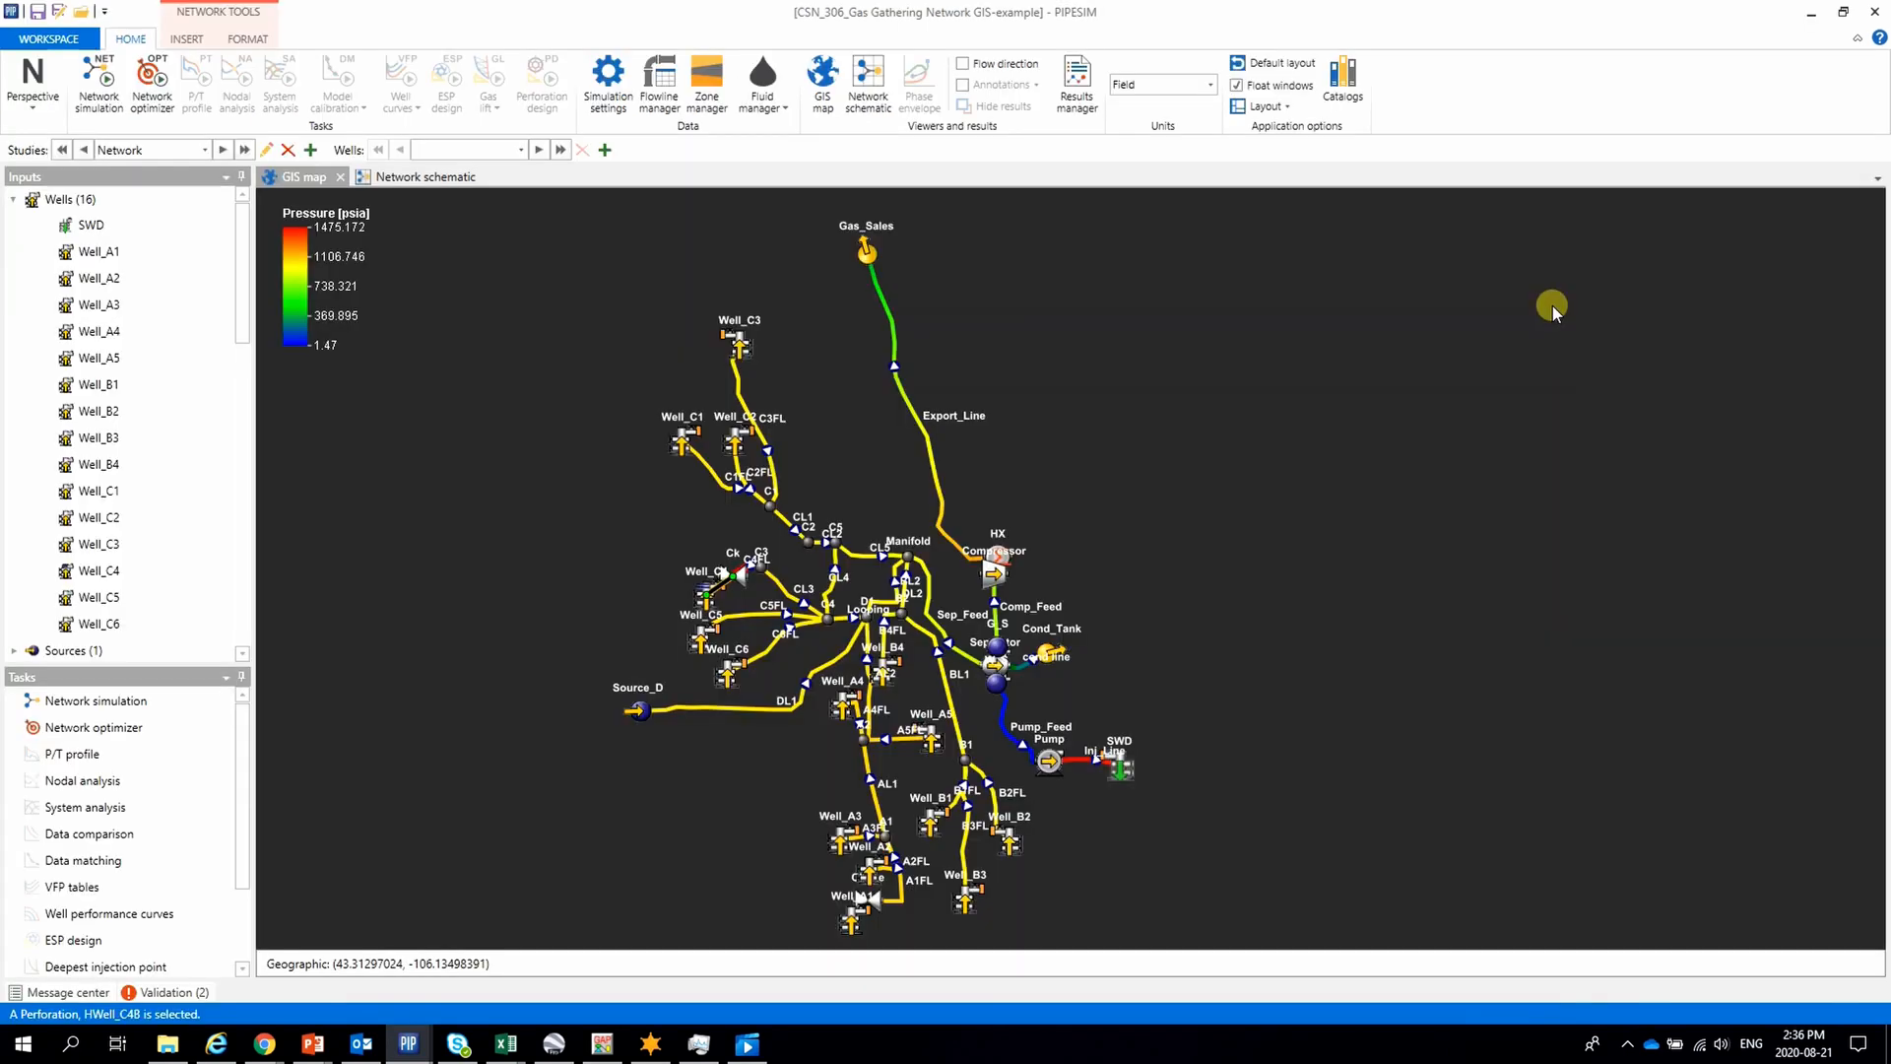
pyautogui.moveTo(903, 396)
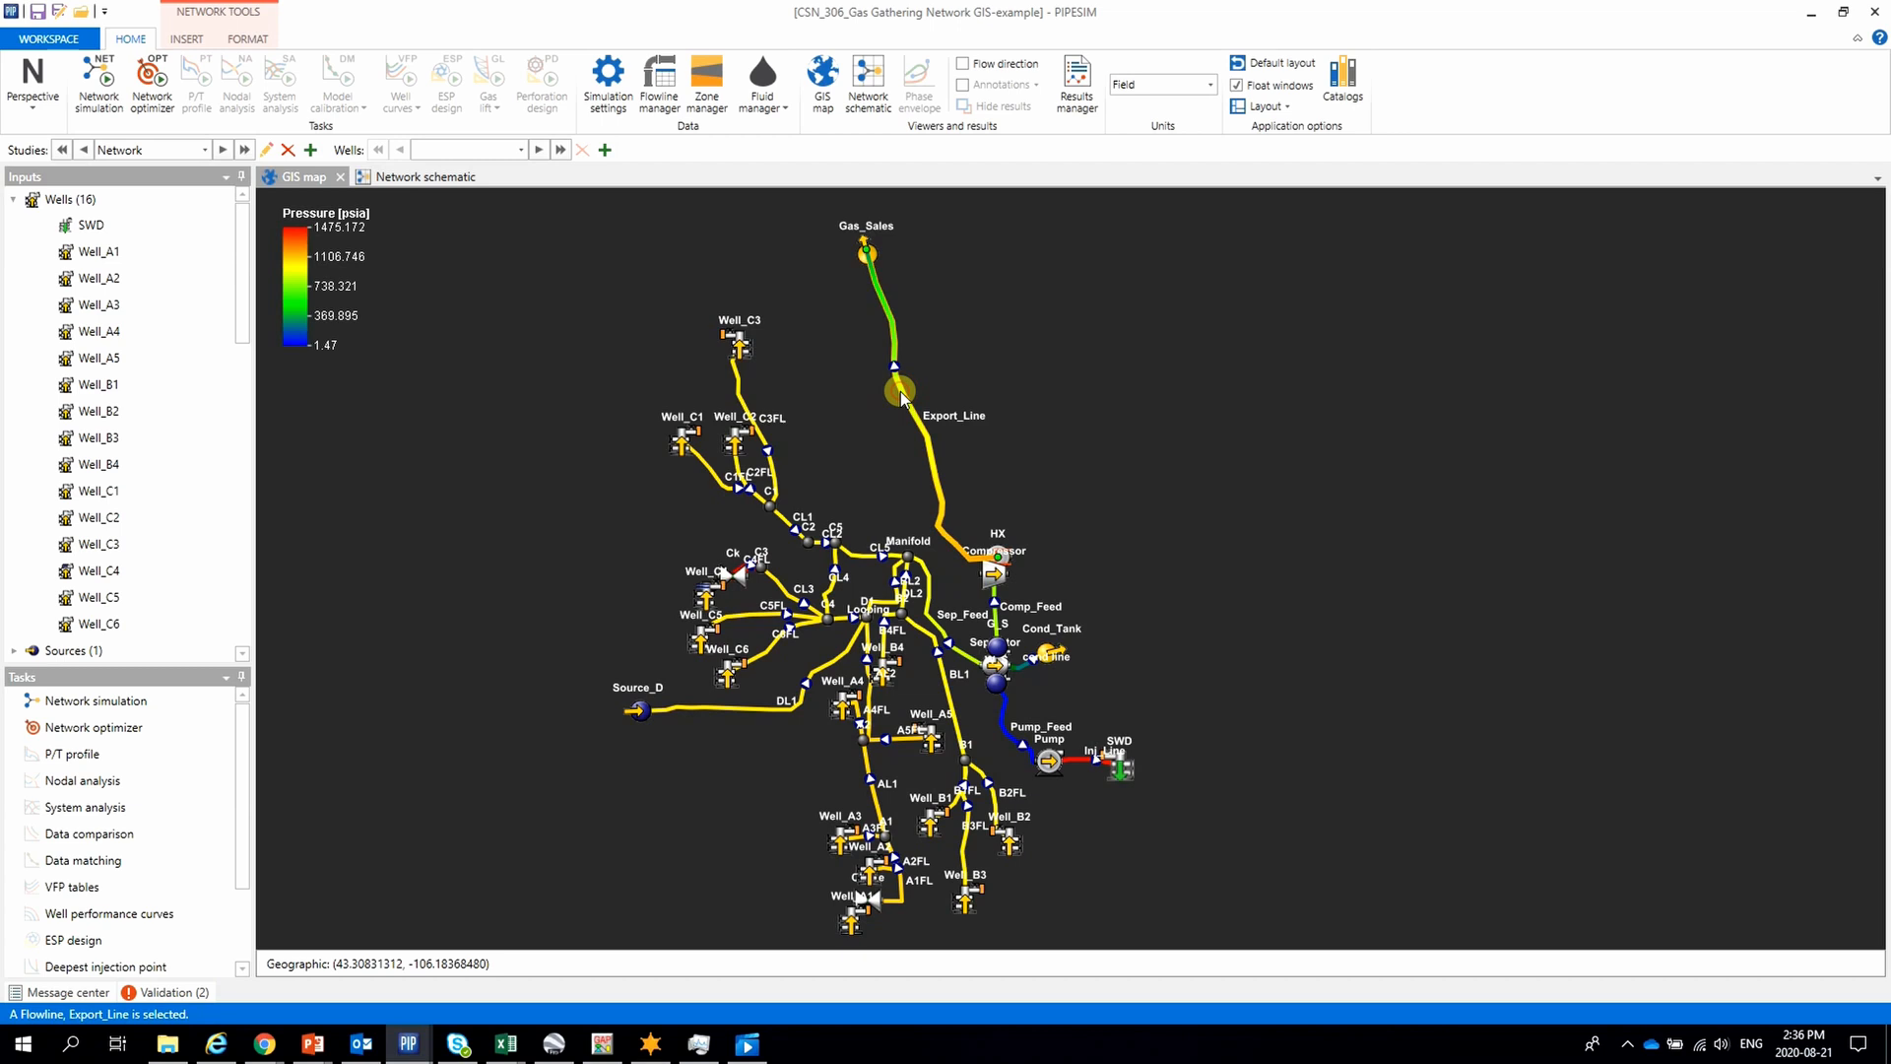
pyautogui.doubleClick(901, 391)
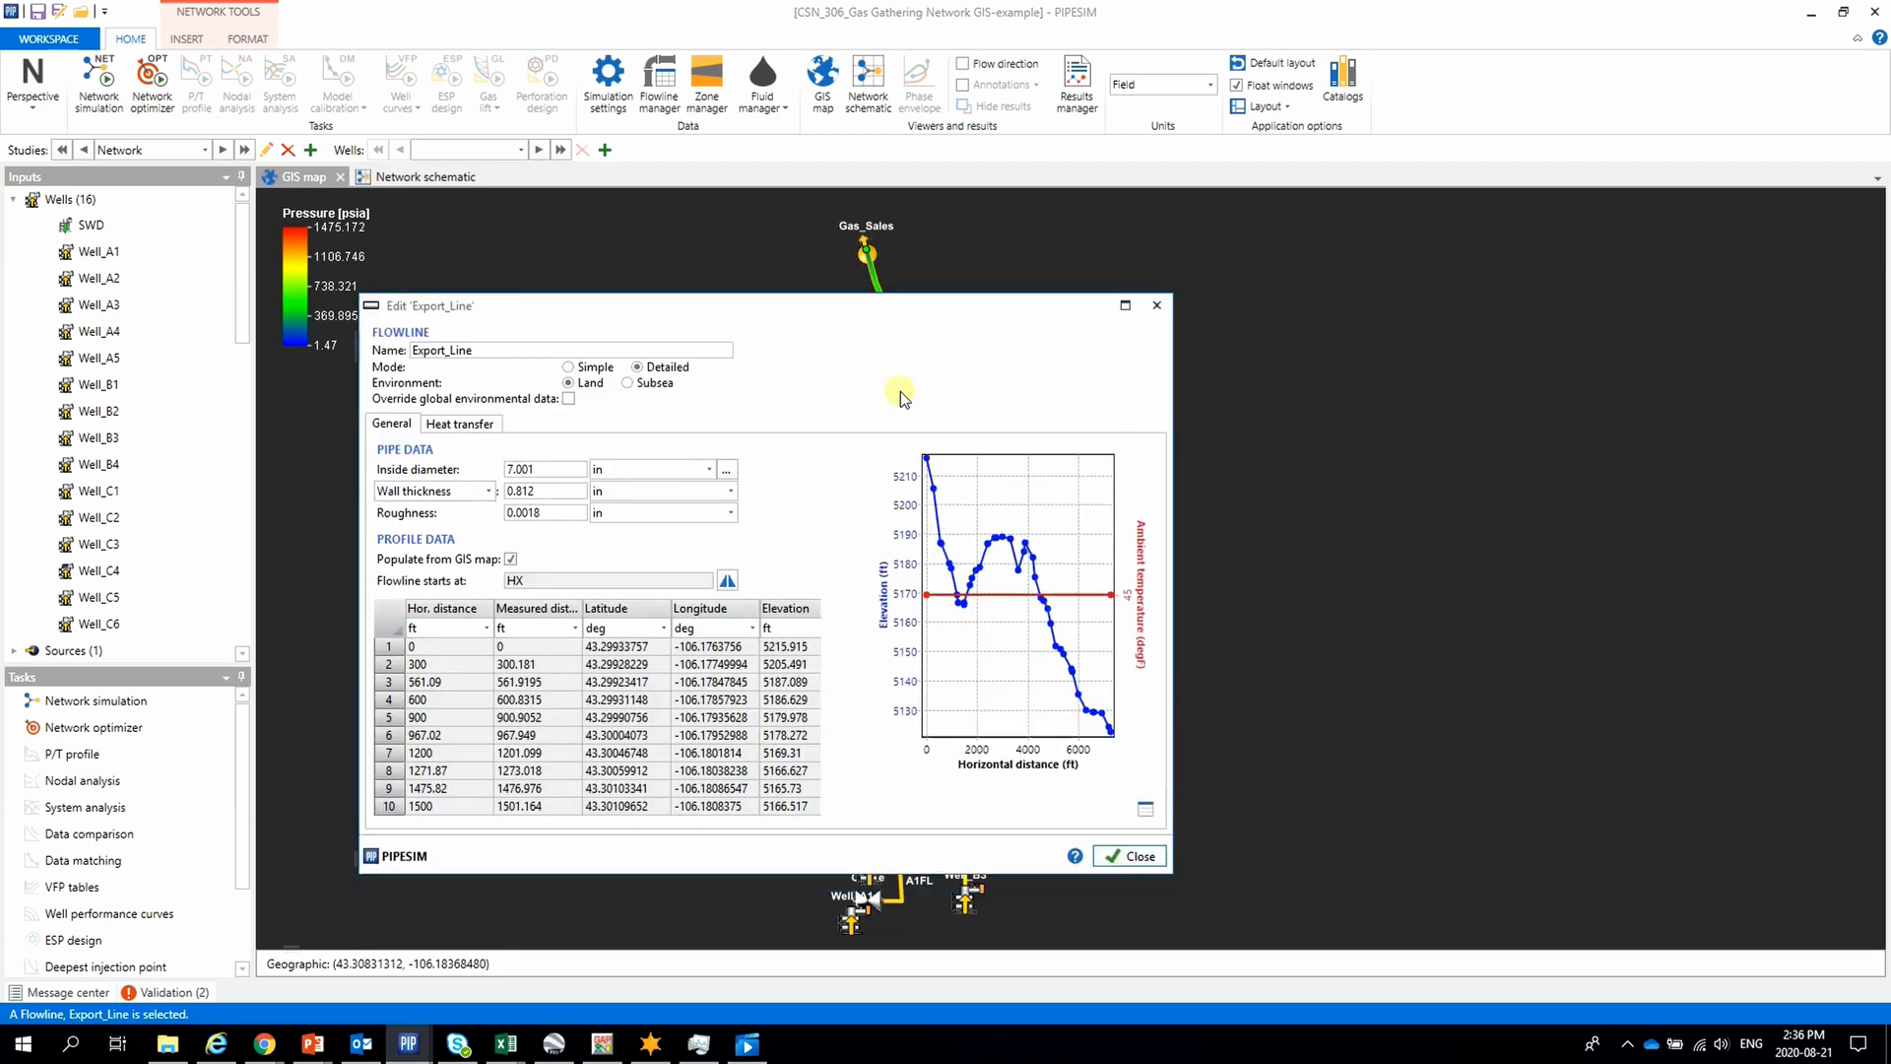
pyautogui.click(1123, 304)
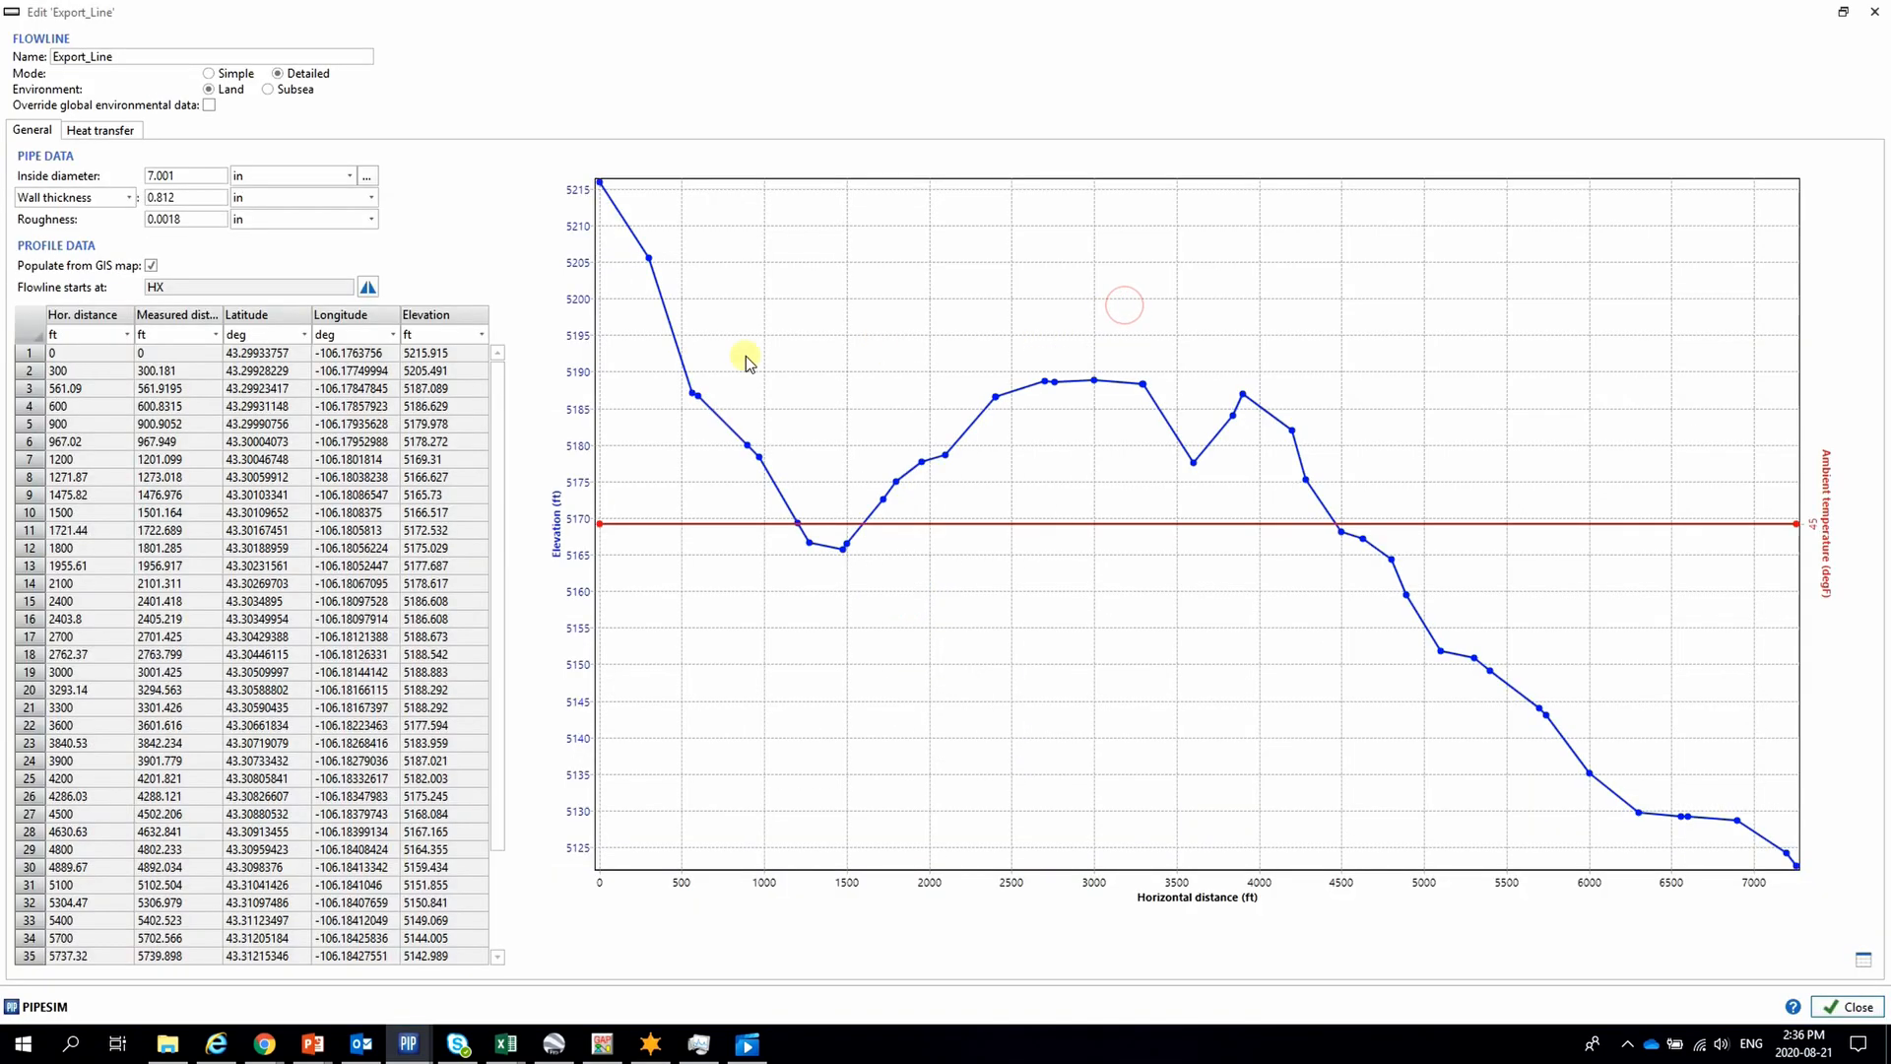
pyautogui.scroll(-3)
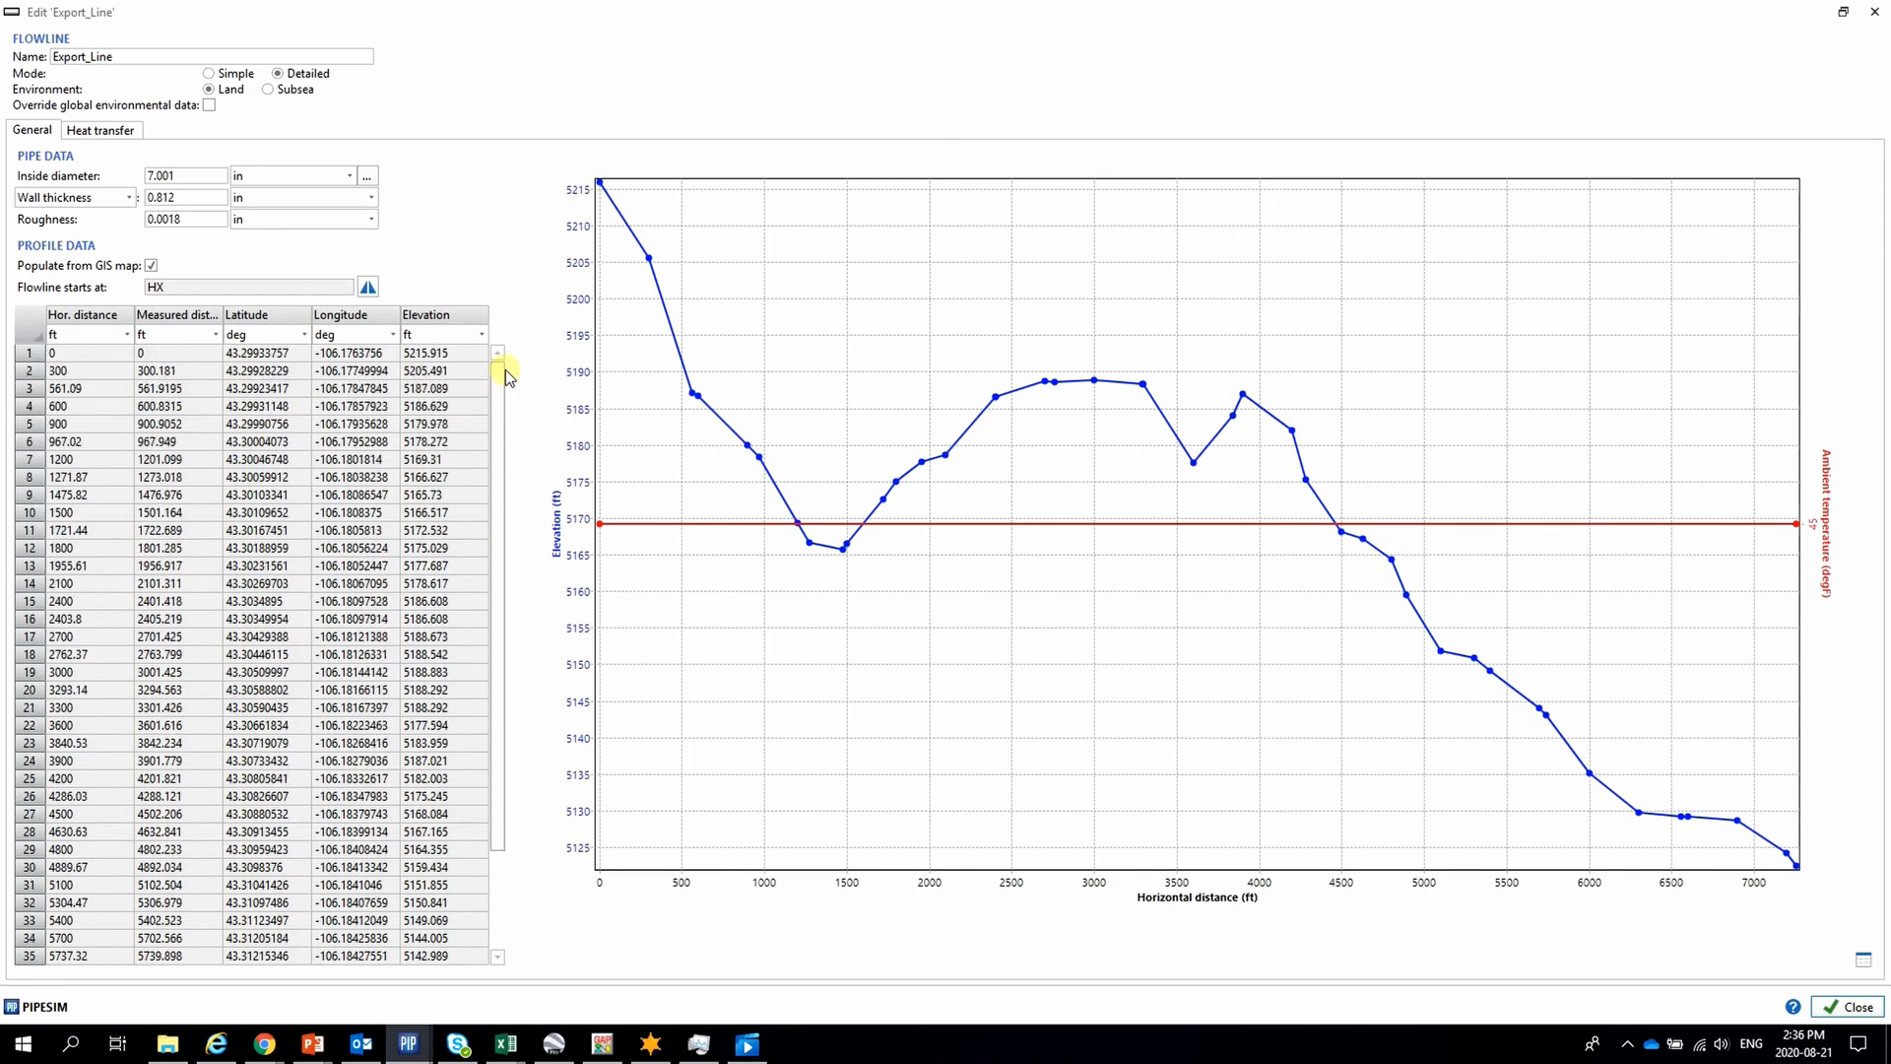
pyautogui.click(1835, 1005)
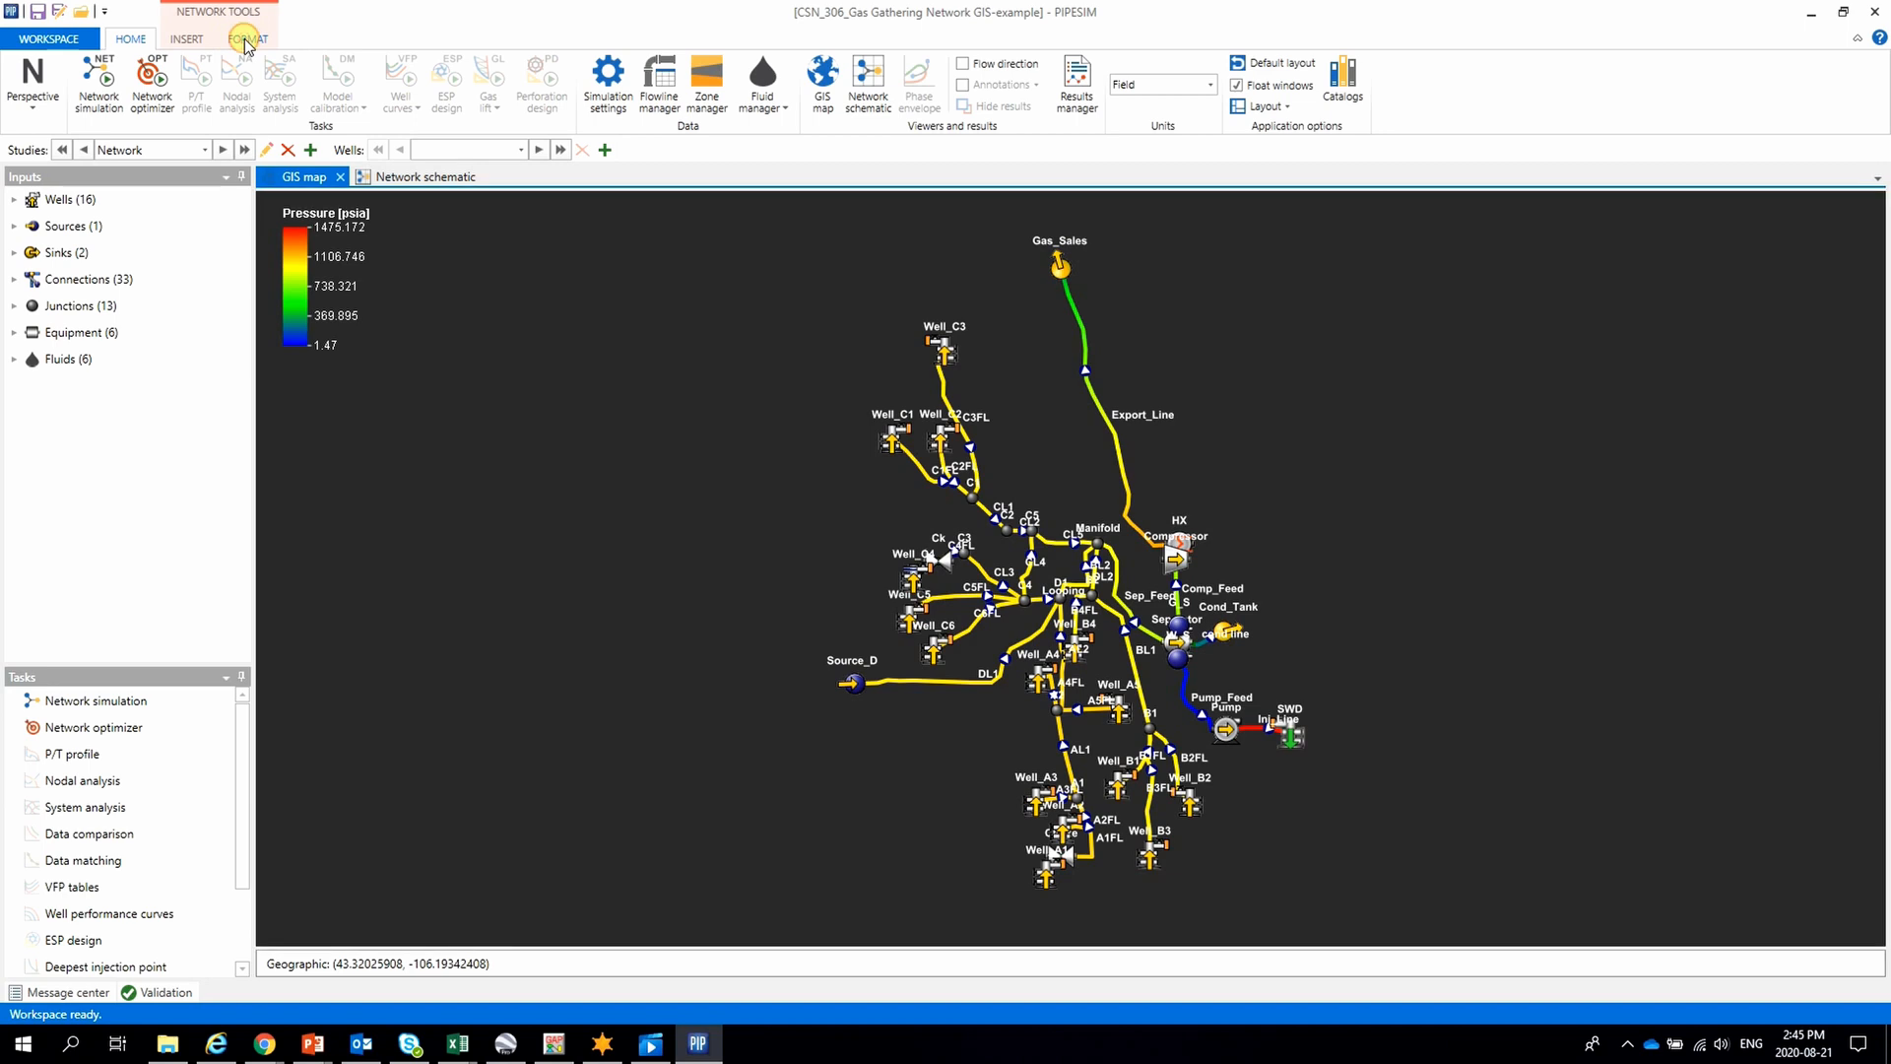
# Toggle a terrain basemap on and off under the gas network using the FORMAT tools.
pyautogui.click(248, 38)
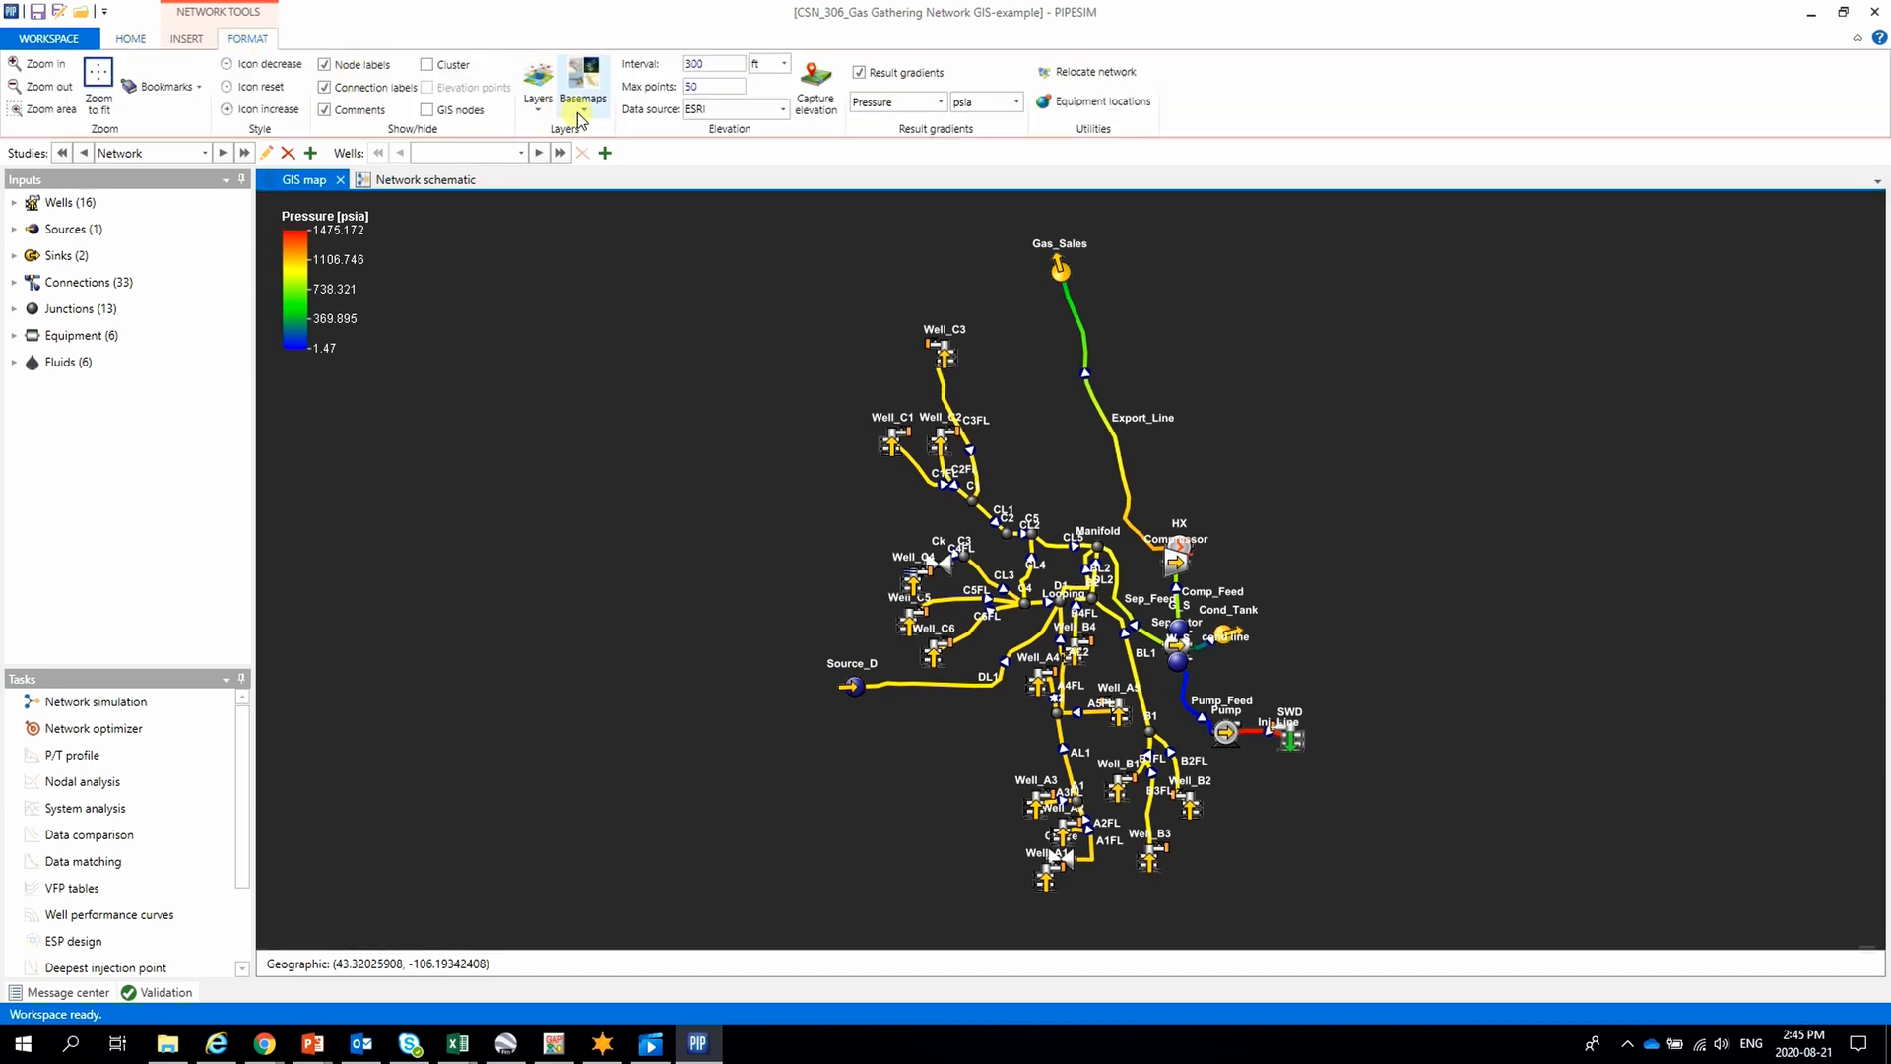
pyautogui.click(582, 85)
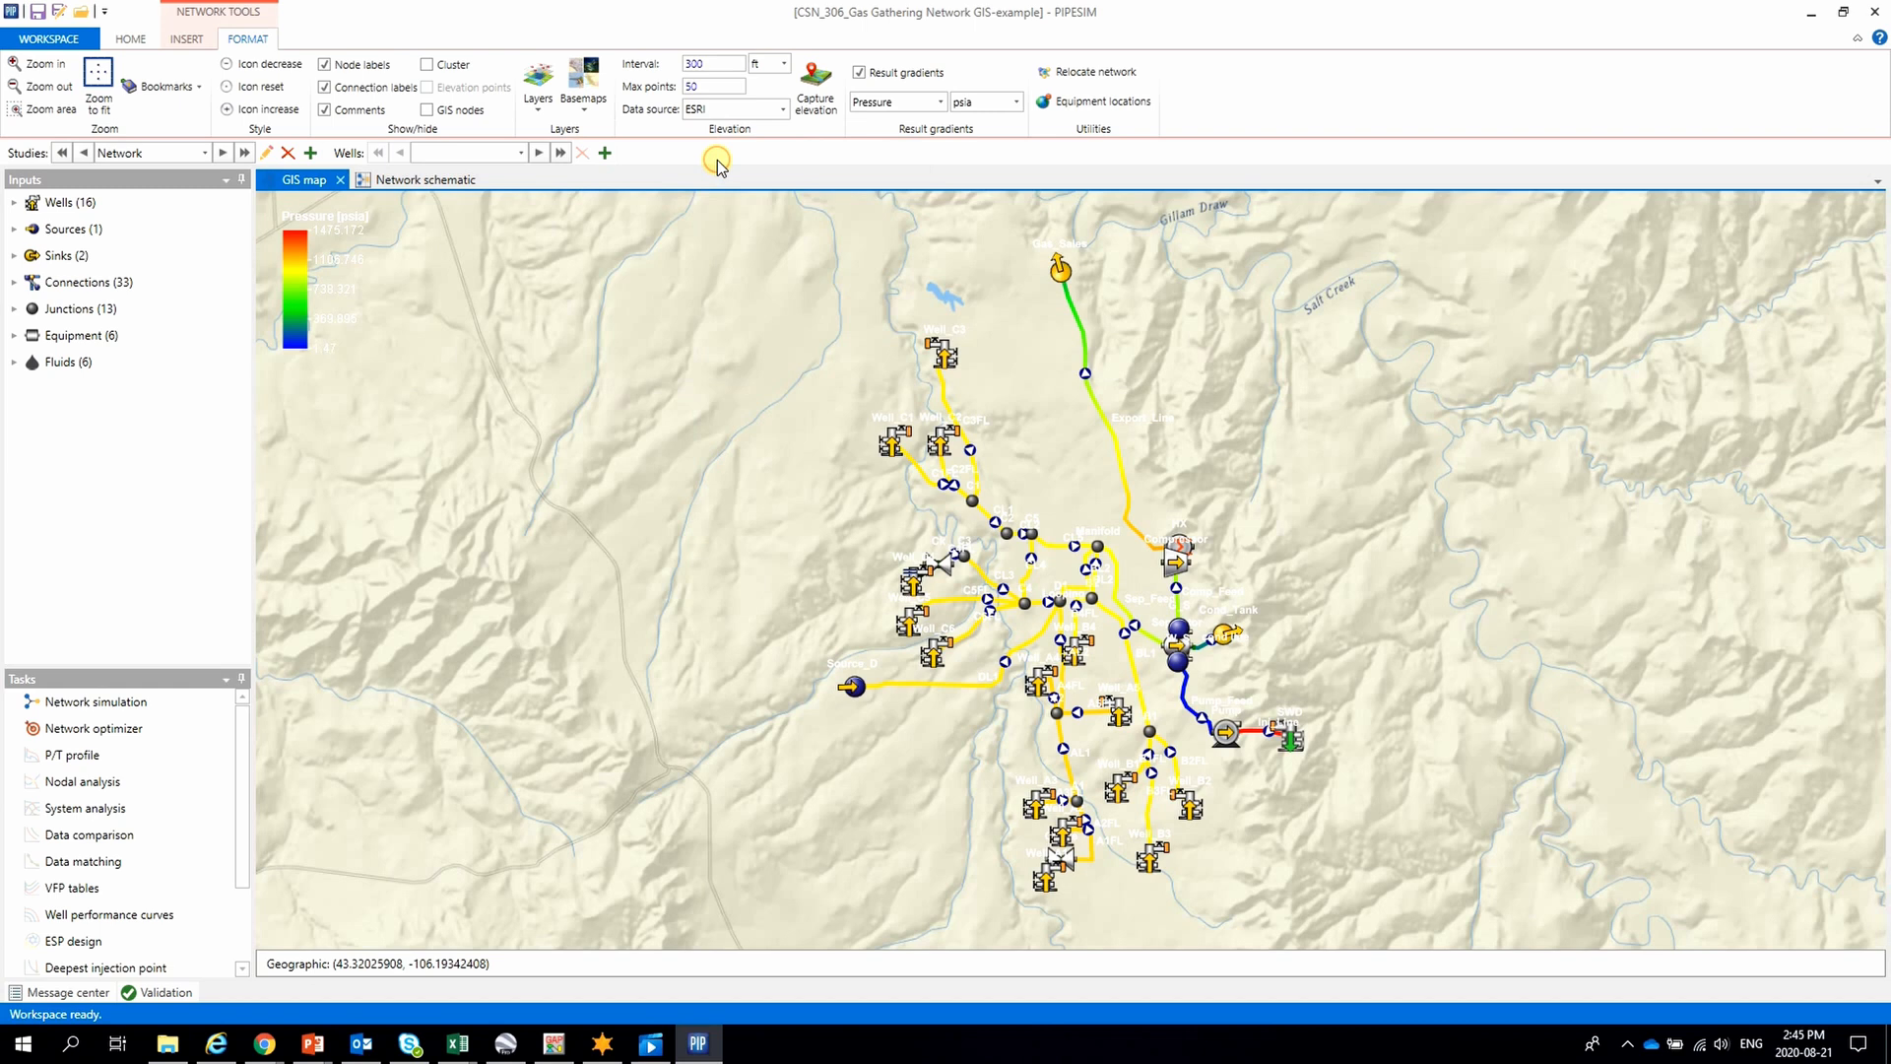
pyautogui.click(584, 77)
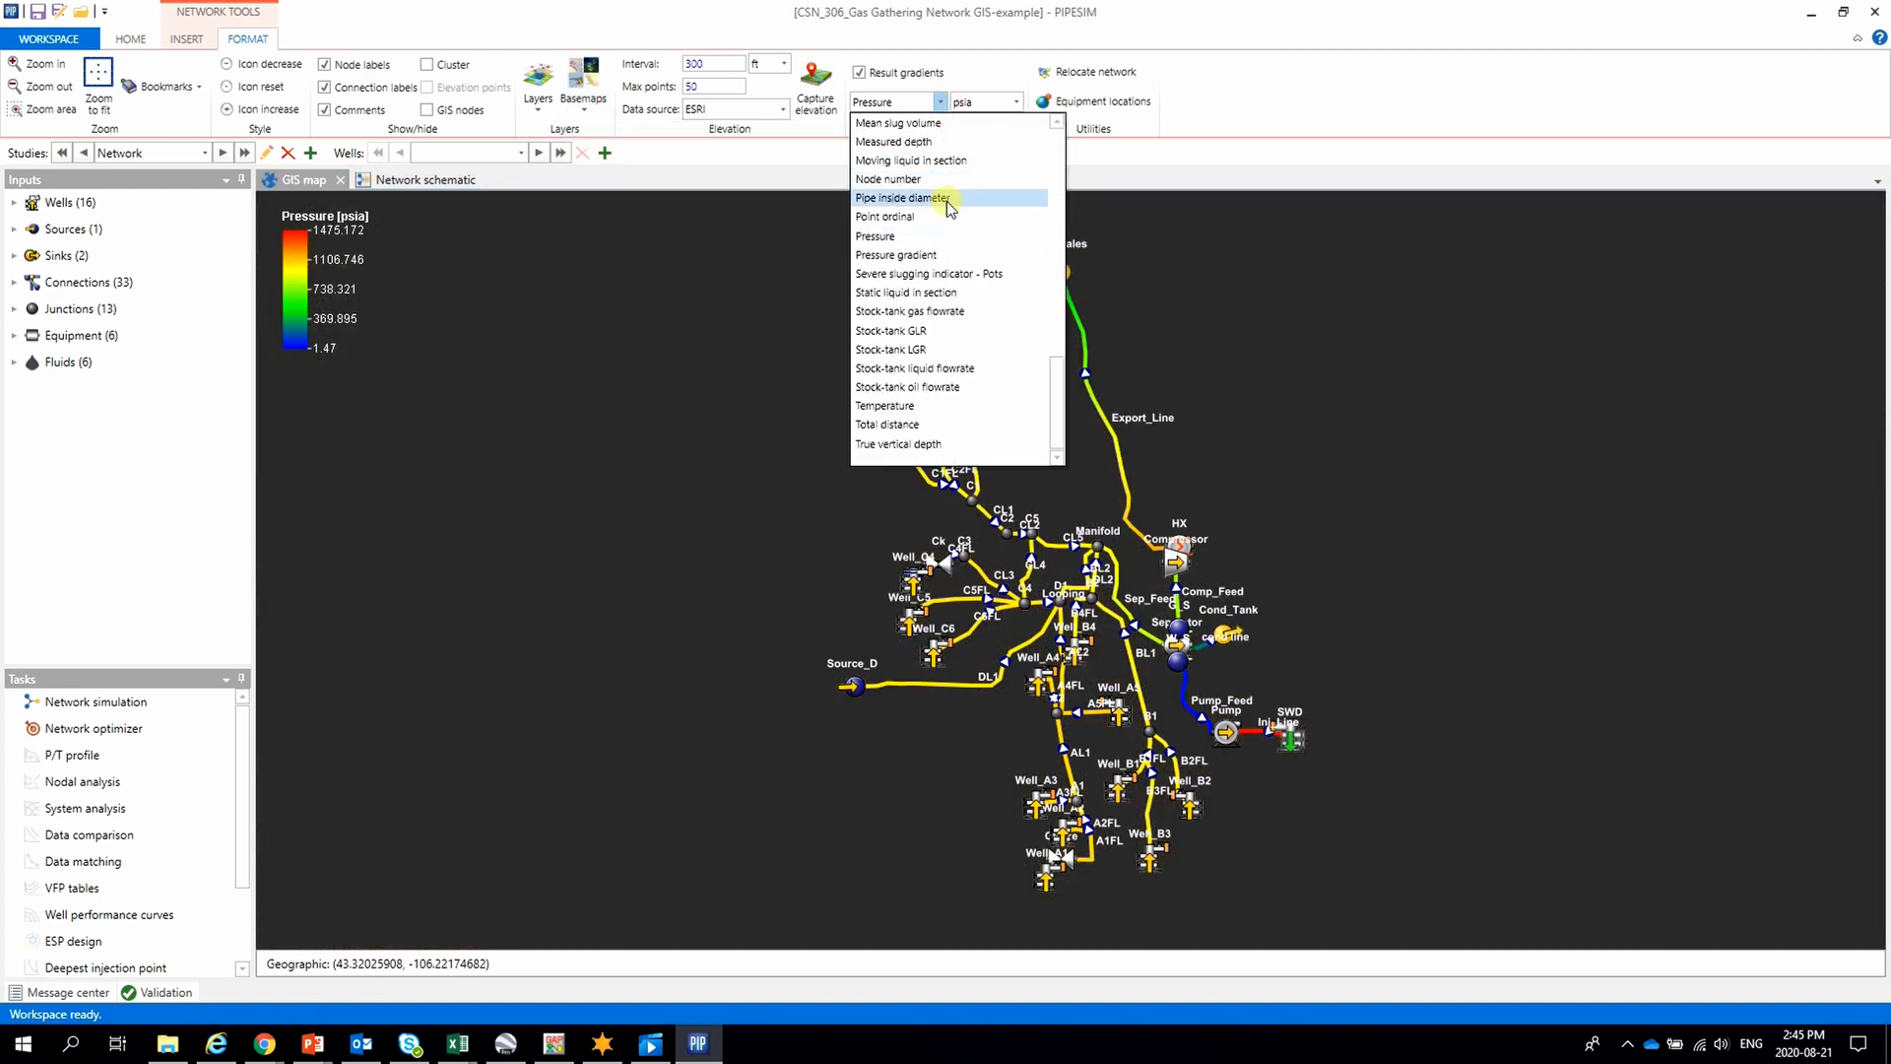
# Colour flowlines by pipe inside diameter, temperature, erosional velocity ratio, then hydrostatic head.
pyautogui.click(904, 198)
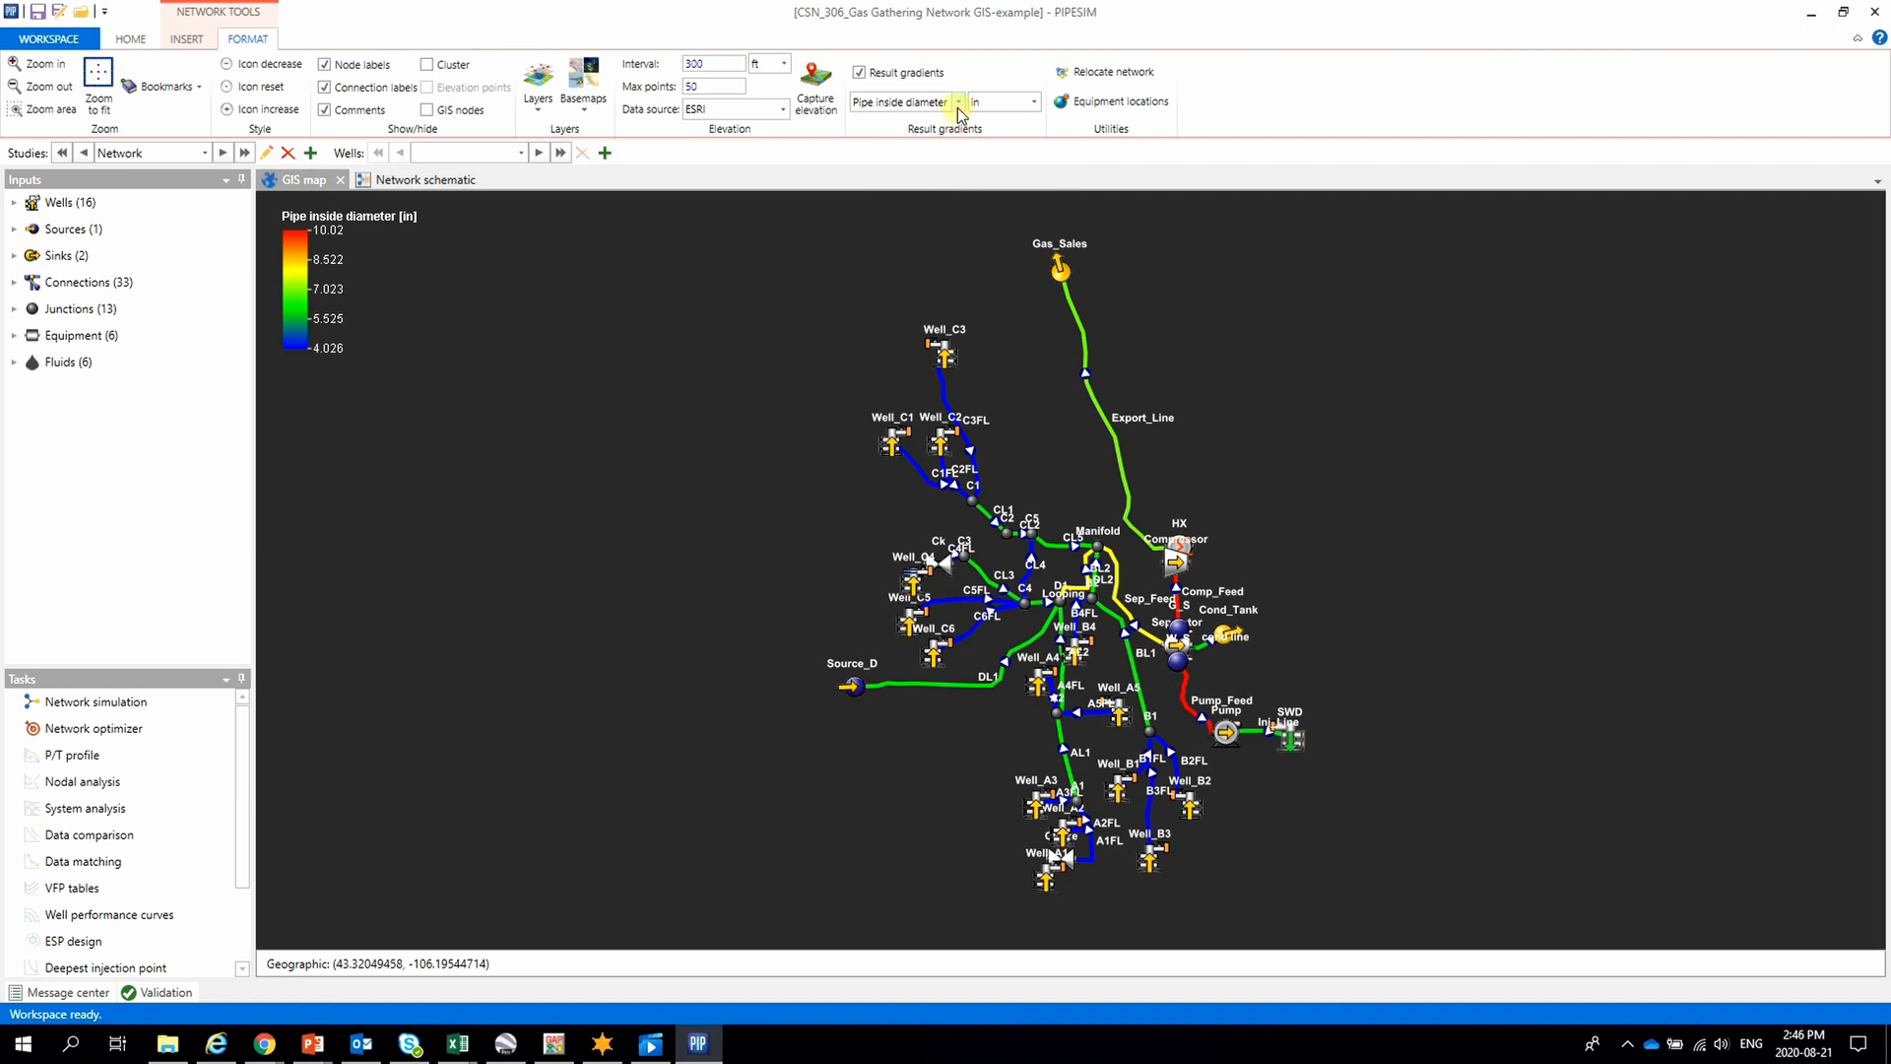
pyautogui.click(959, 102)
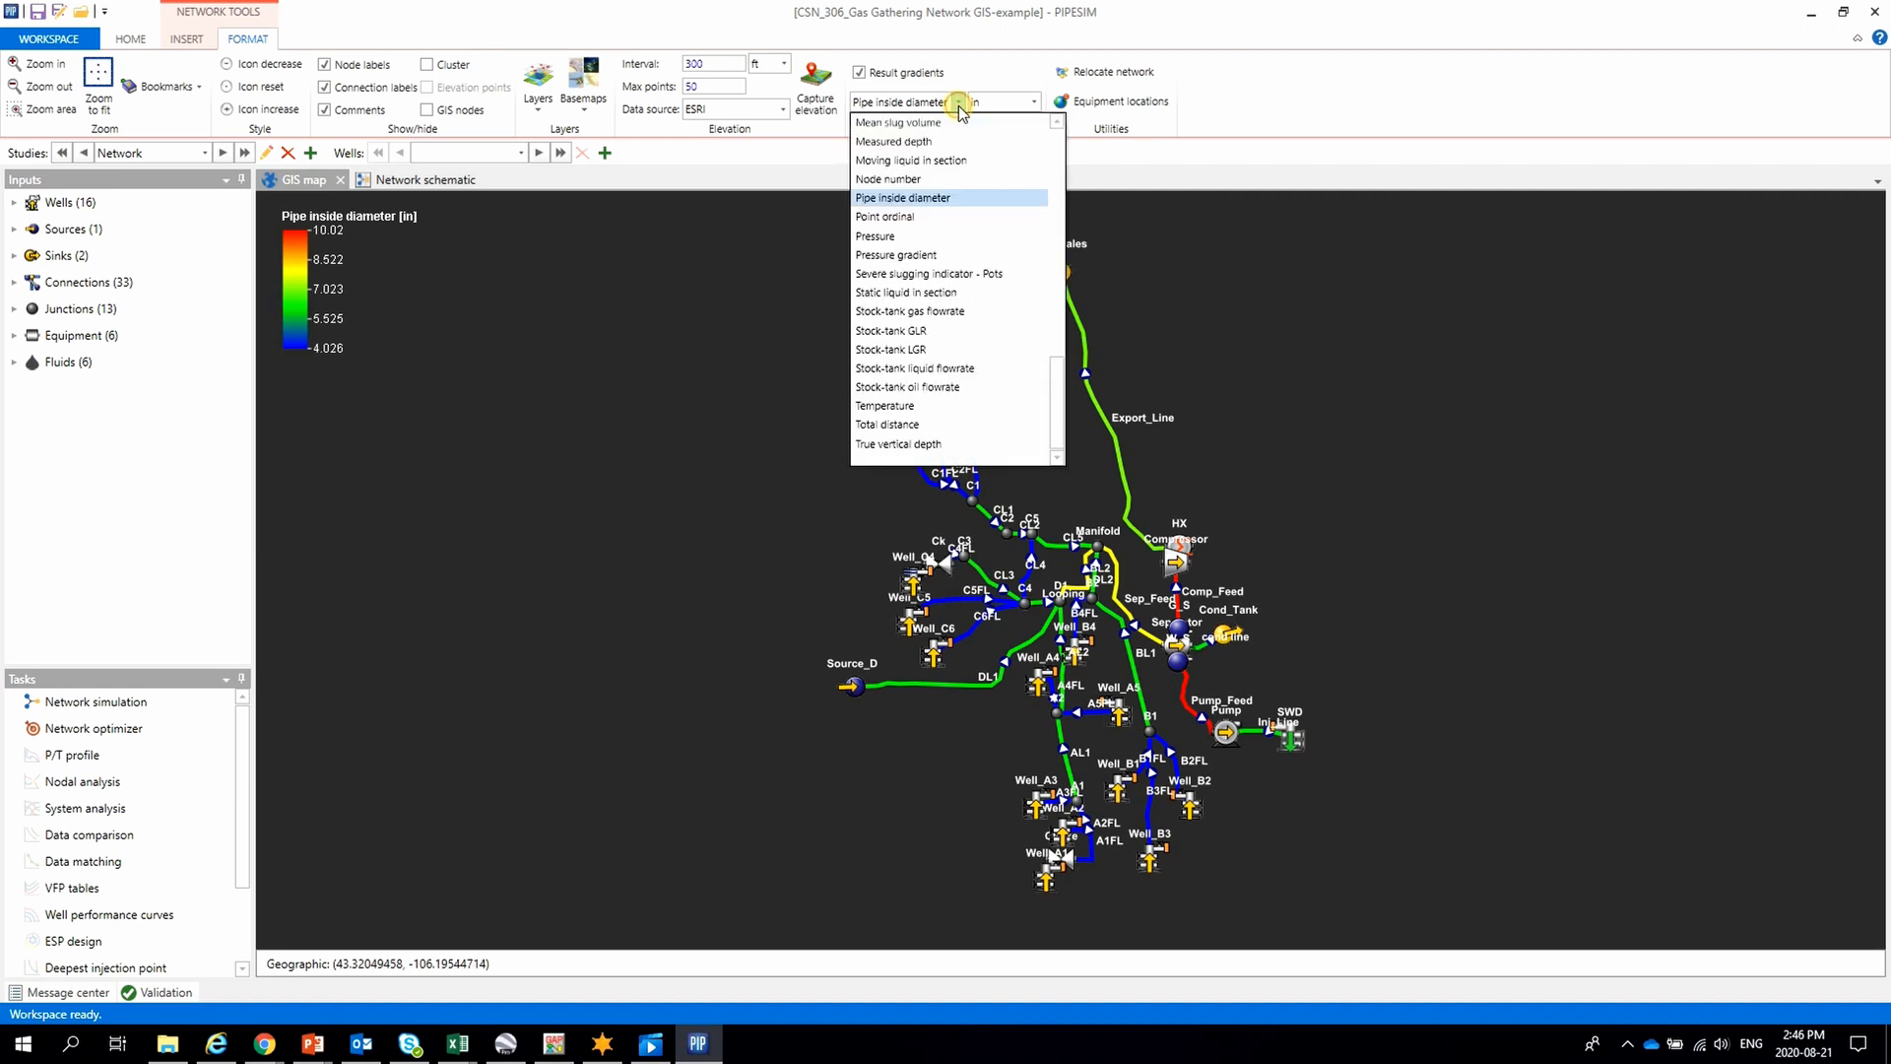
pyautogui.moveTo(946, 368)
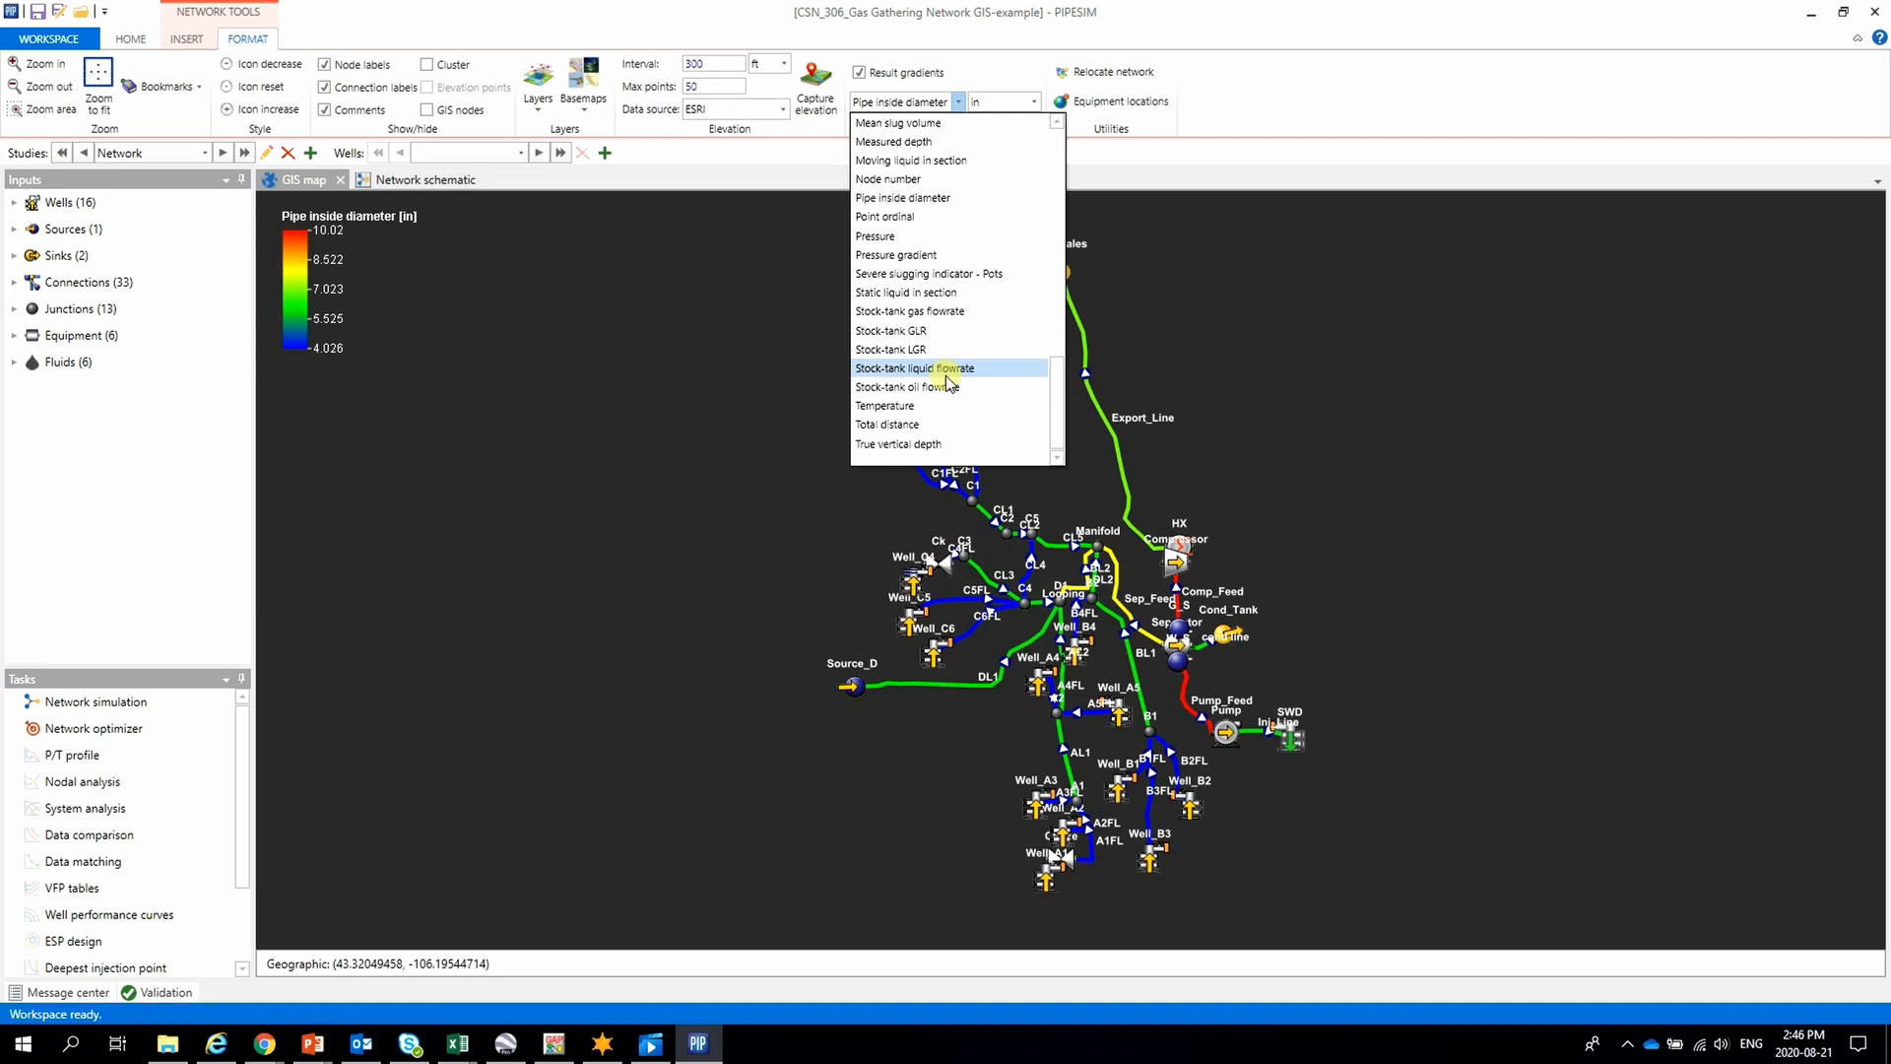
pyautogui.click(885, 405)
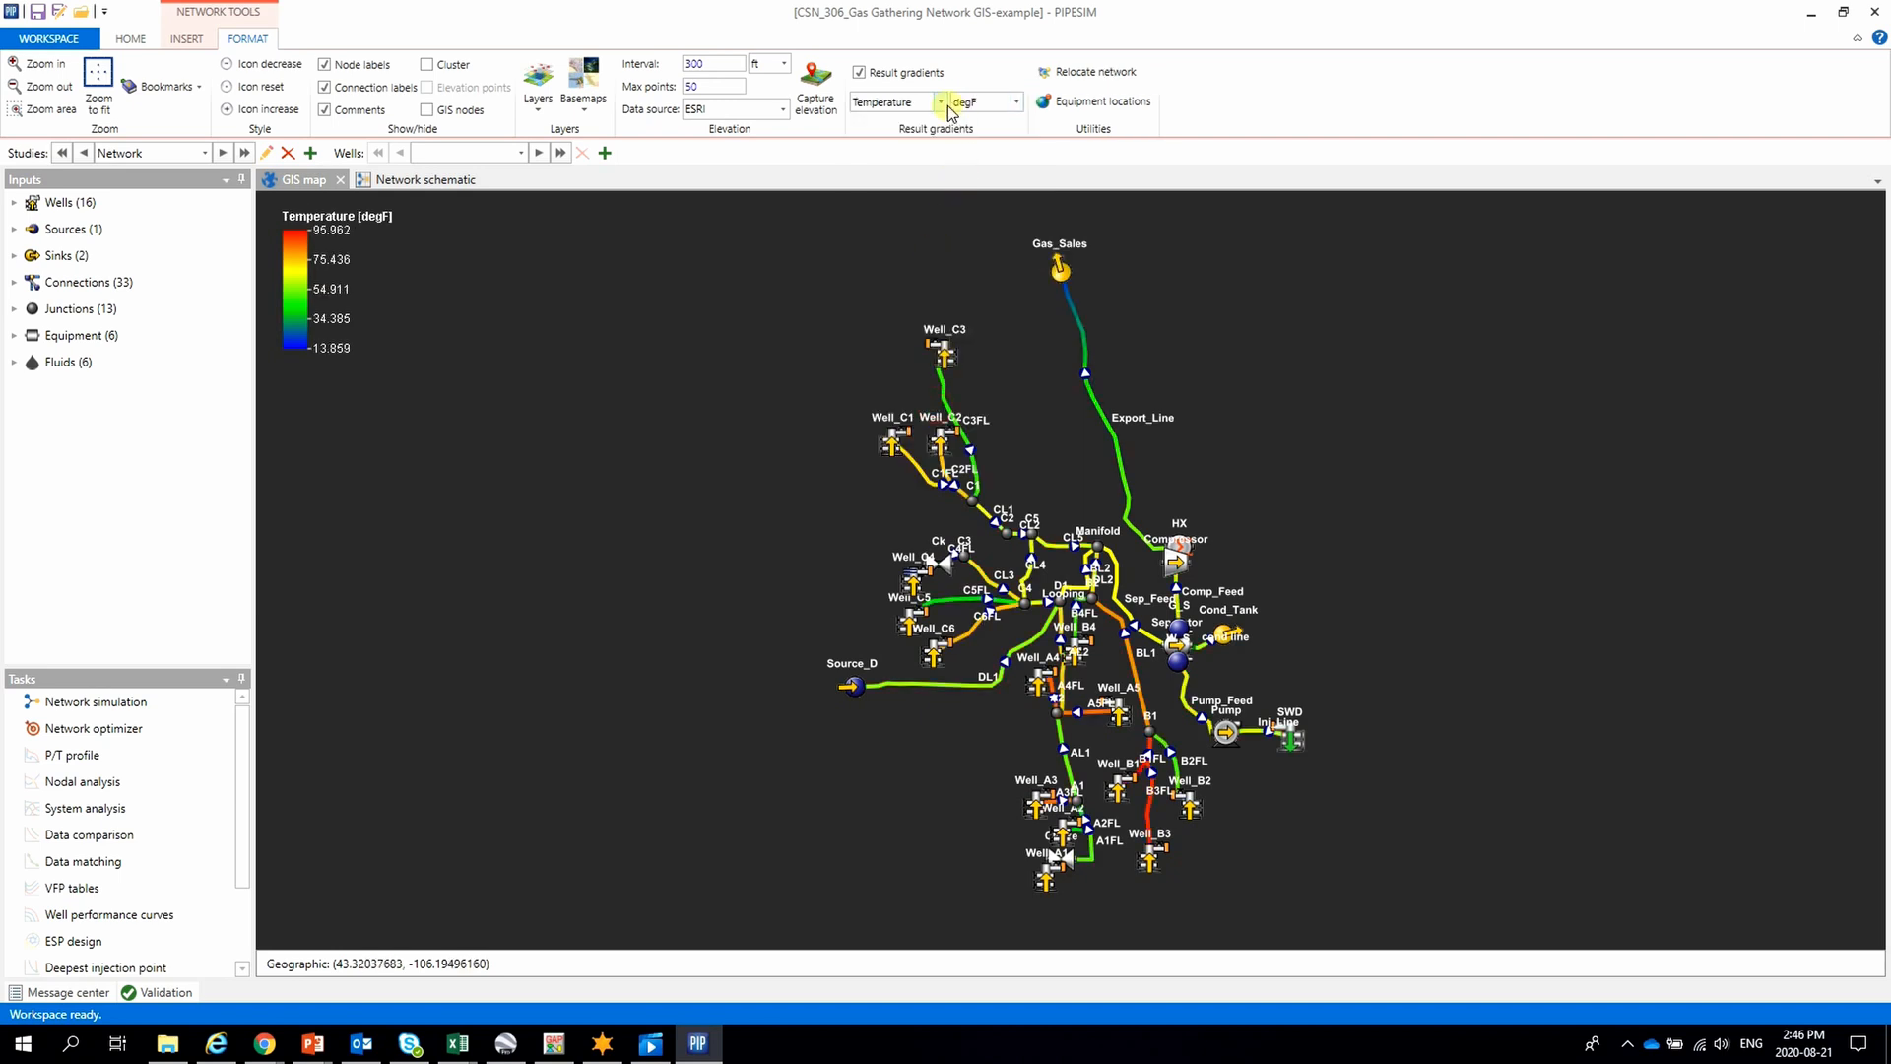
pyautogui.click(940, 101)
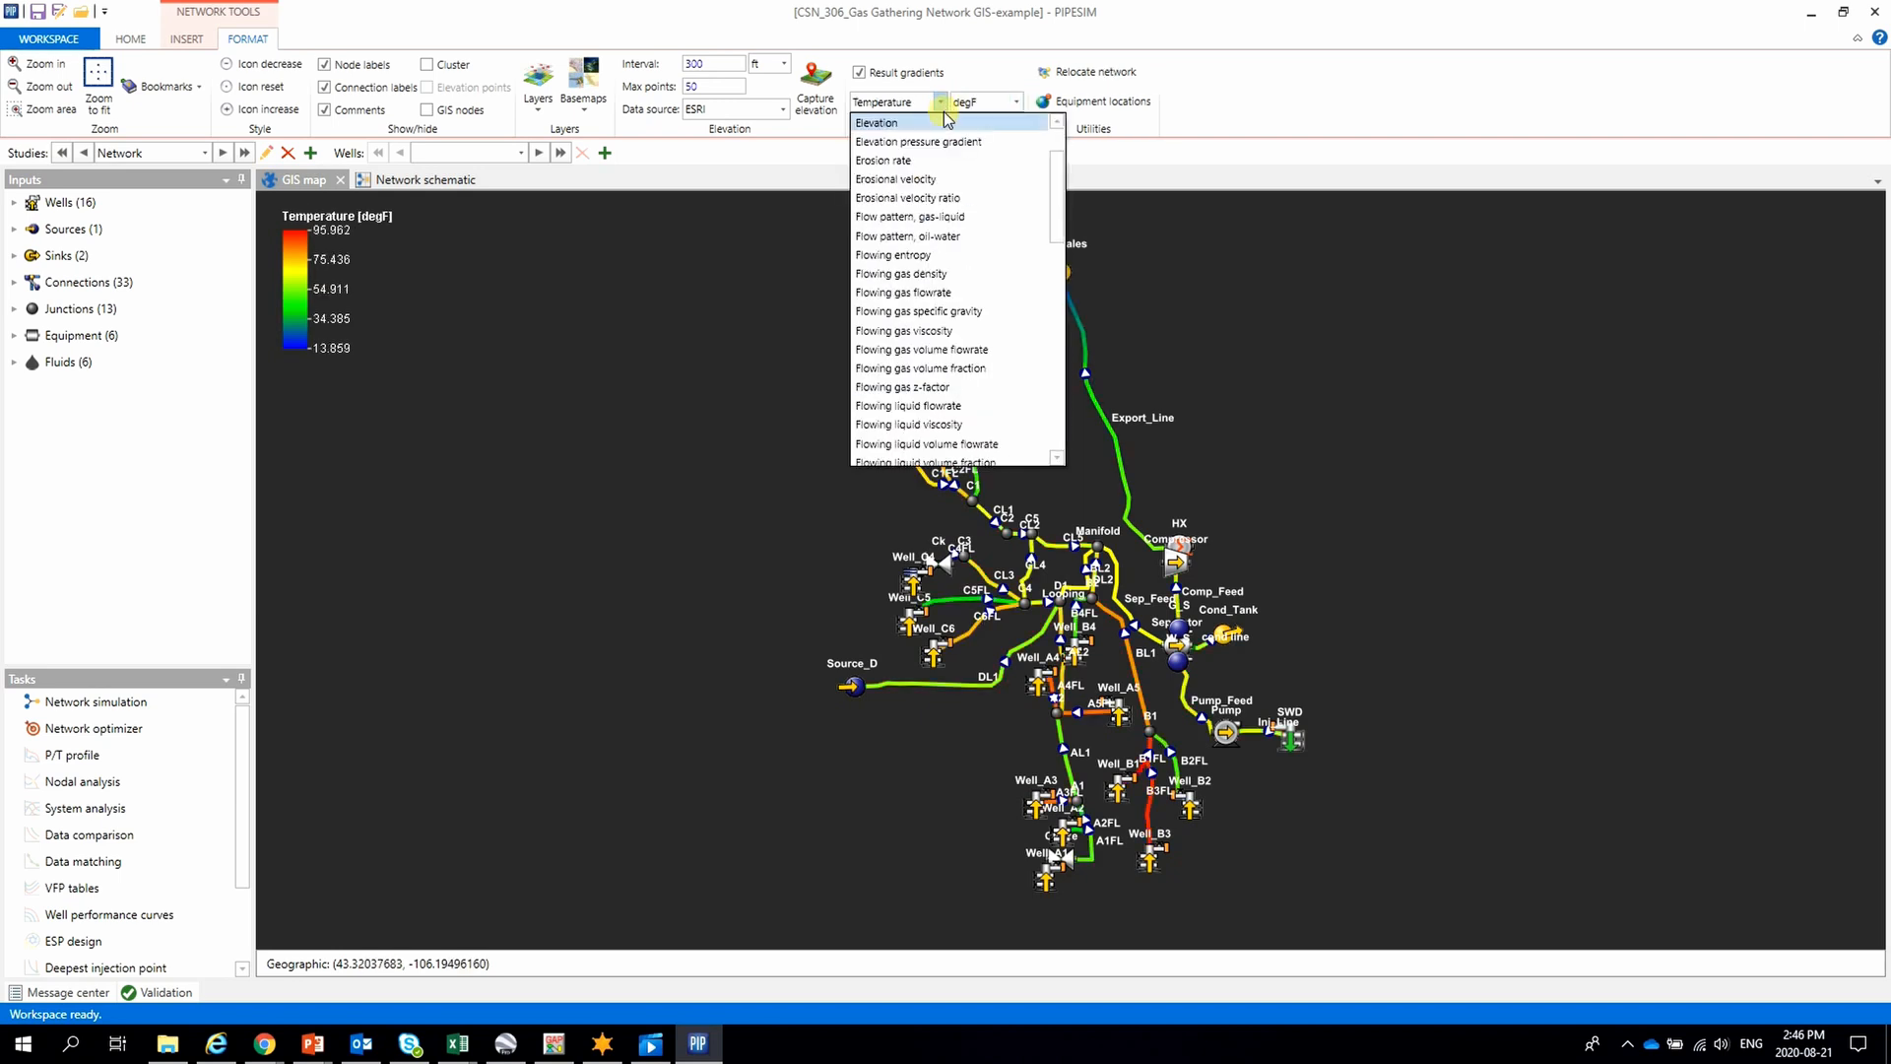
pyautogui.click(919, 198)
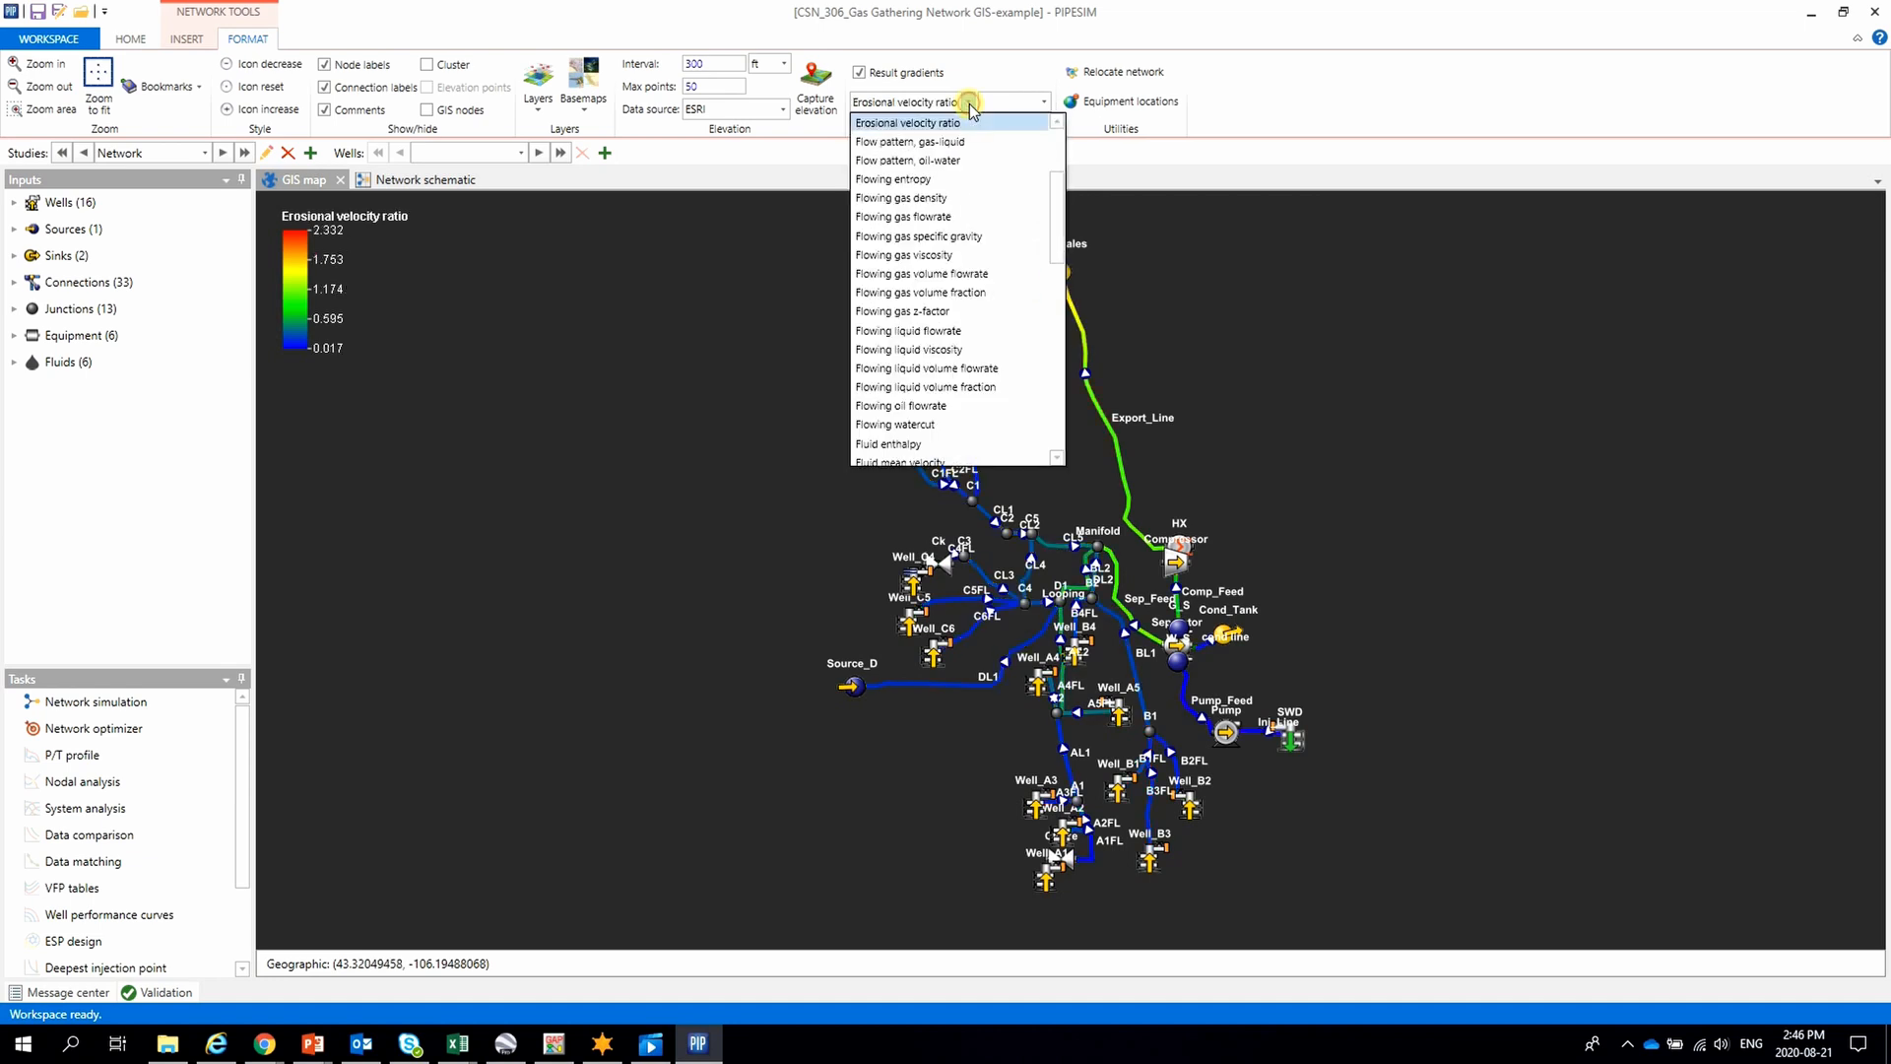
pyautogui.scroll(-3)
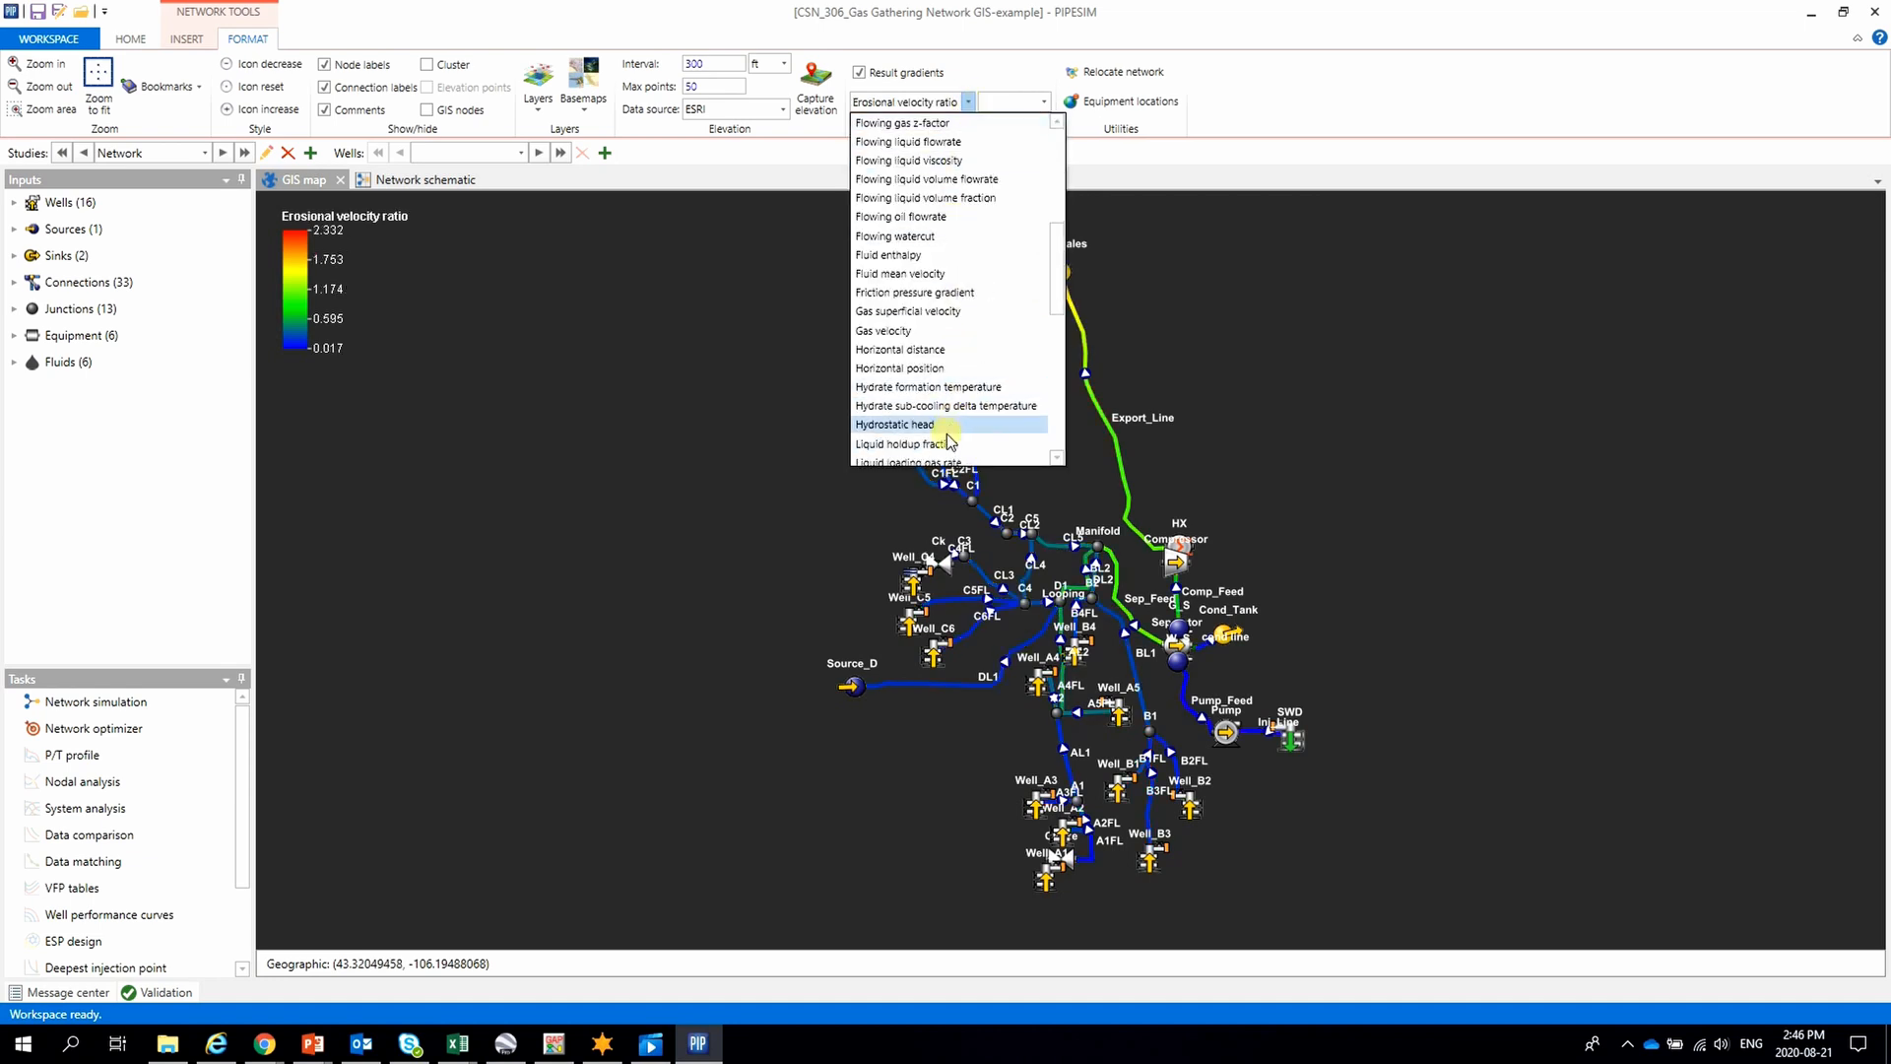
pyautogui.click(895, 424)
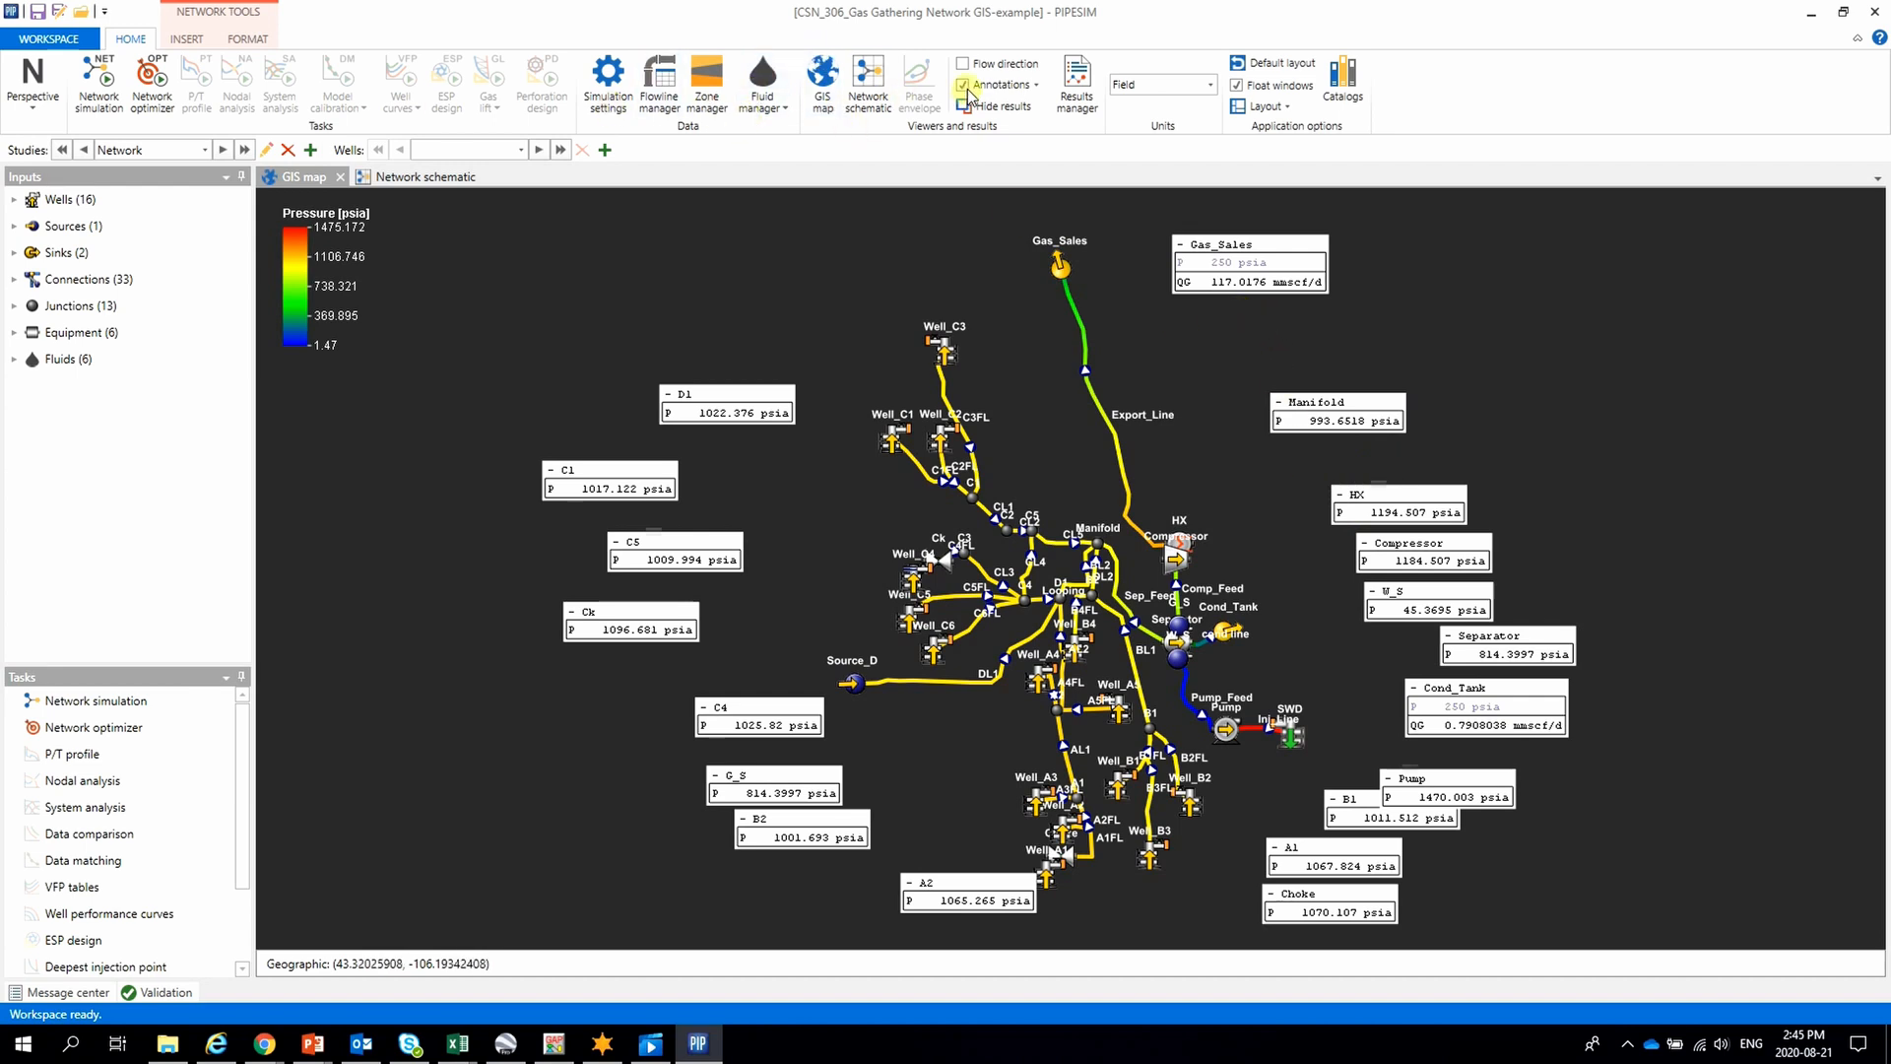
# Switch to the Network schematic and toggle result annotations on, then off.
pyautogui.click(428, 176)
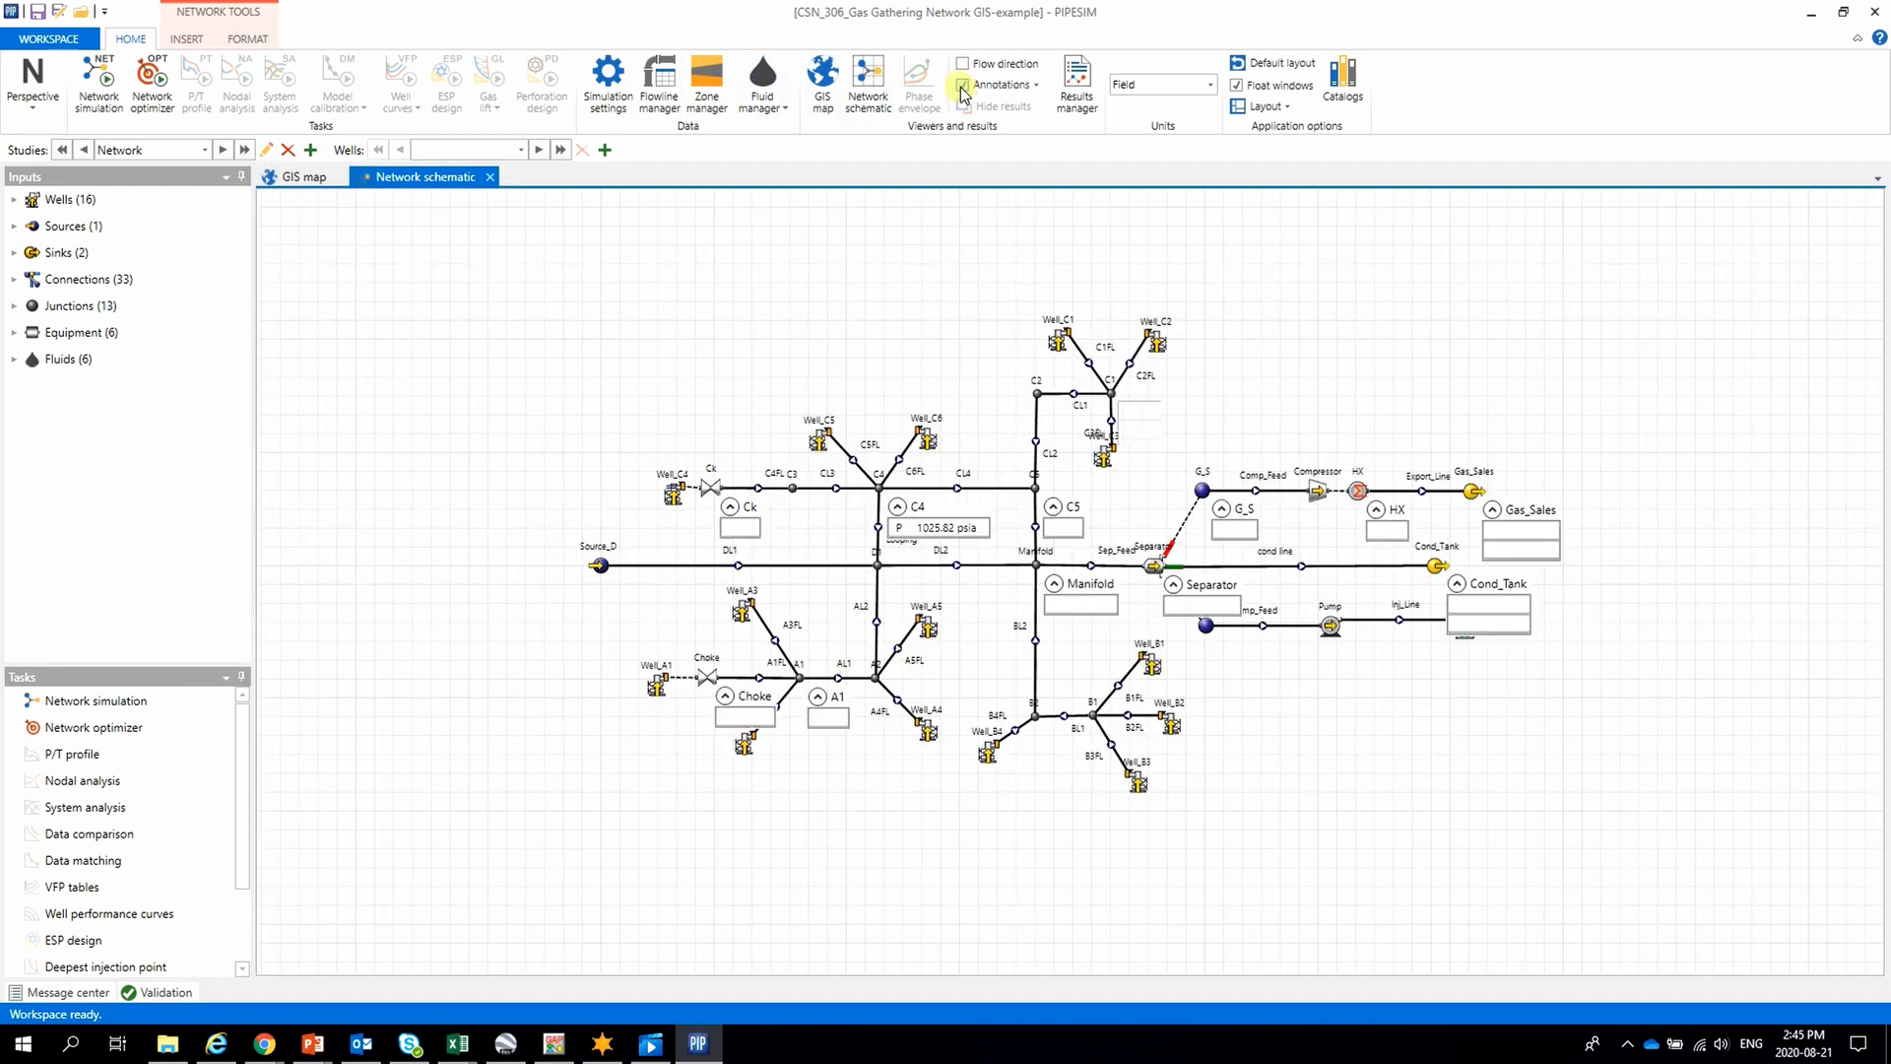
pyautogui.click(995, 85)
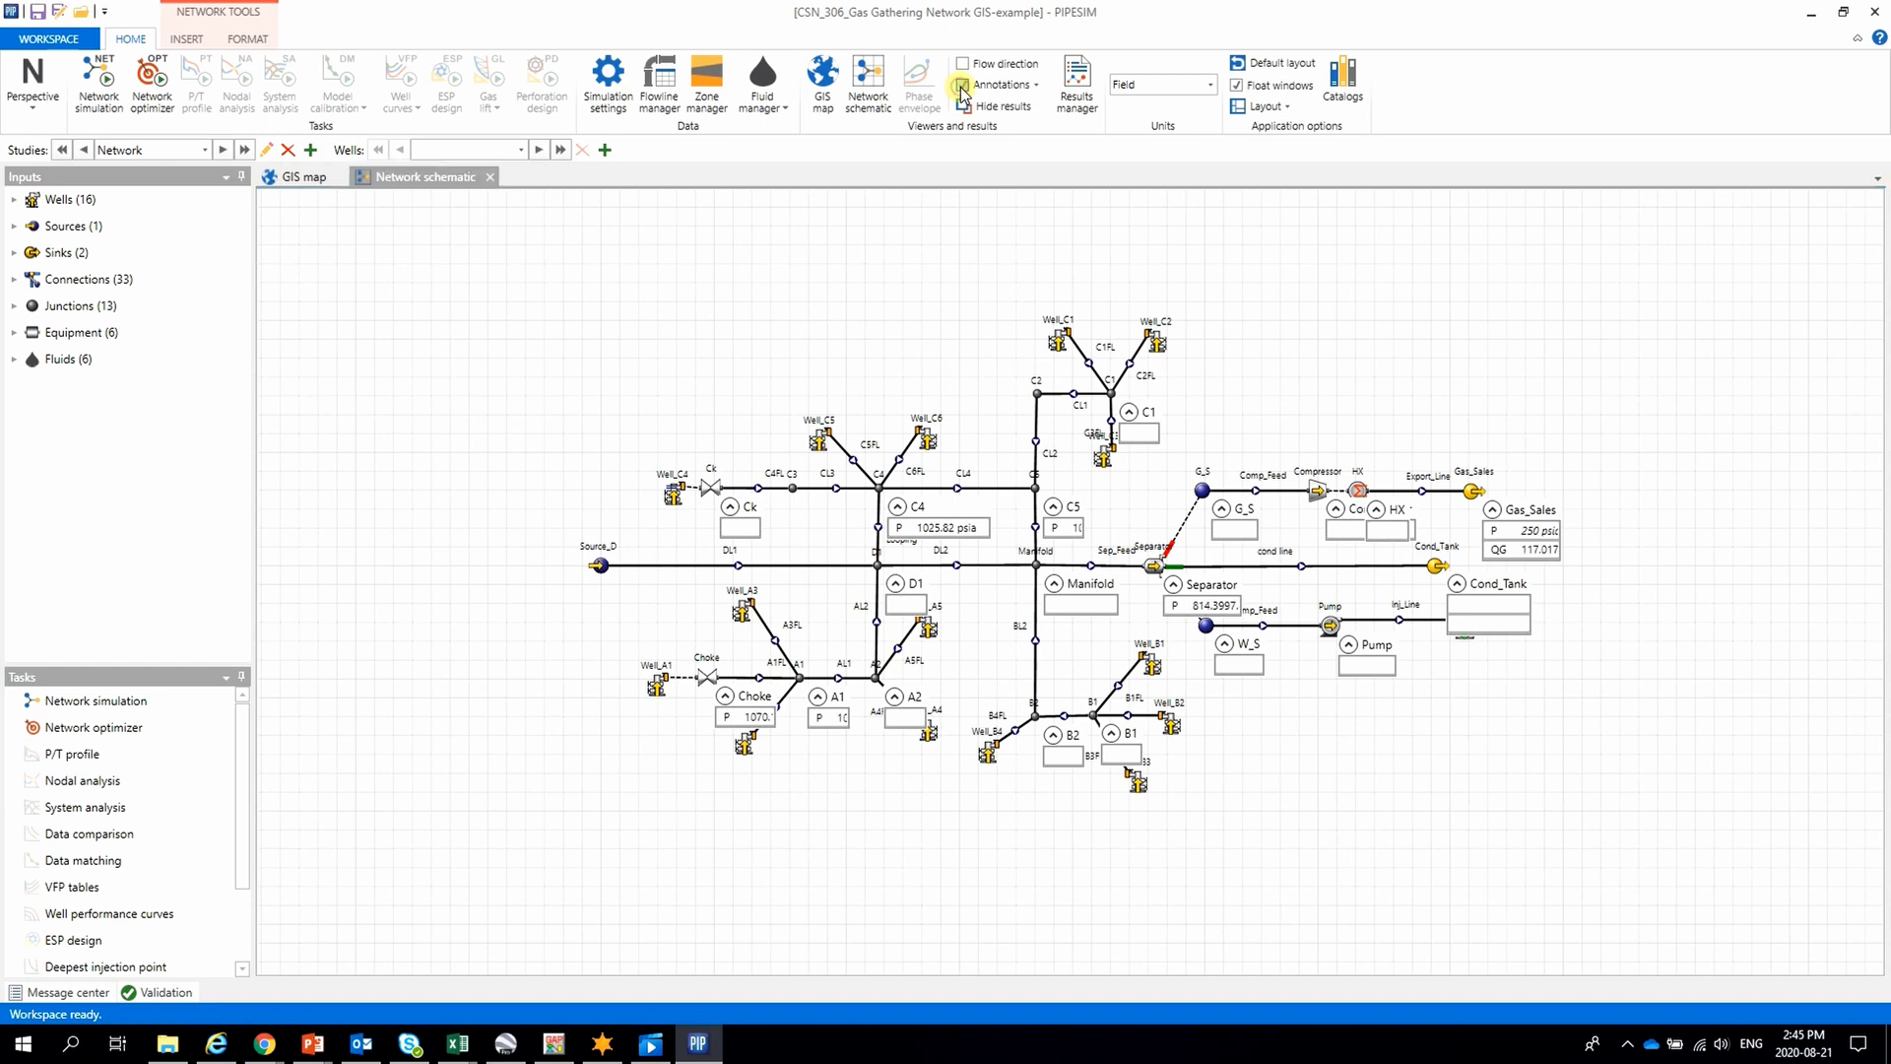
pyautogui.click(1001, 106)
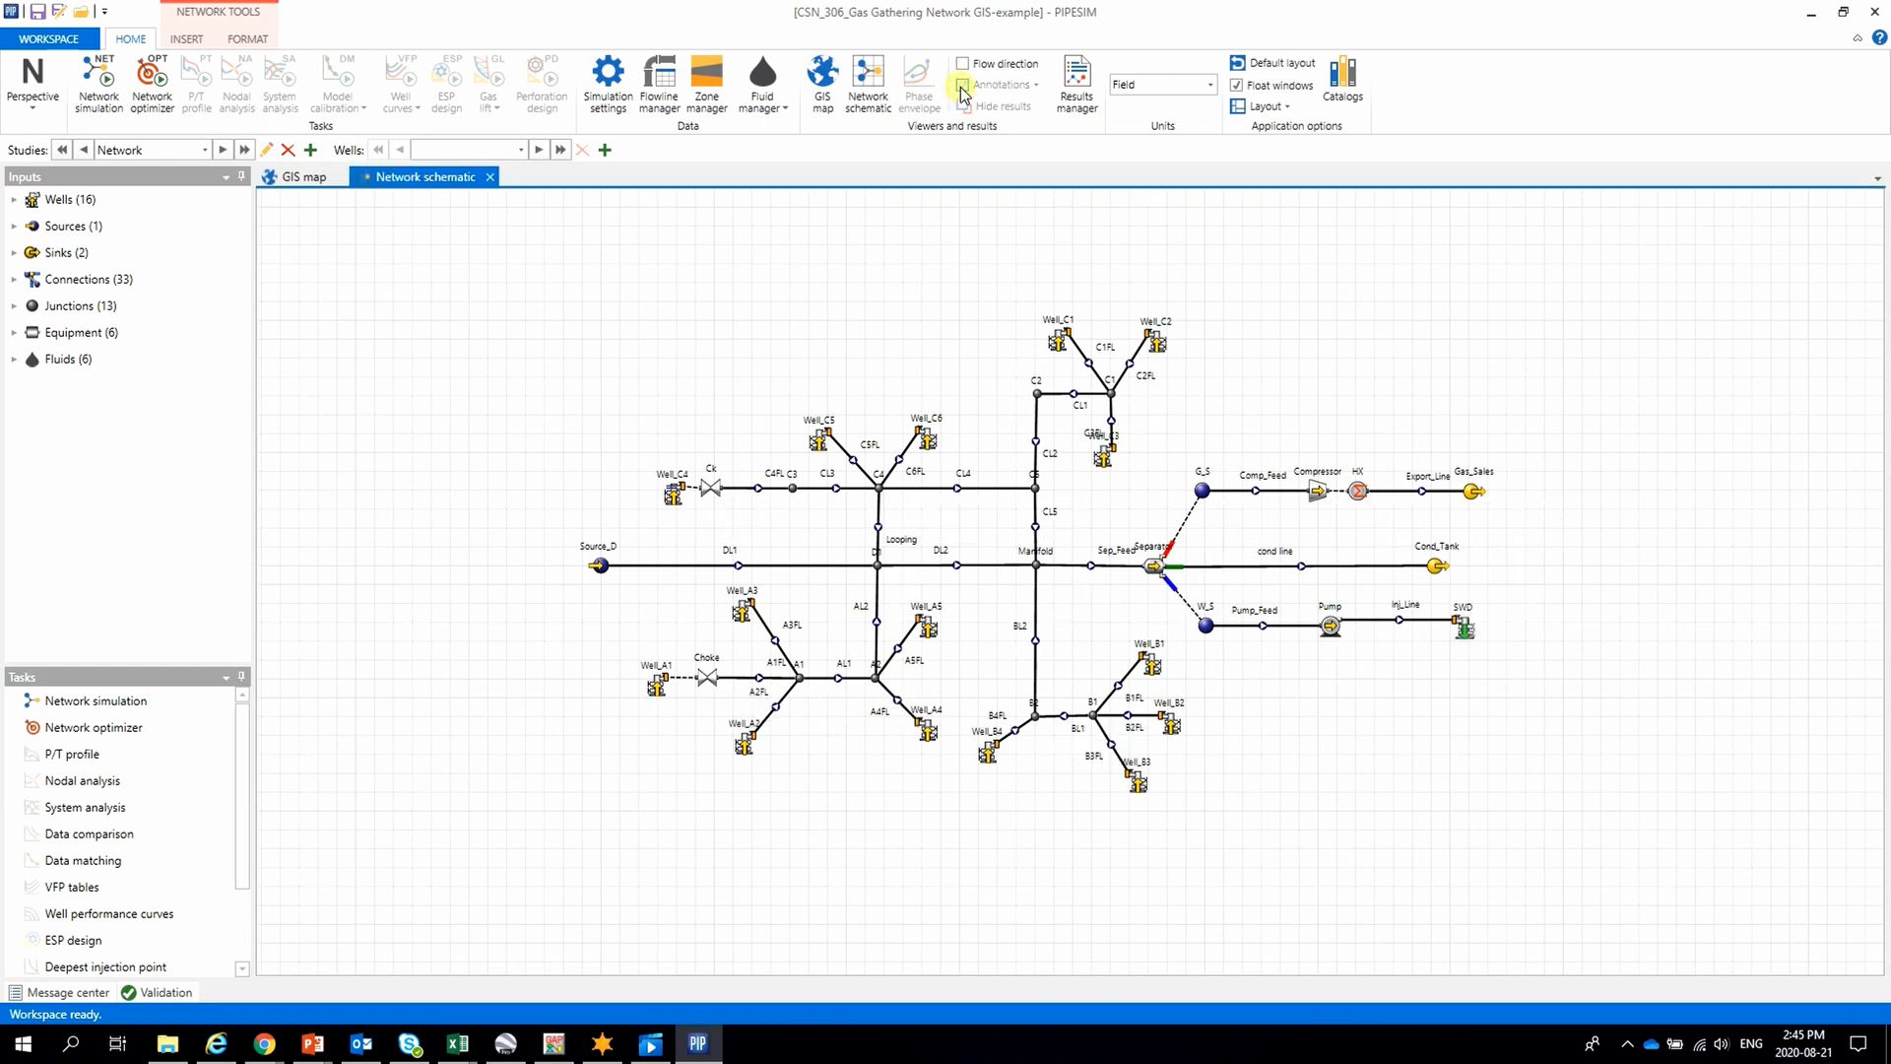
pyautogui.click(966, 82)
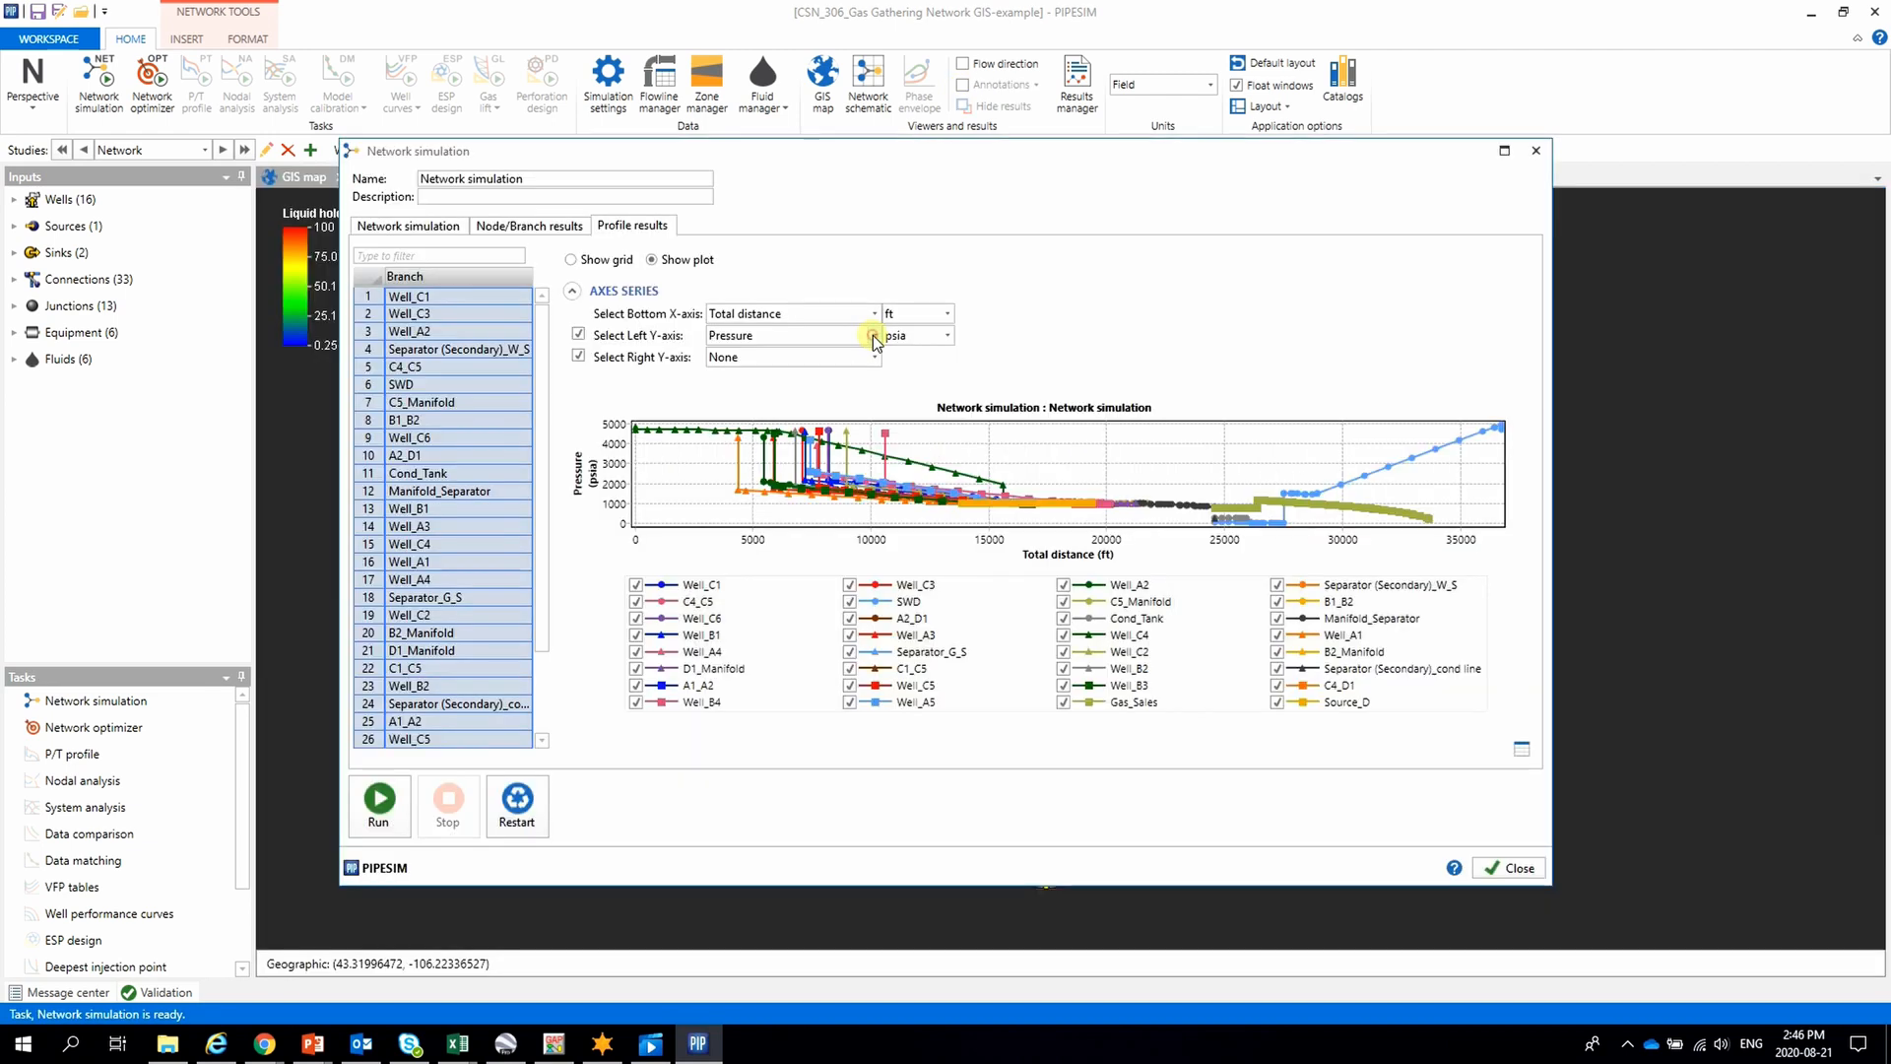
# Plot elevation, then temperature, on the profile plot's left Y-axis.
pyautogui.click(874, 335)
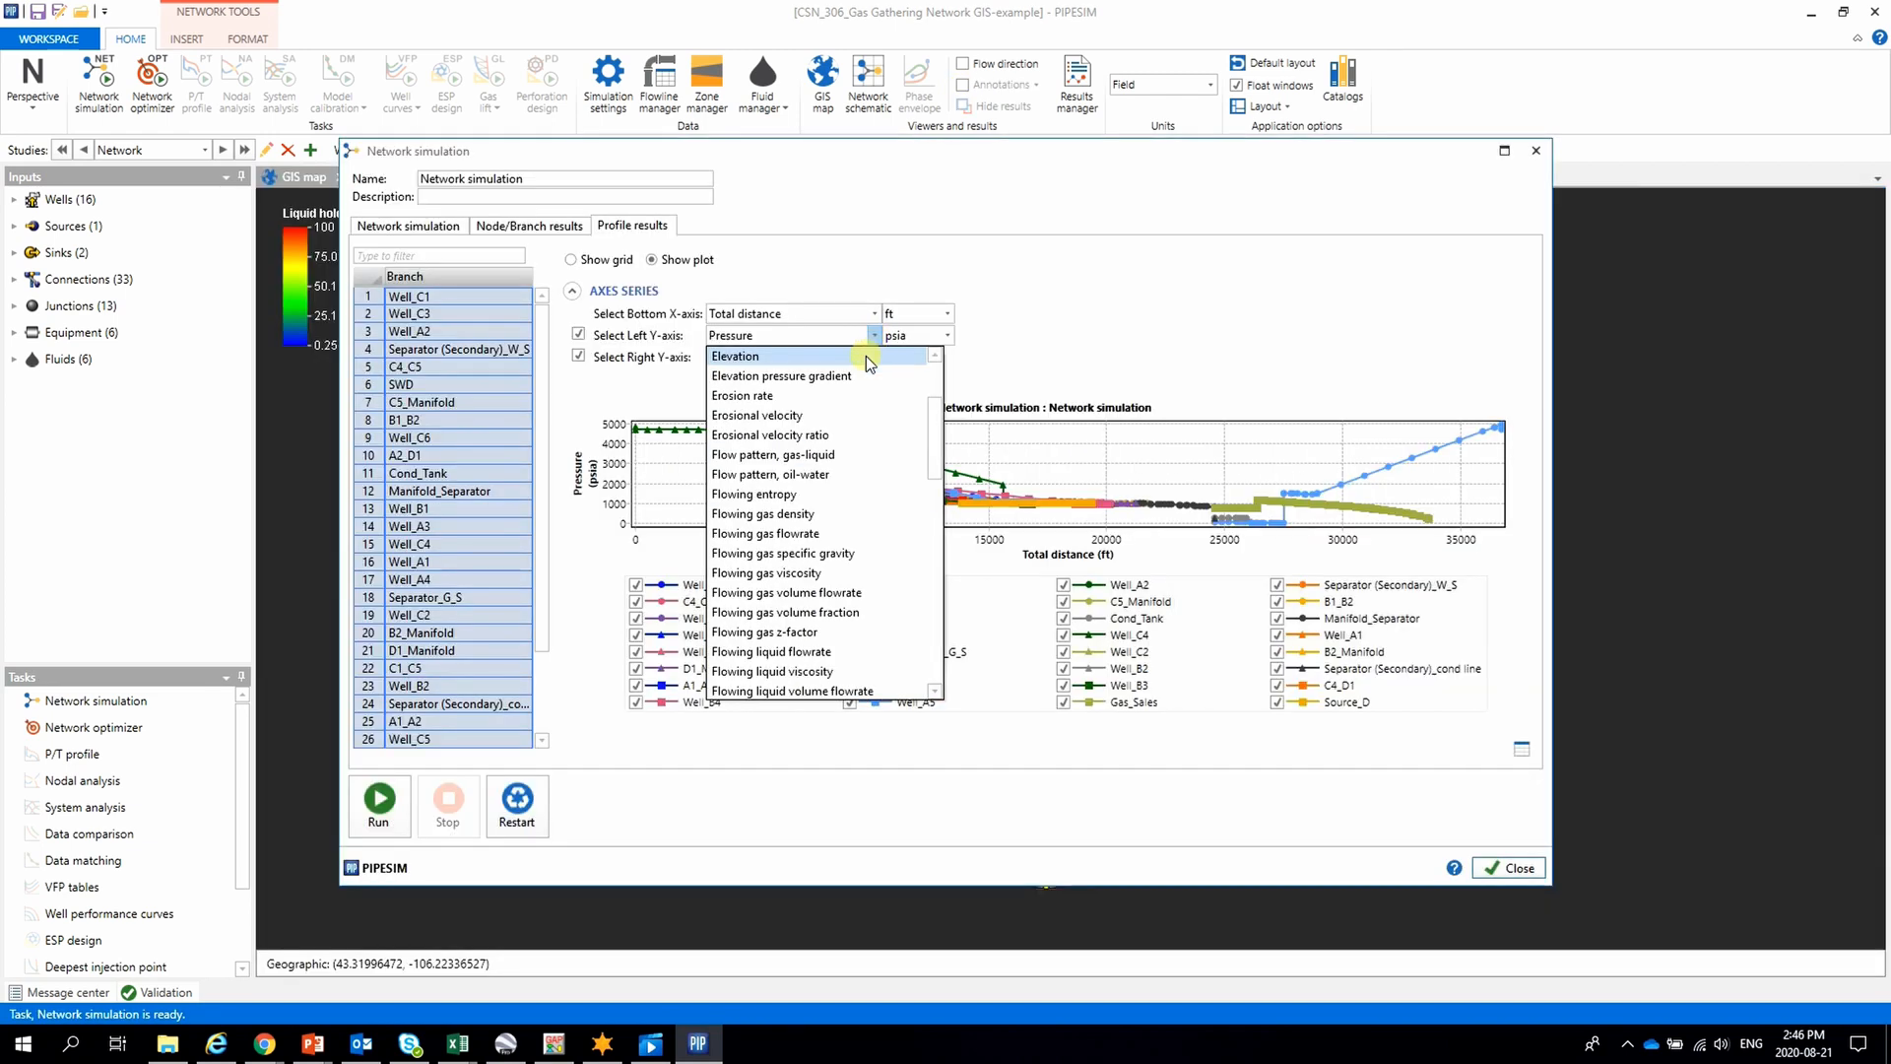
pyautogui.click(734, 355)
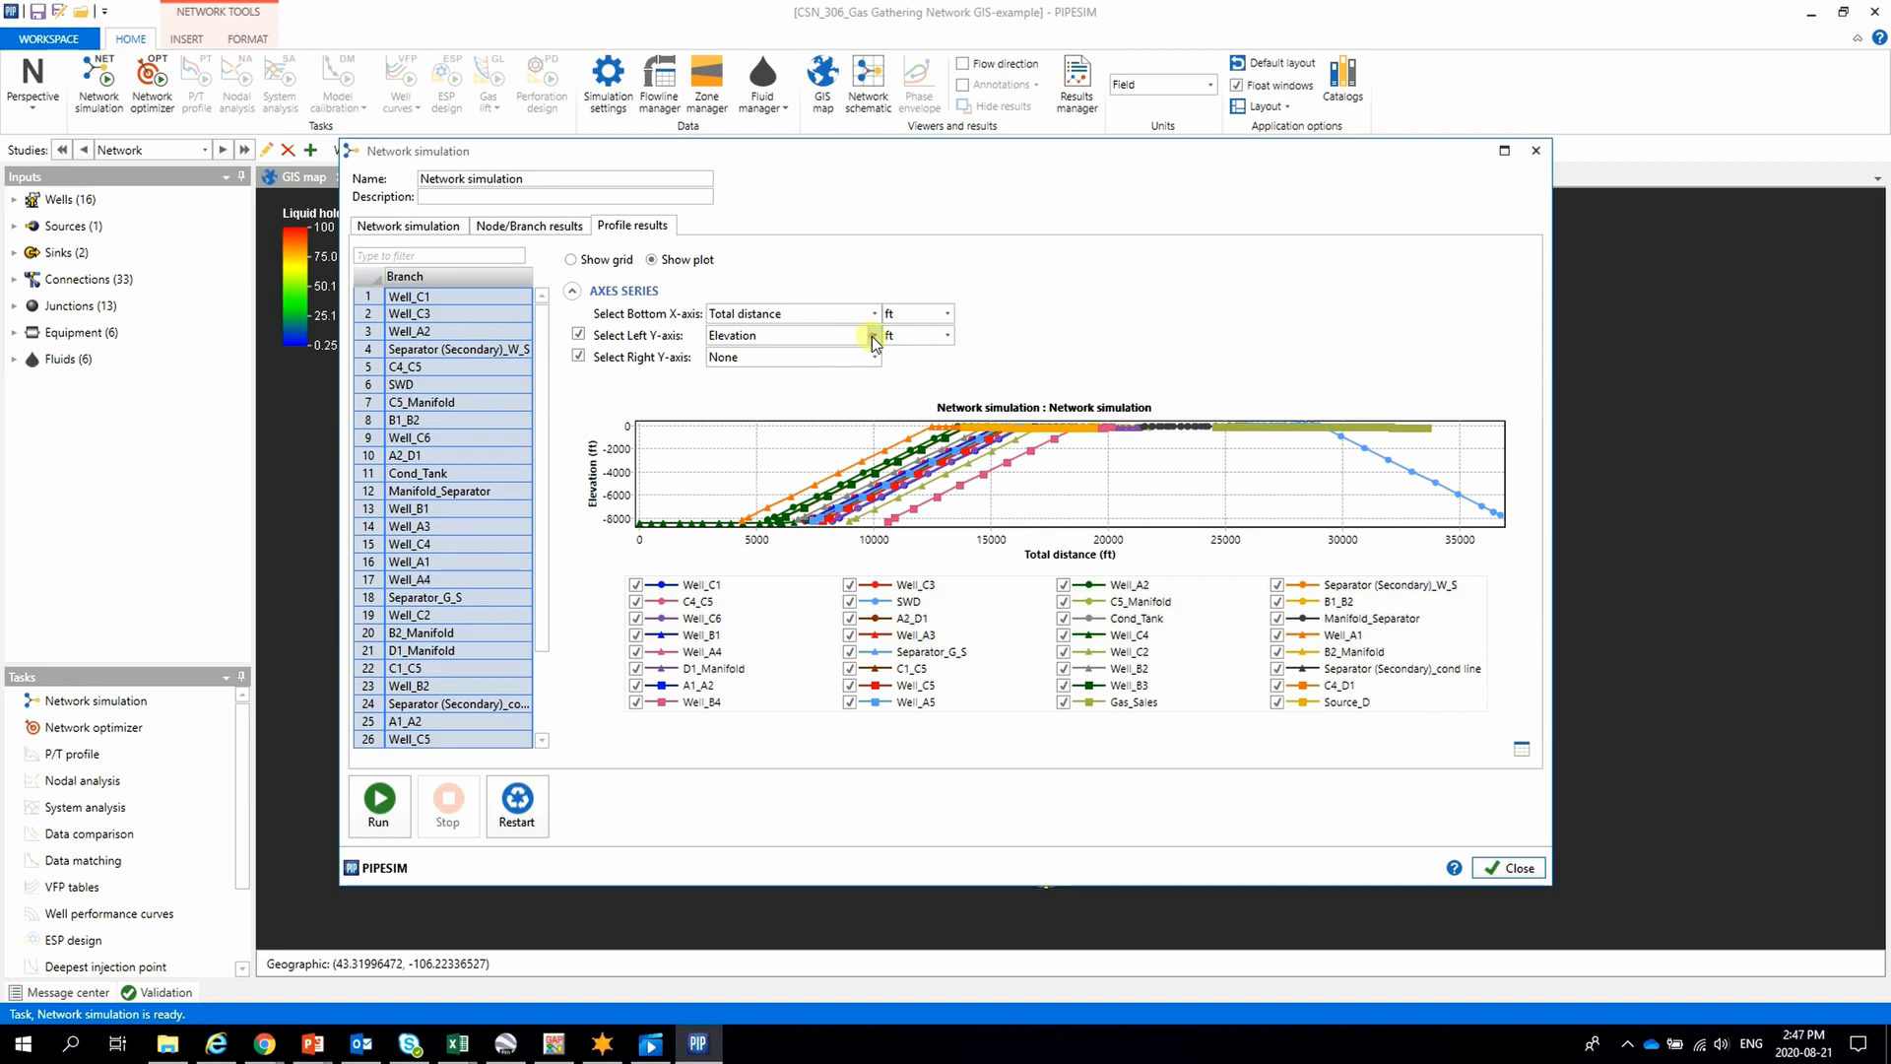
pyautogui.click(872, 335)
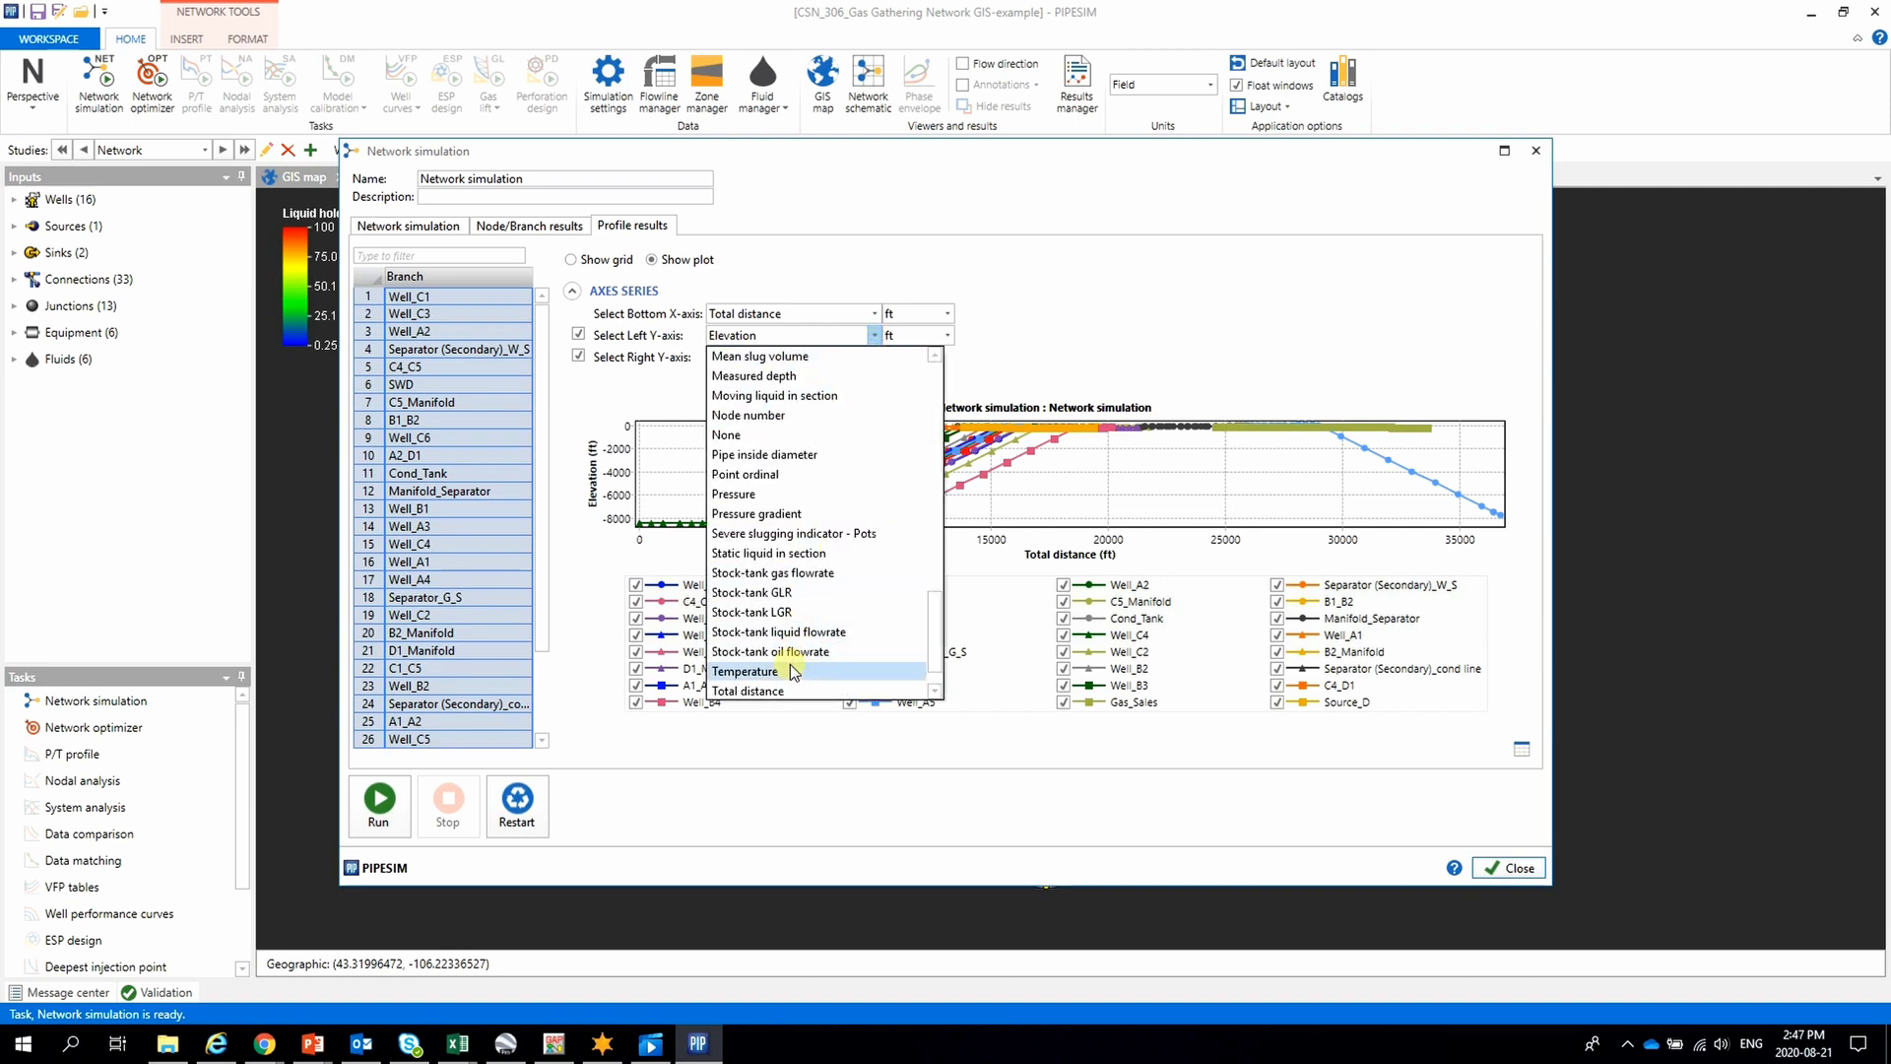
pyautogui.click(744, 671)
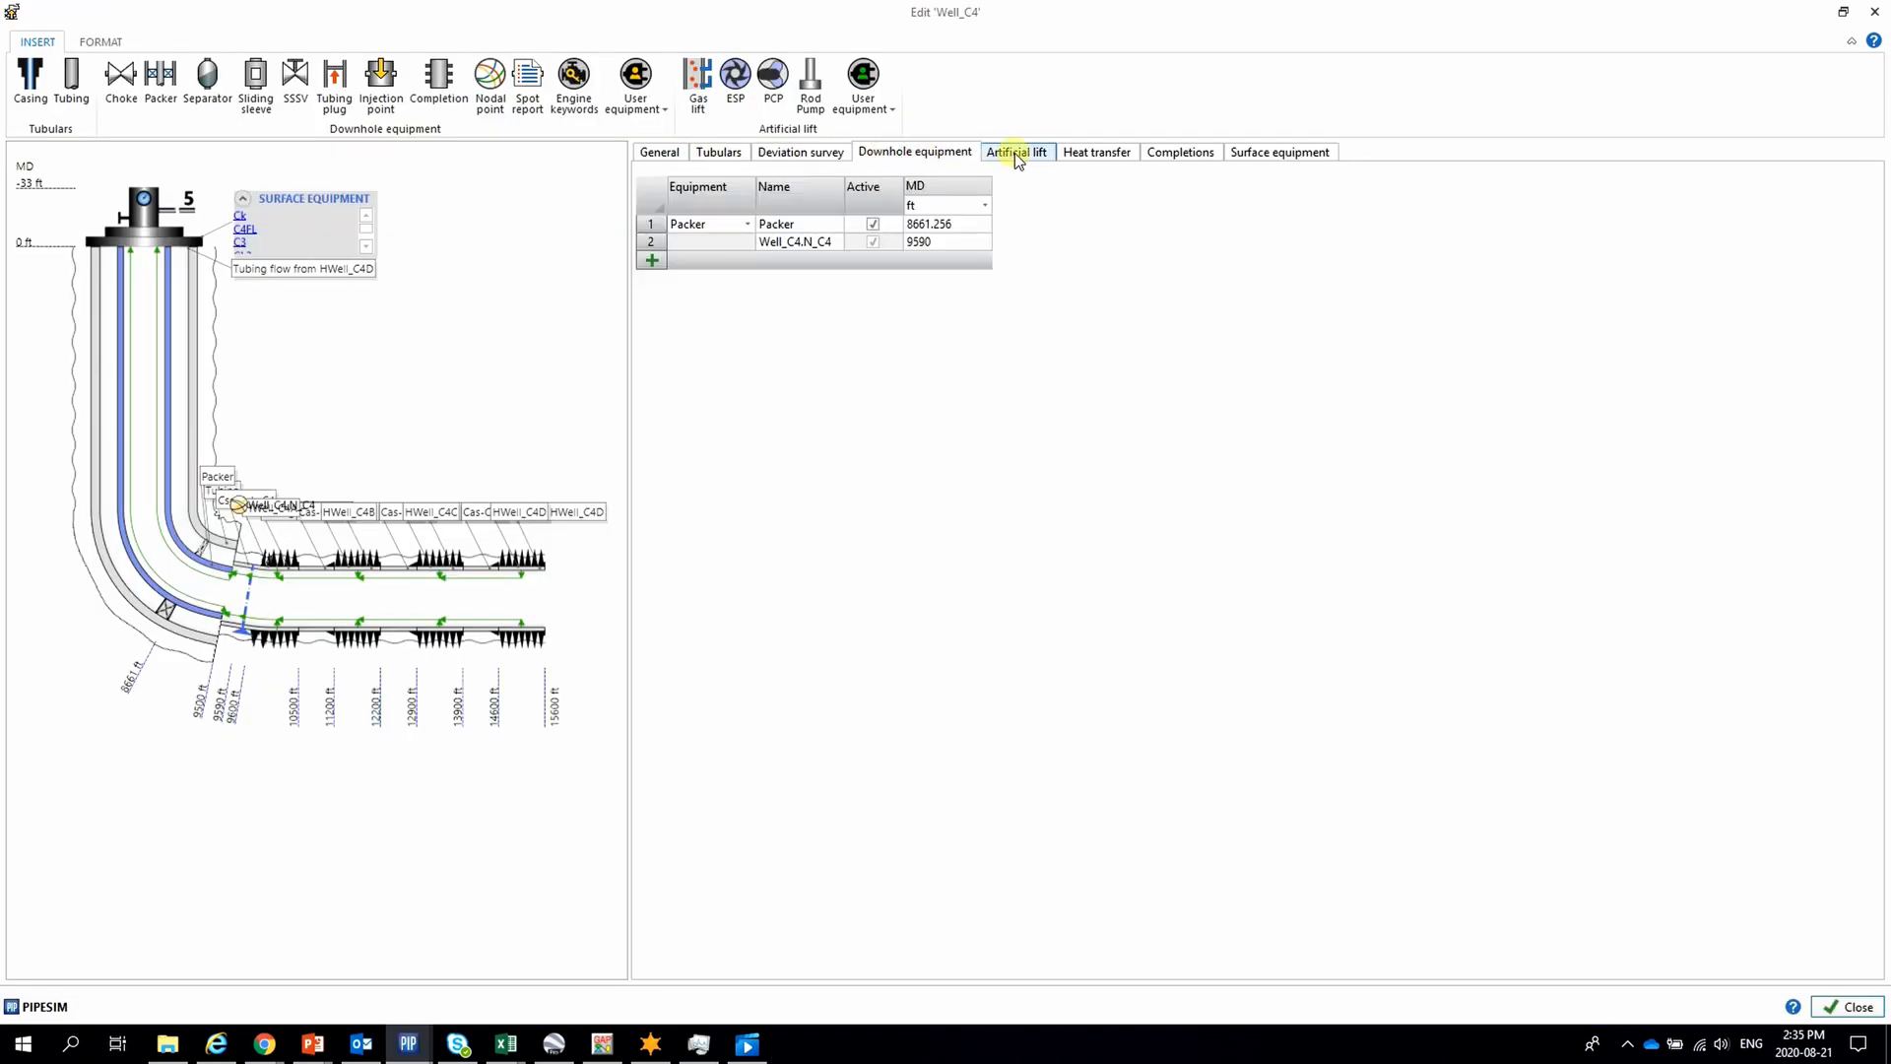
# View Well_C4's heat transfer settings, then its four horizontal completions.
pyautogui.click(1095, 151)
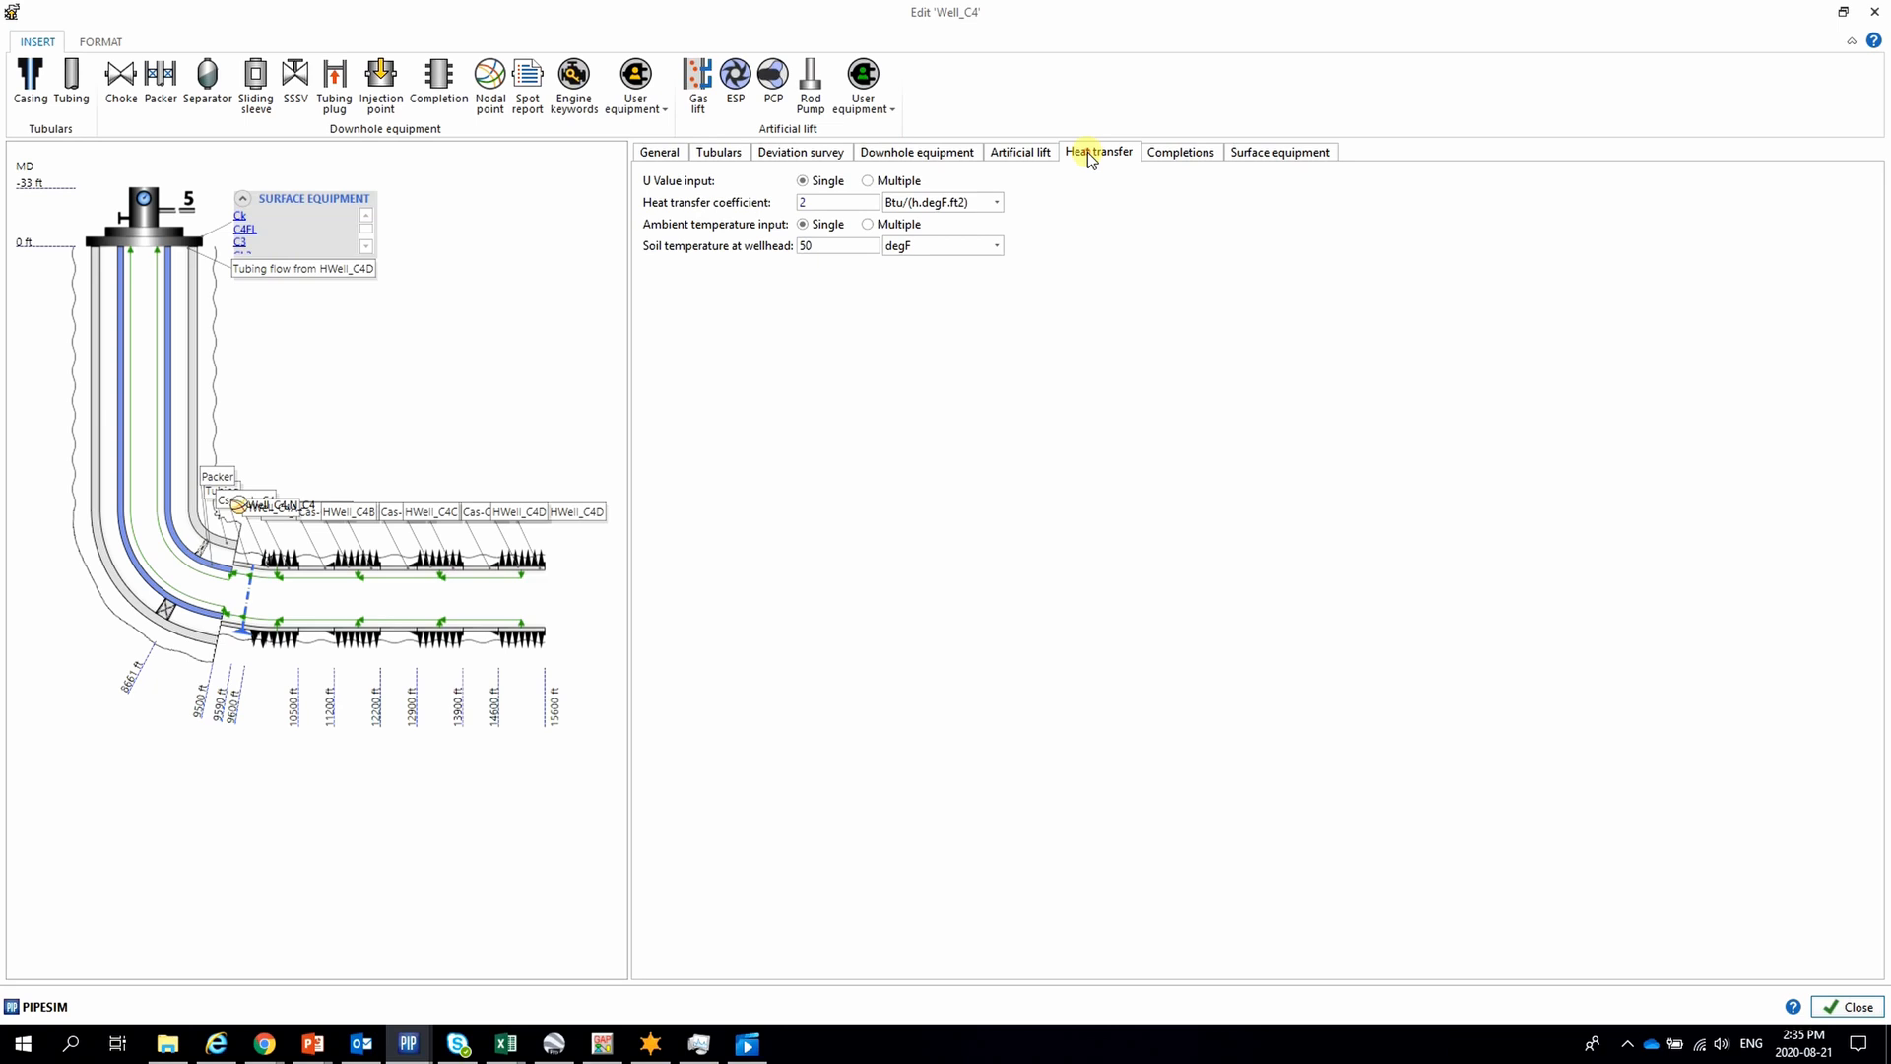
pyautogui.click(1180, 152)
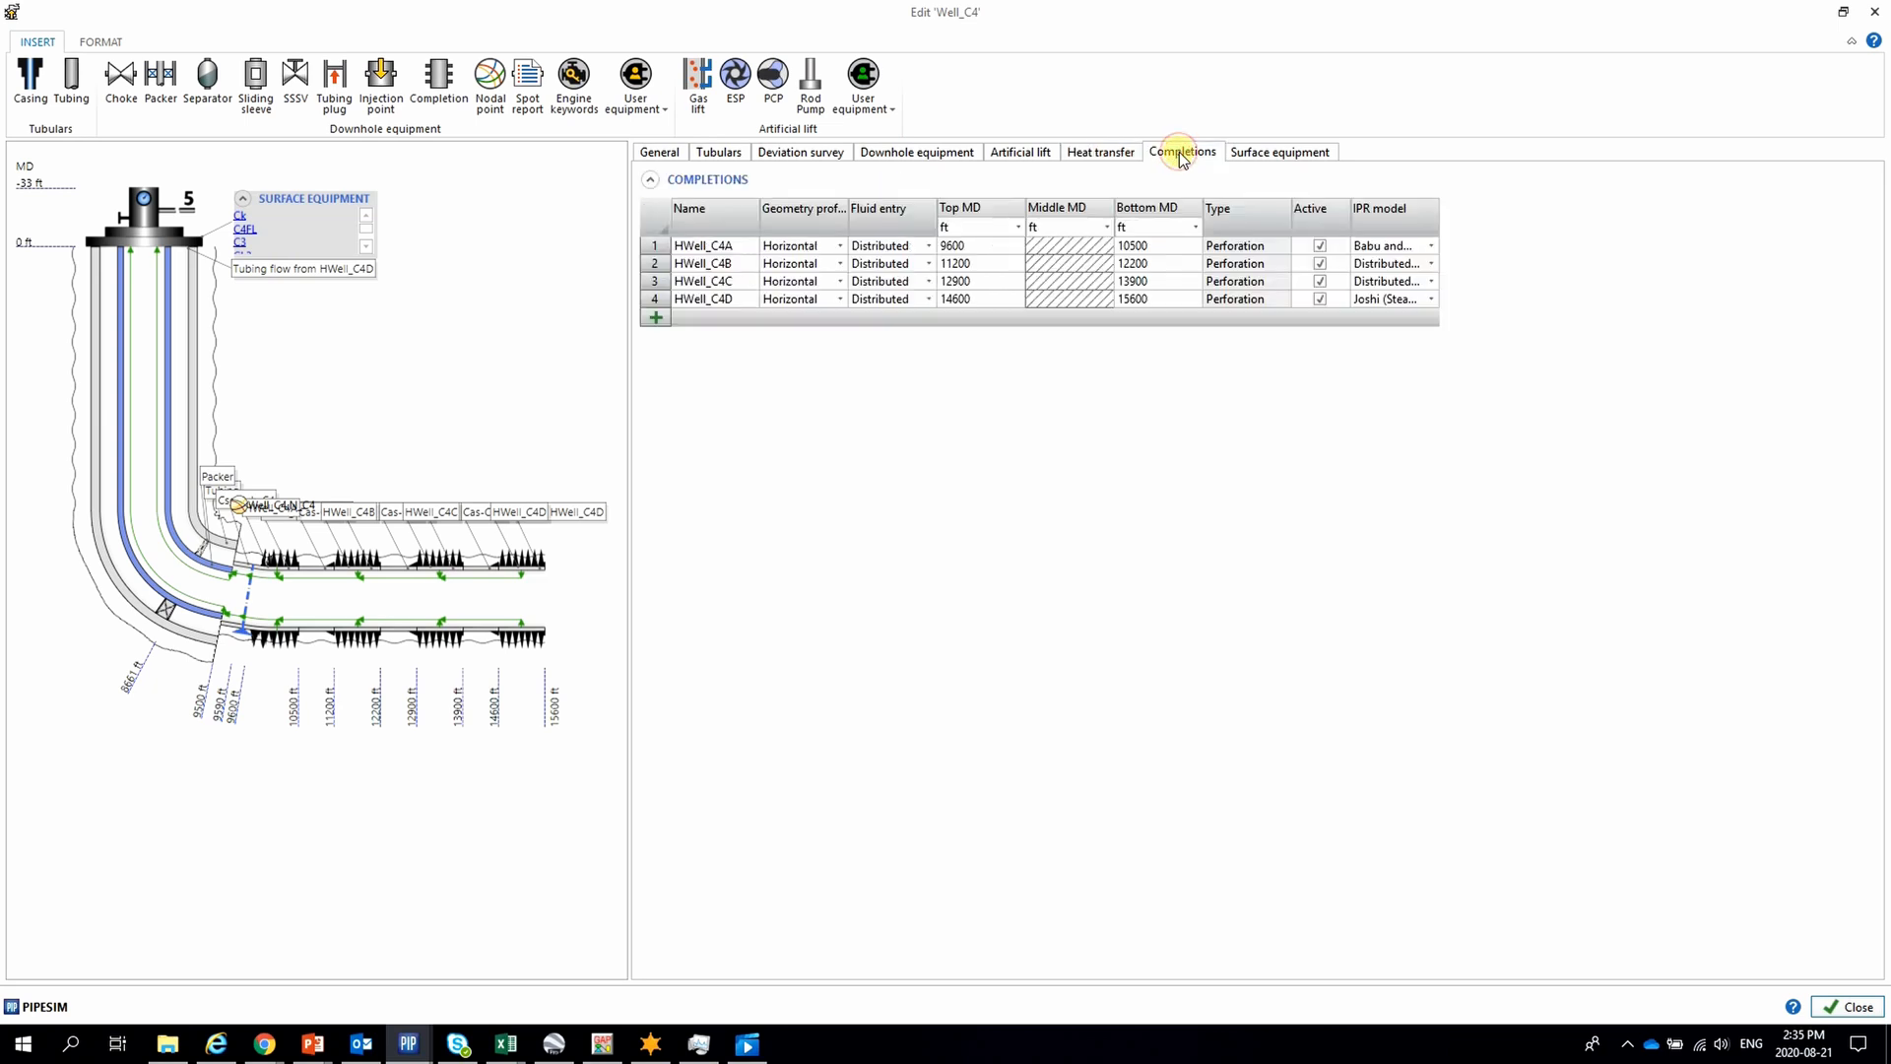